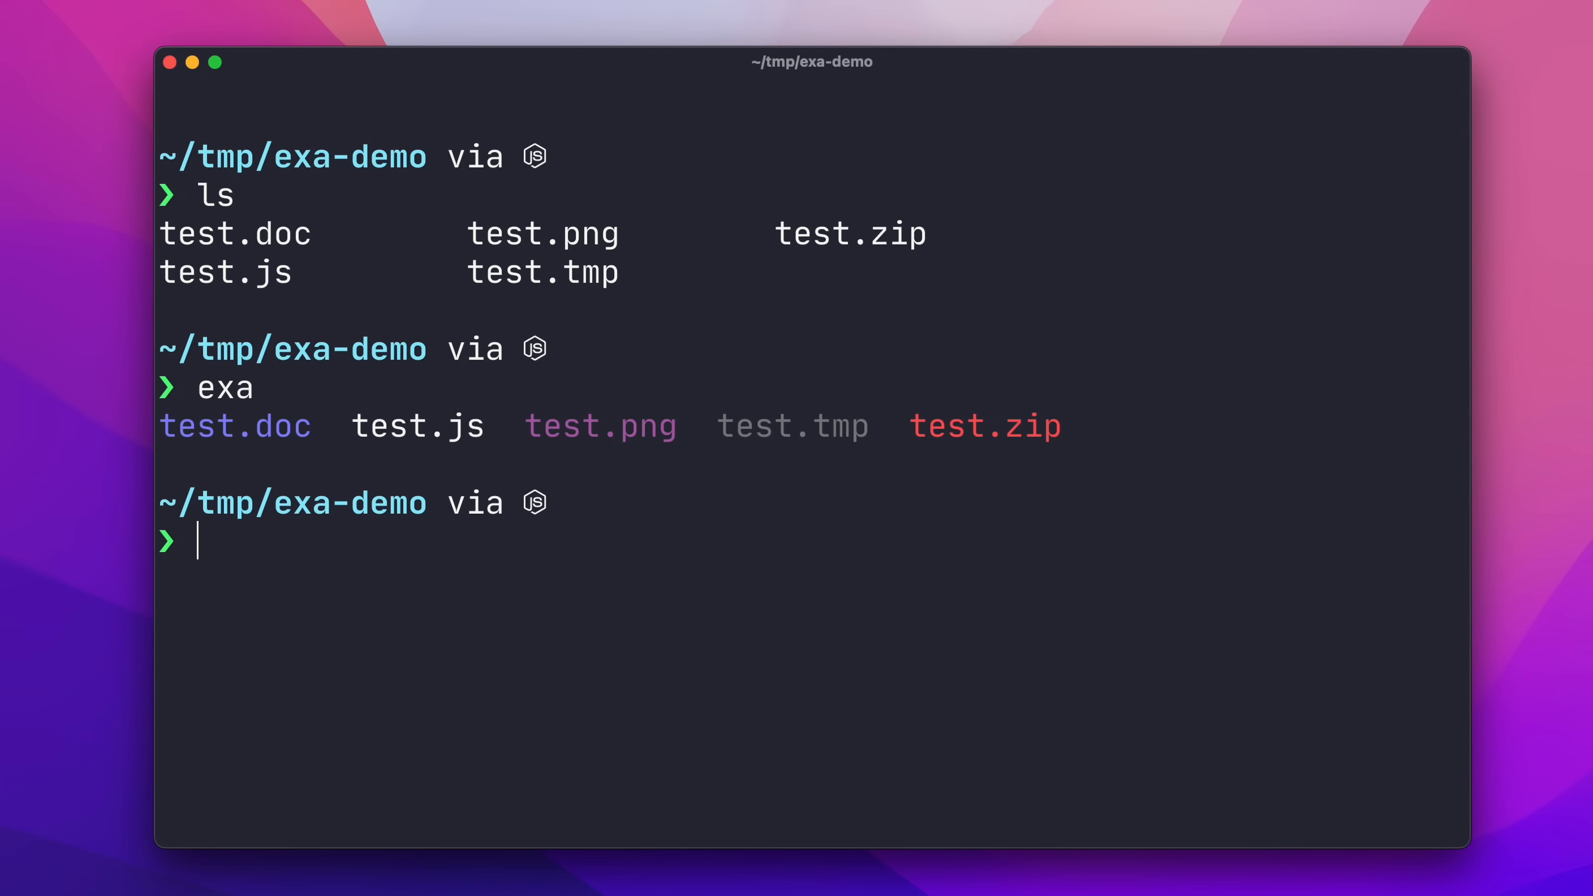
Start the vim ~/.zshrc command to edit the zsh configuration.
{"action": "type", "text": "vim ~"}
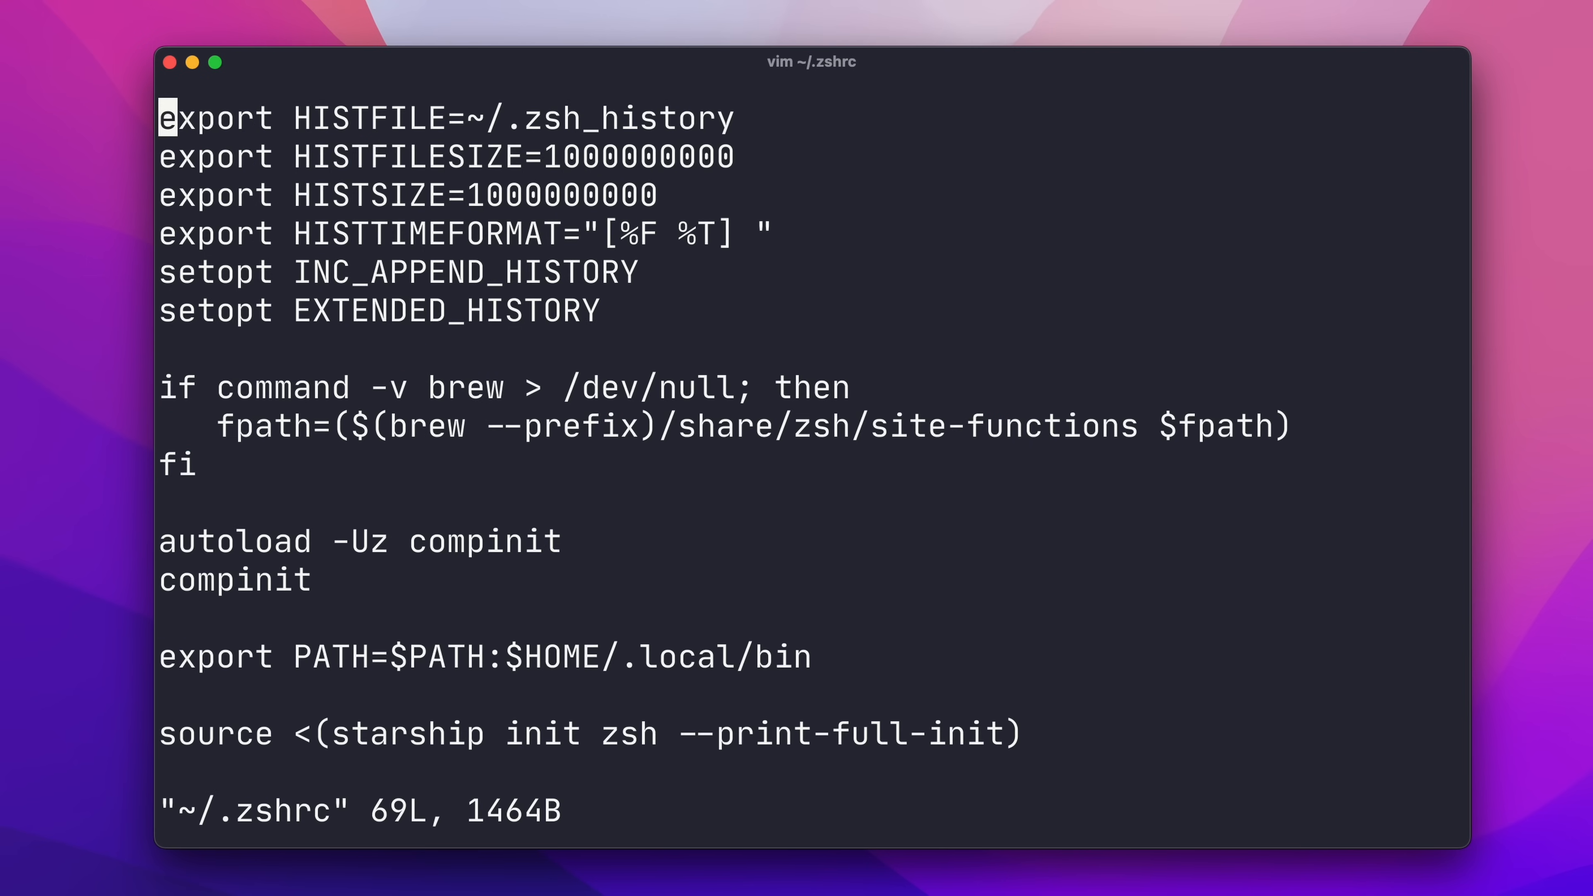
Delete the leading # from the exa alias lines in ~/.zshrc.
{"action": "scroll", "scroll_direction": "down", "scroll_amount": 3}
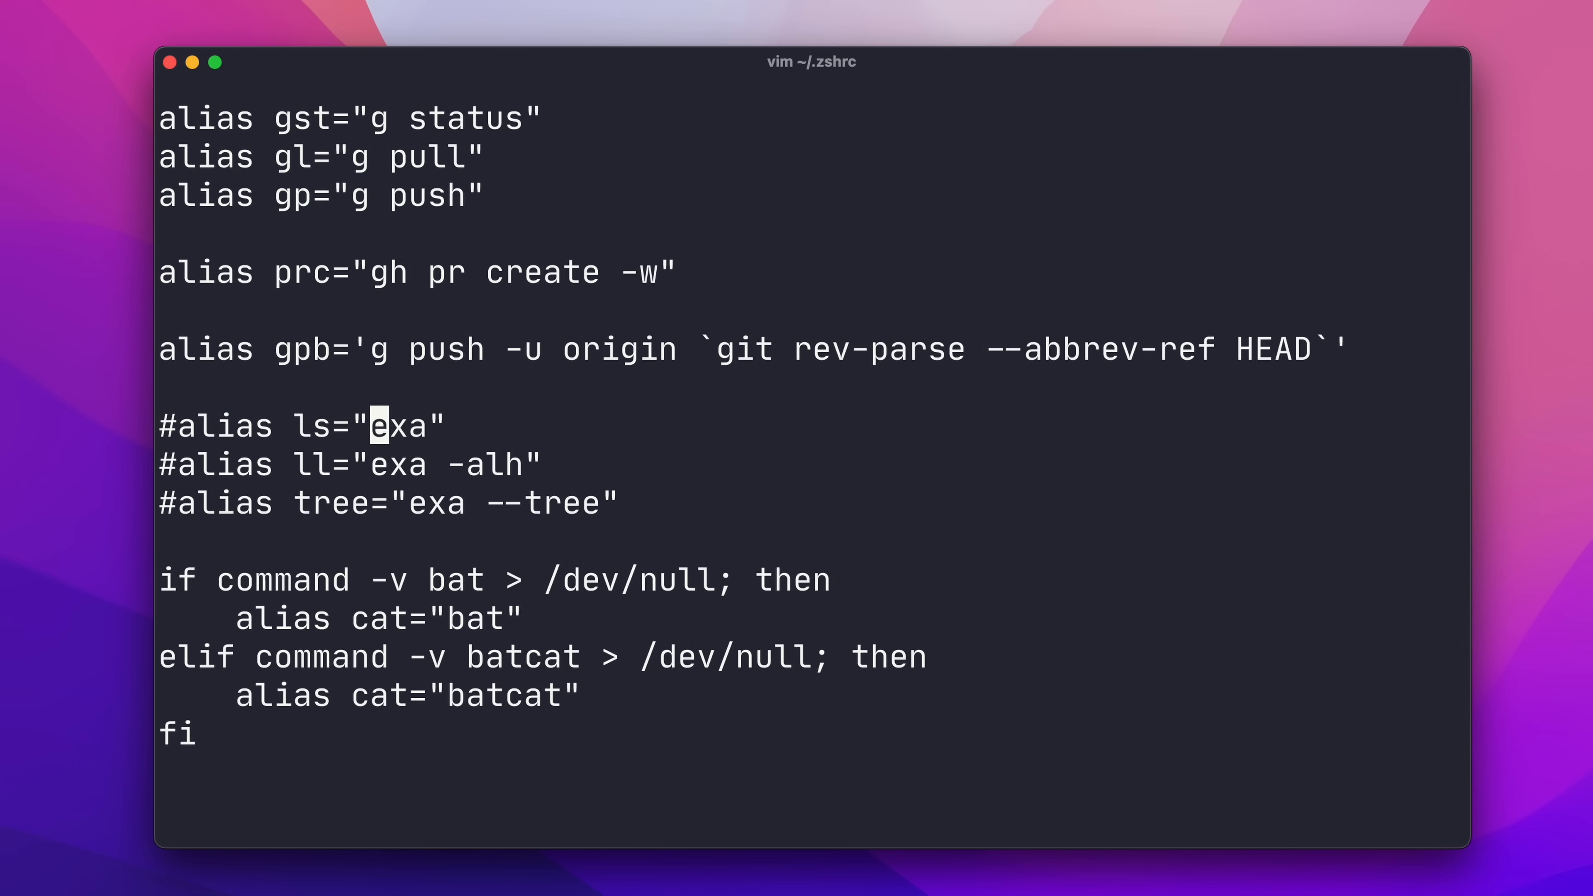
{"action": "key", "text": "x"}
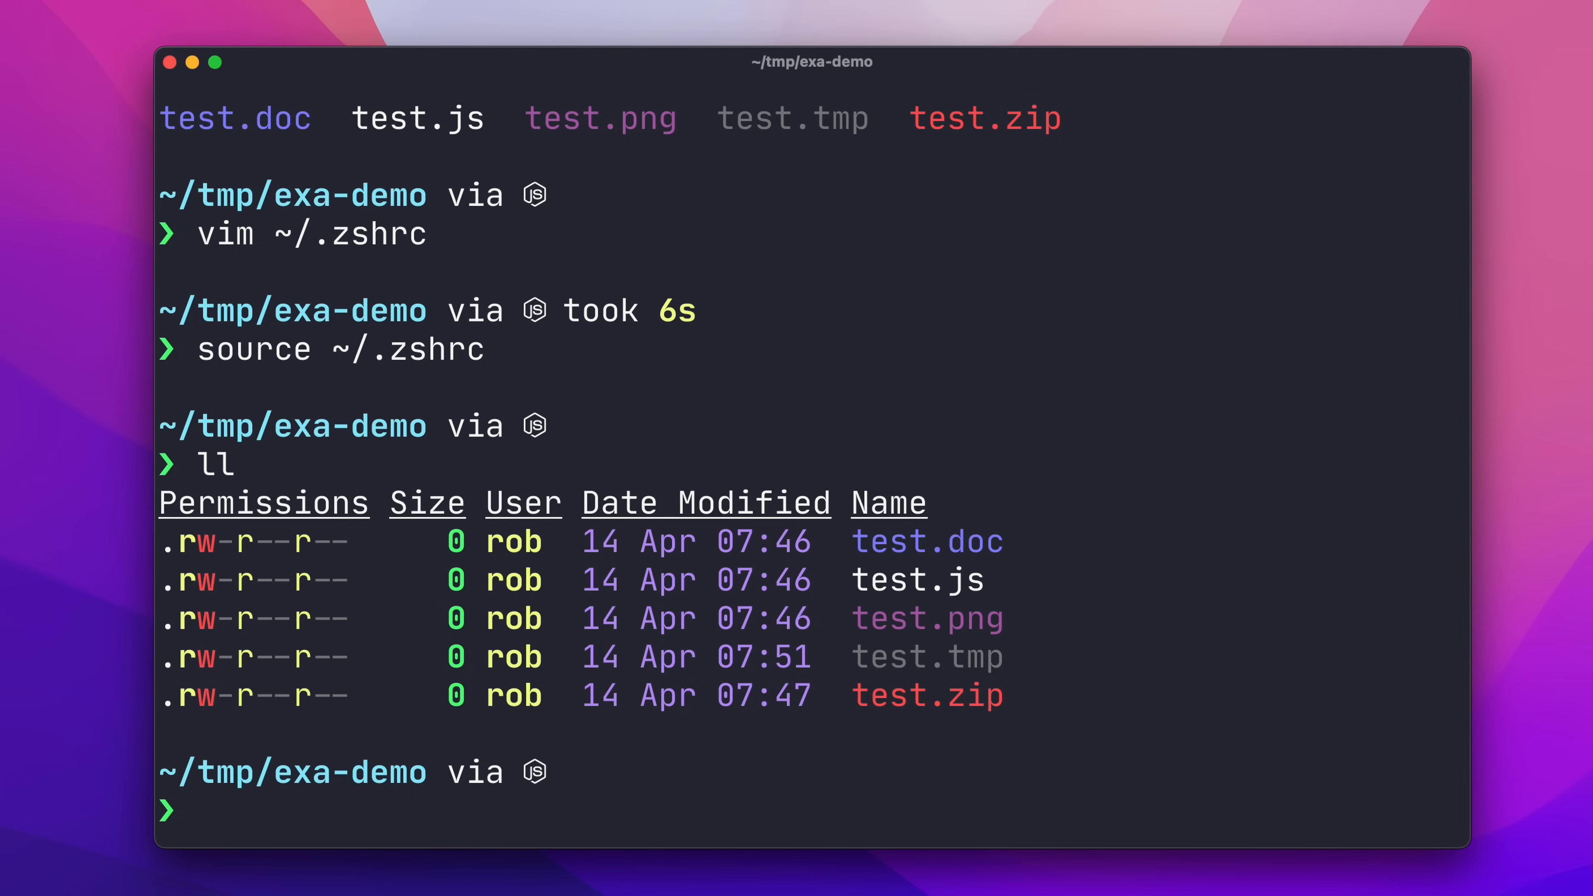
Clear the screen and run the exa-backed tree --long listing of the demo files.
{"action": "type", "text": "clear"}
{"action": "type", "text": "t"}
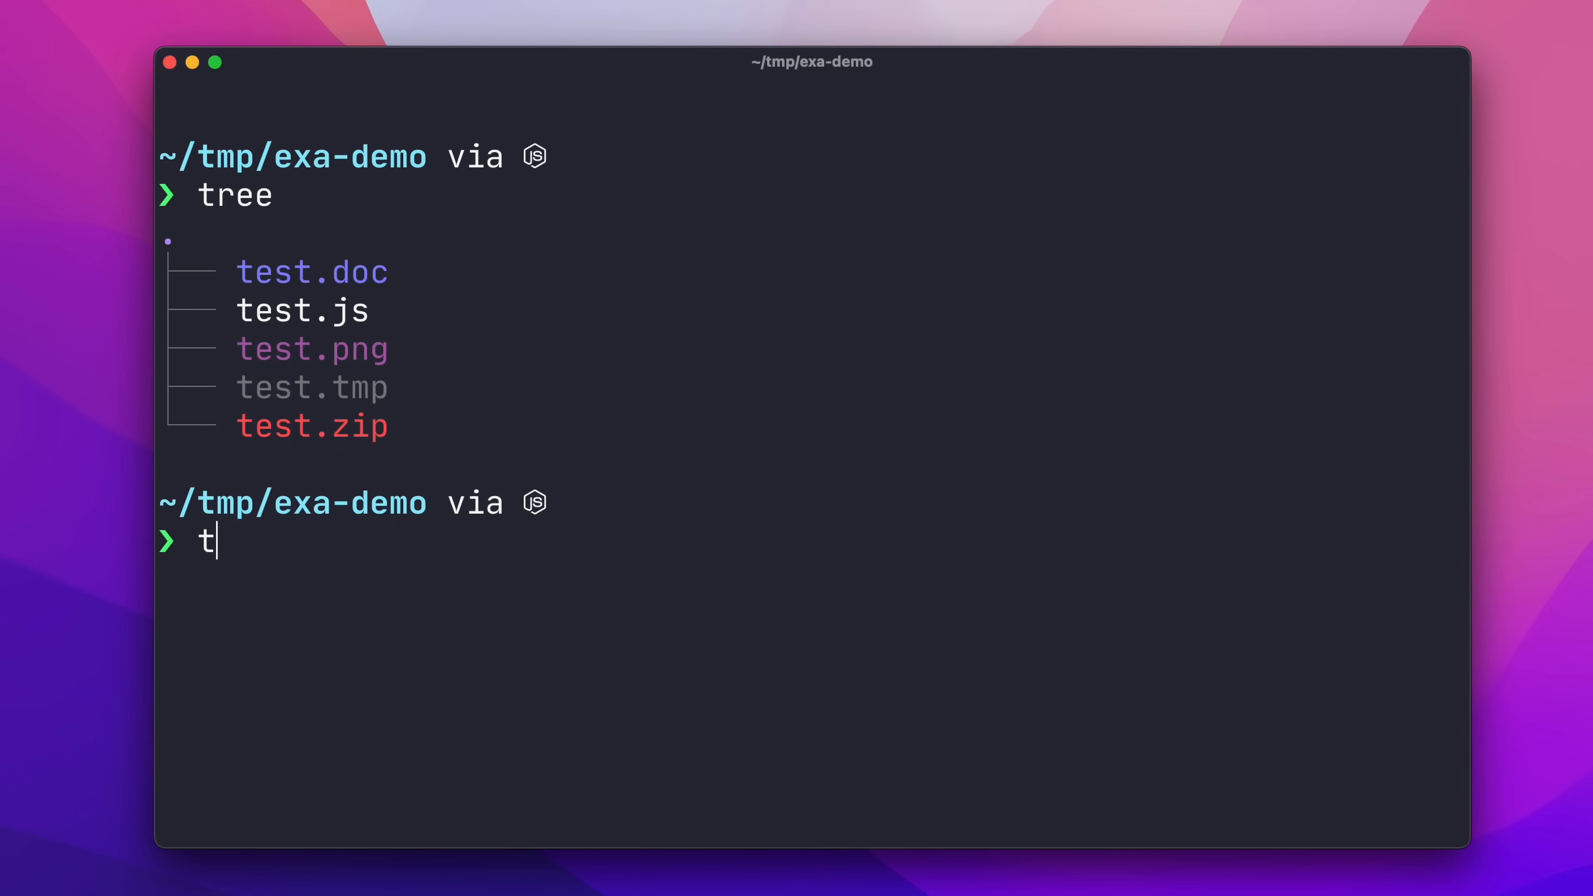
{"action": "type", "text": "ree --lo"}
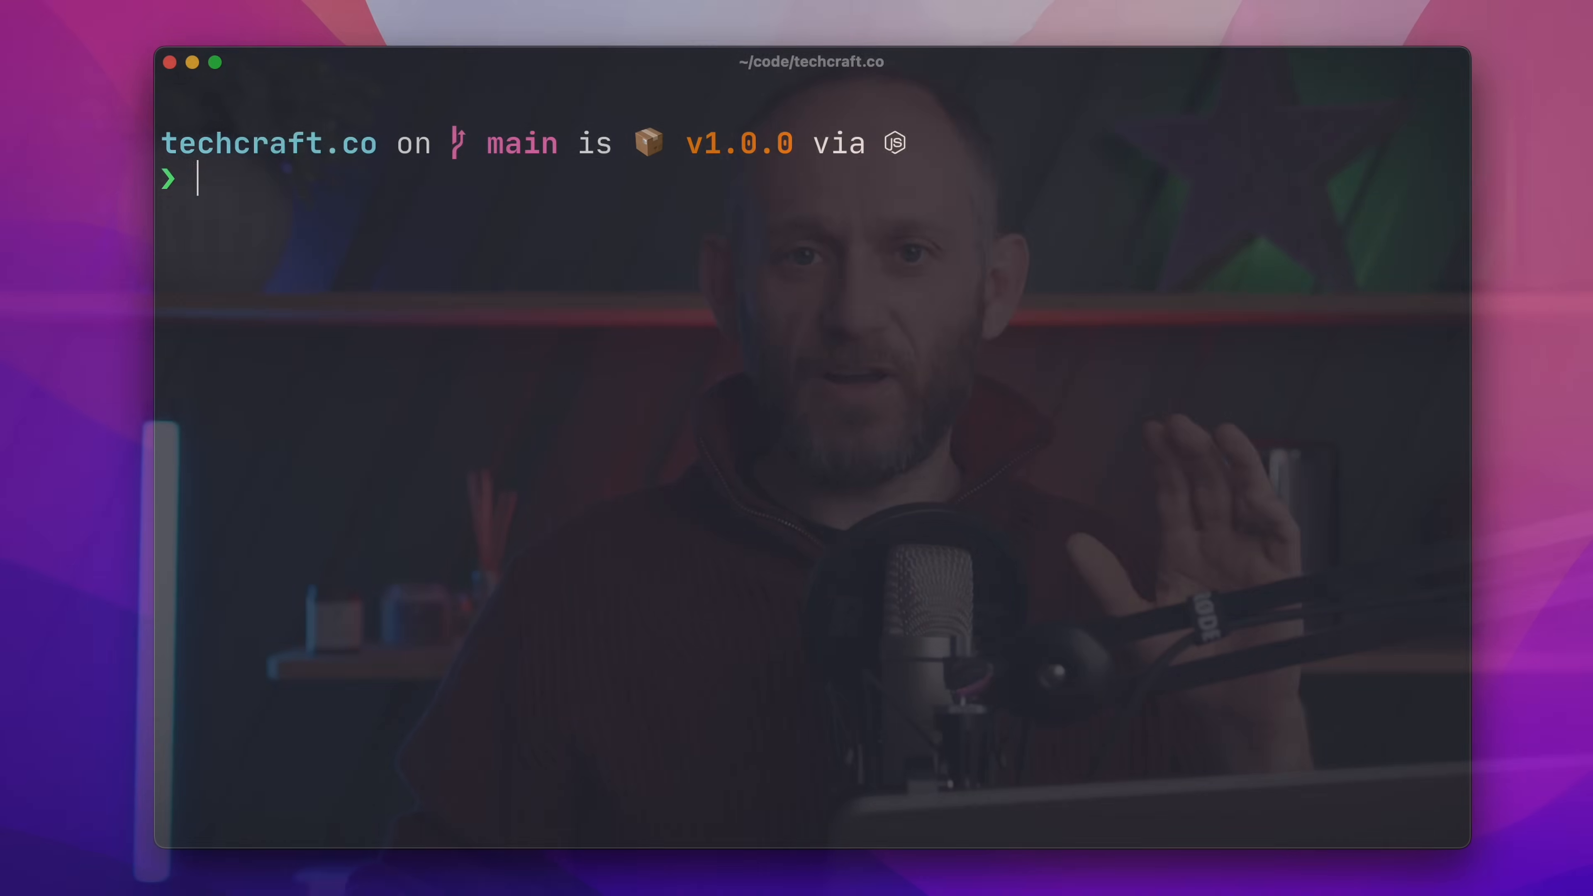
Show tailwind.config.js with bat's syntax highlighting, line numbers and header.
{"action": "type", "text": "bat tailwind.config.js"}
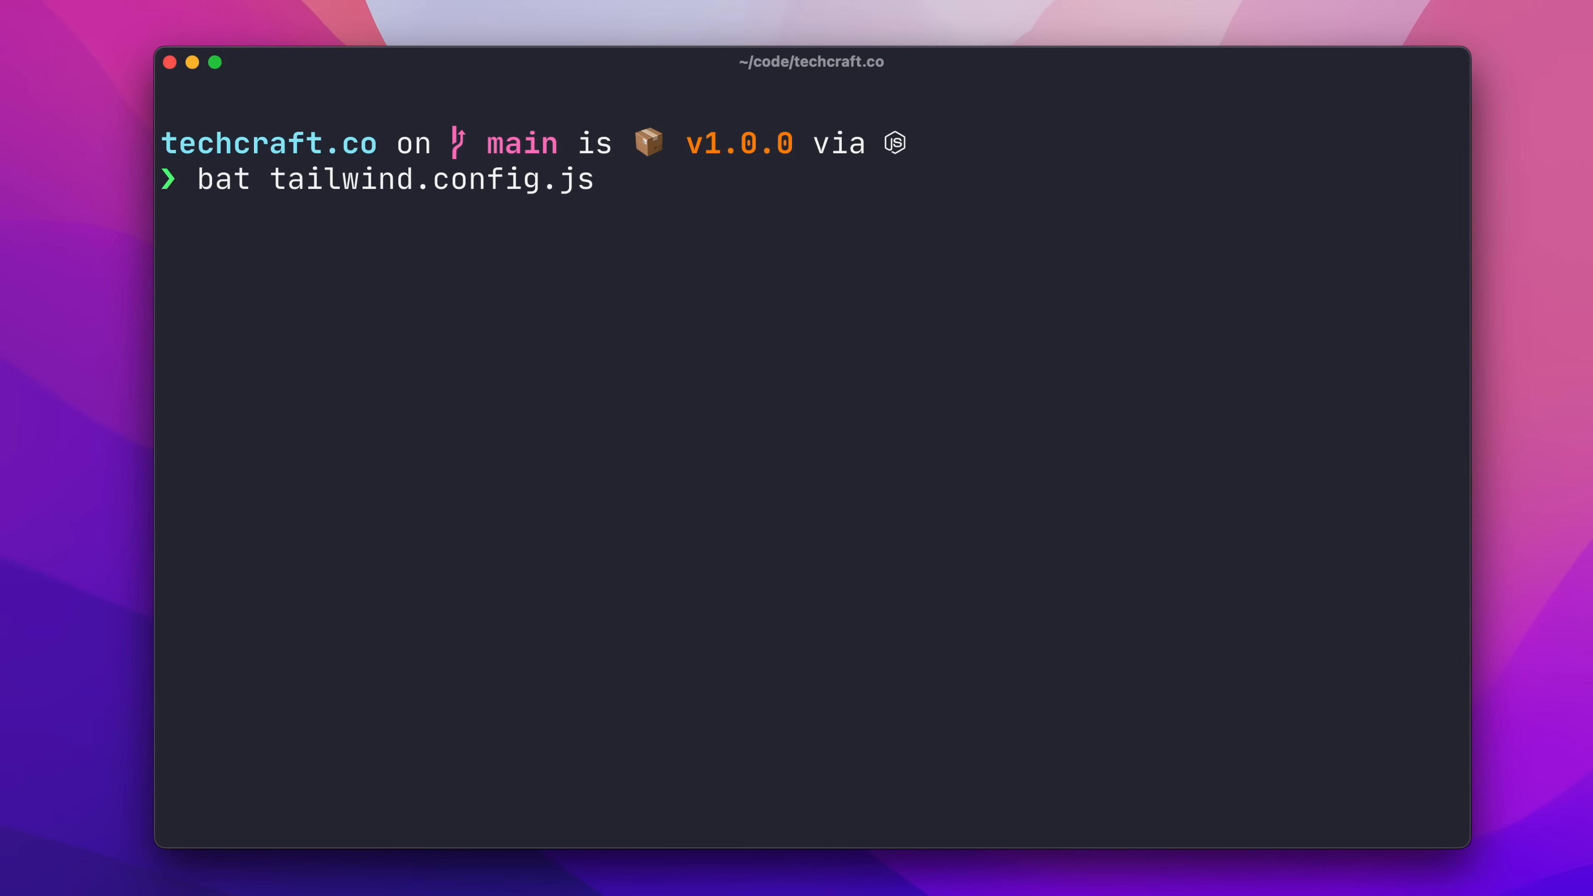
{"action": "key", "text": "Return"}
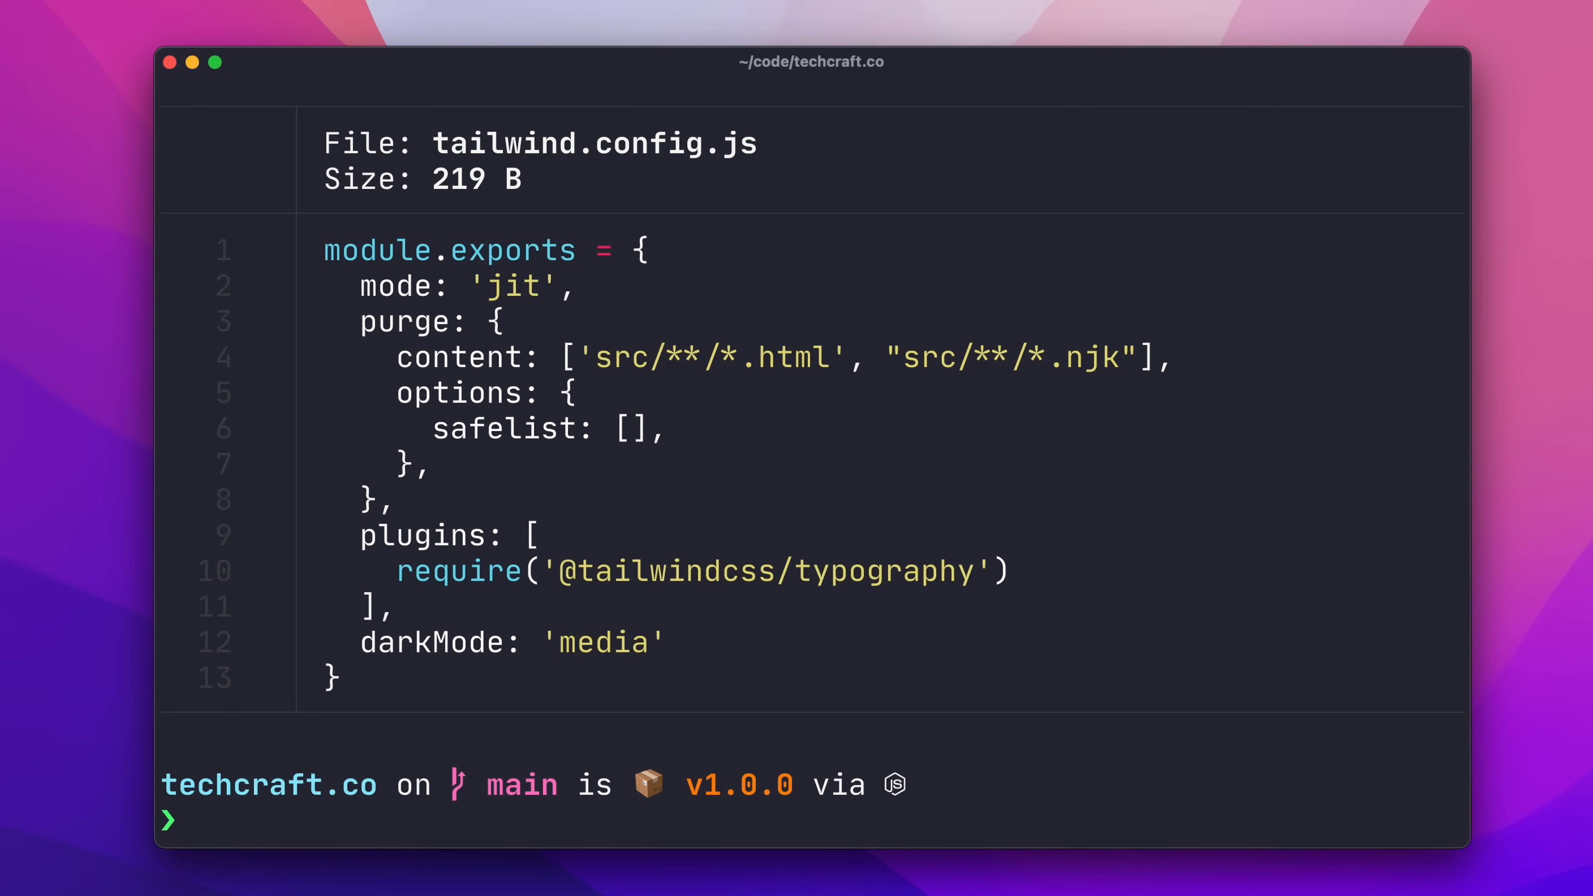
{"action": "type", "text": "b"}
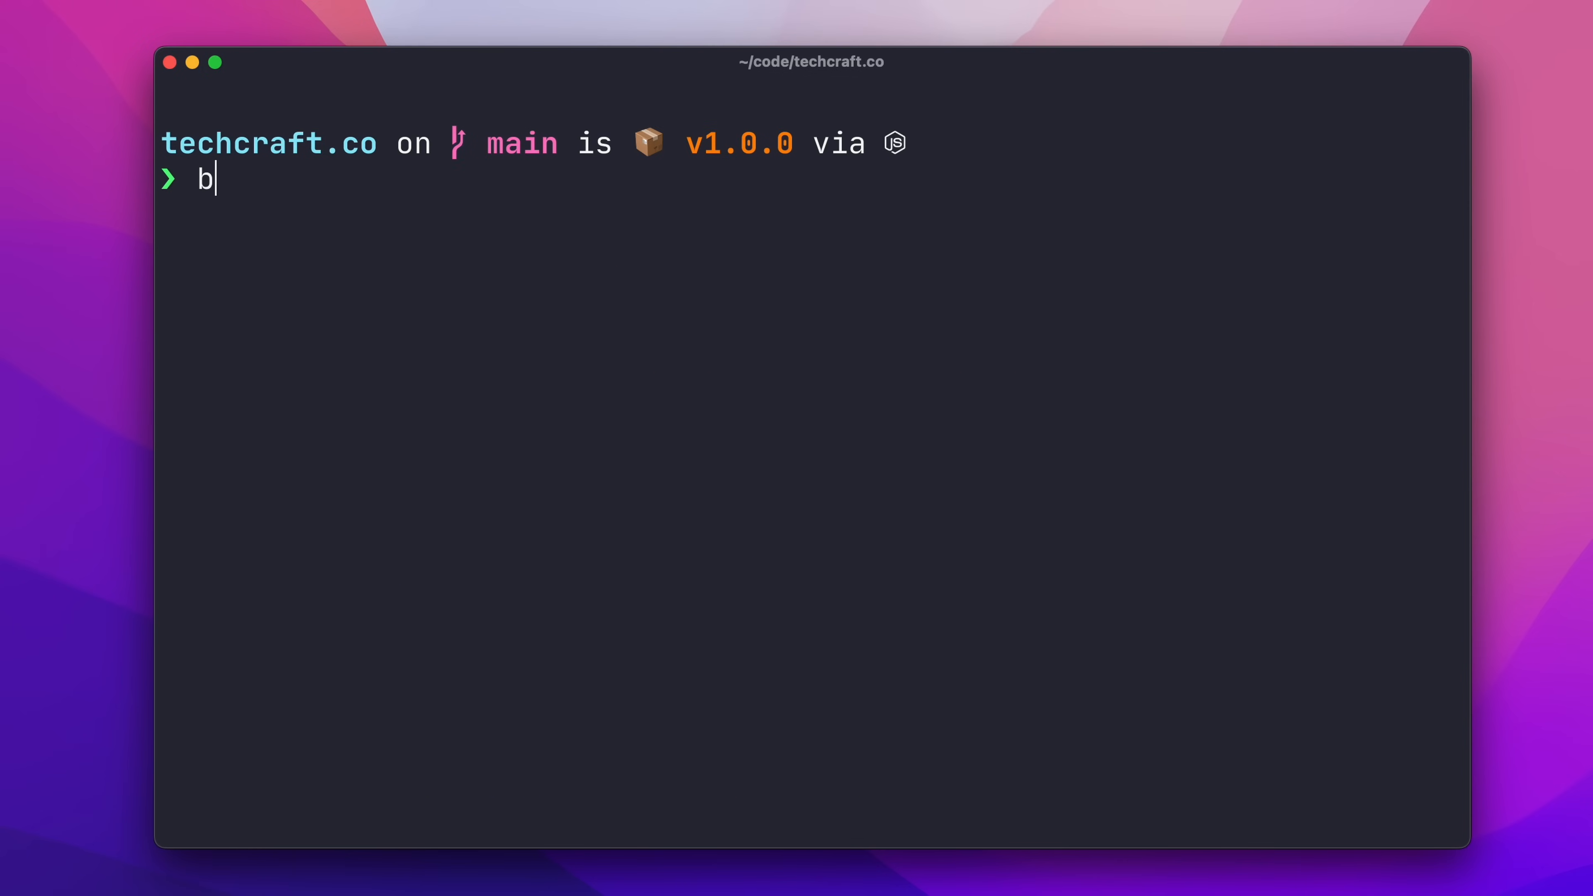
{"action": "key", "text": "Return"}
{"action": "type", "text": "rg"}
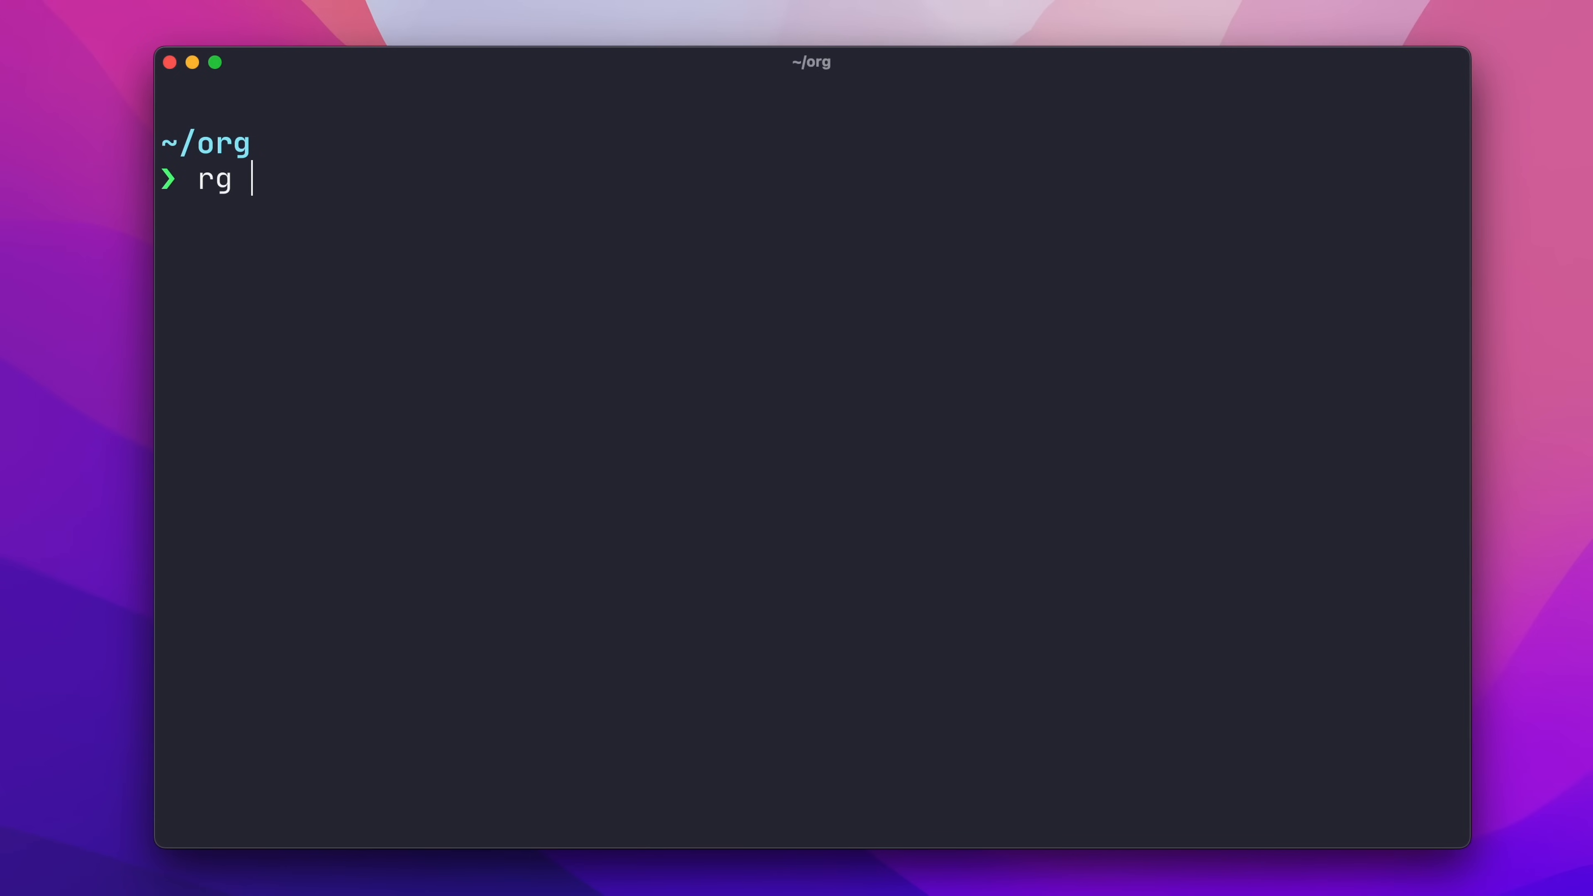
Run rg raspberry across the org notes and review the matching lines.
{"action": "type", "text": "raspberry"}
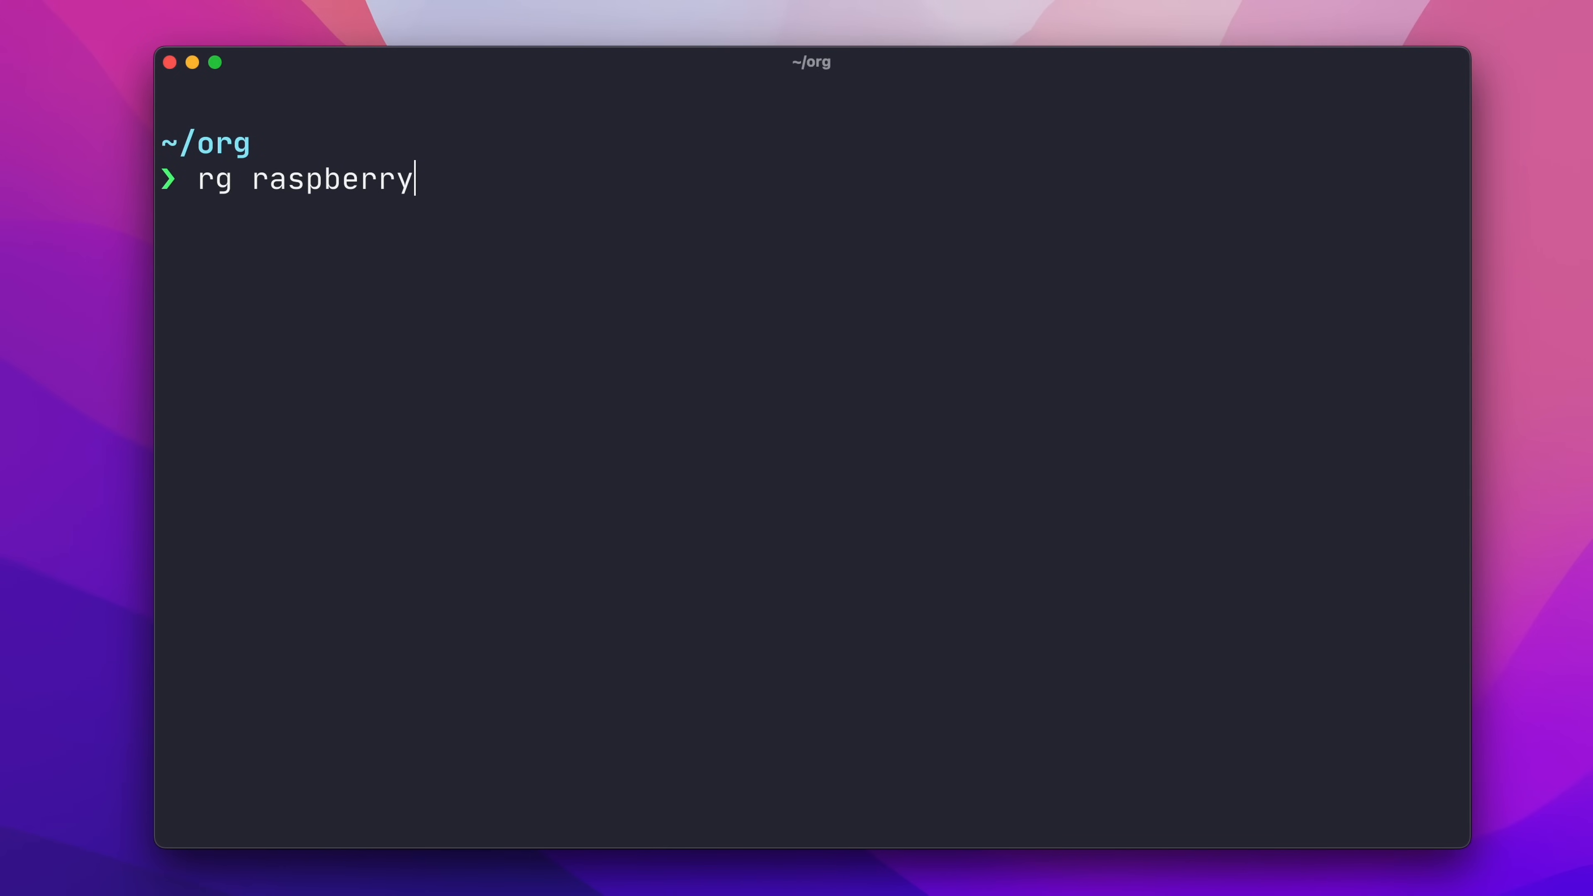
{"action": "key", "text": "Return"}
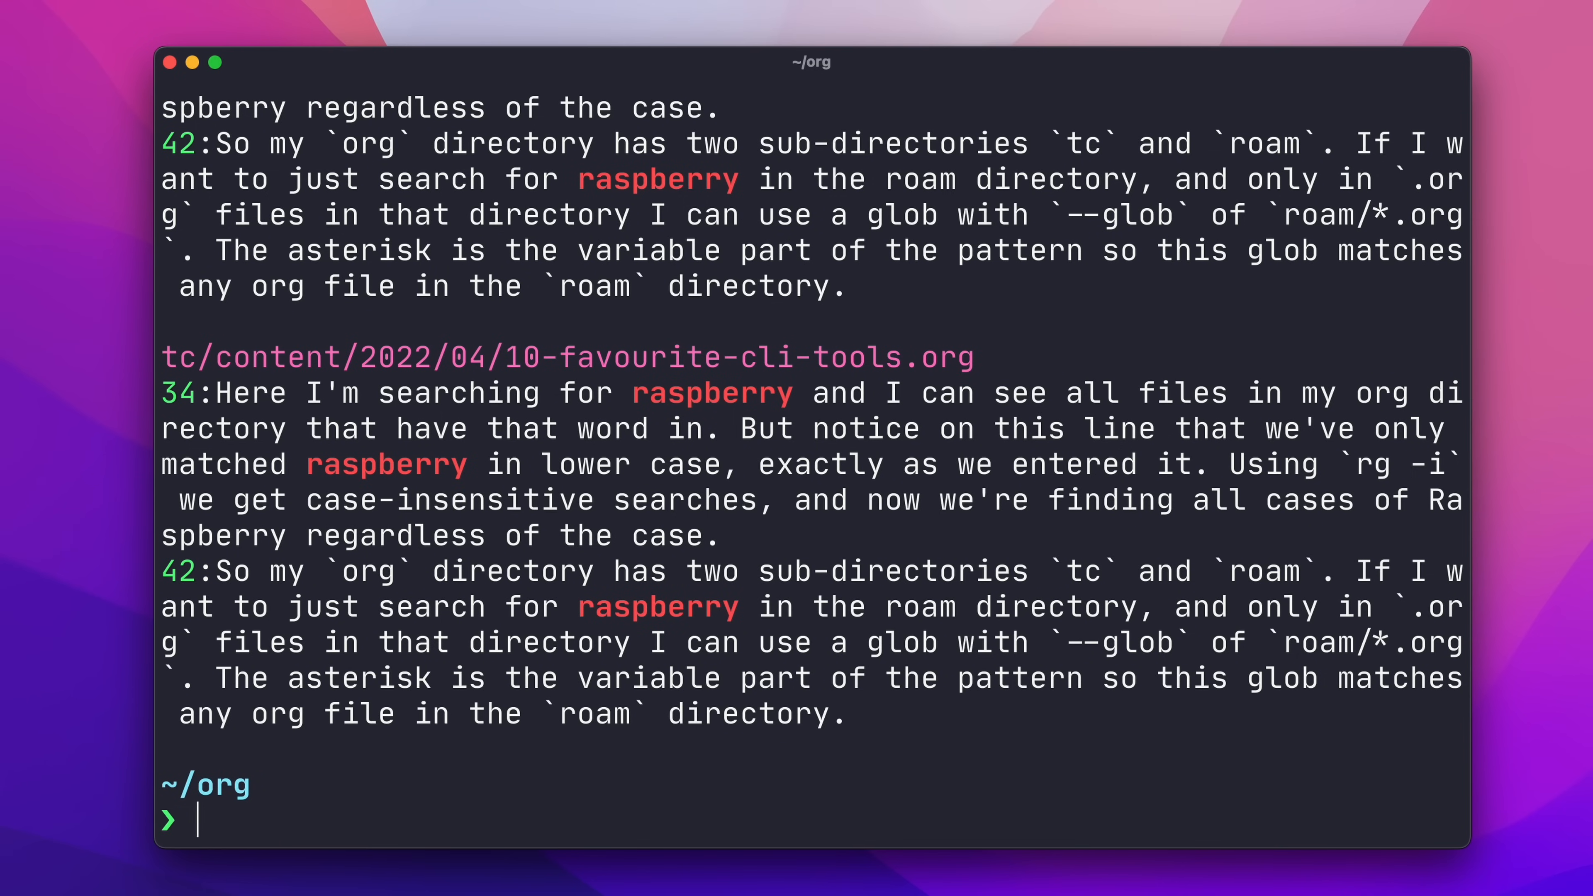
{"action": "mouse_move", "coordinate": [1445, 478]}
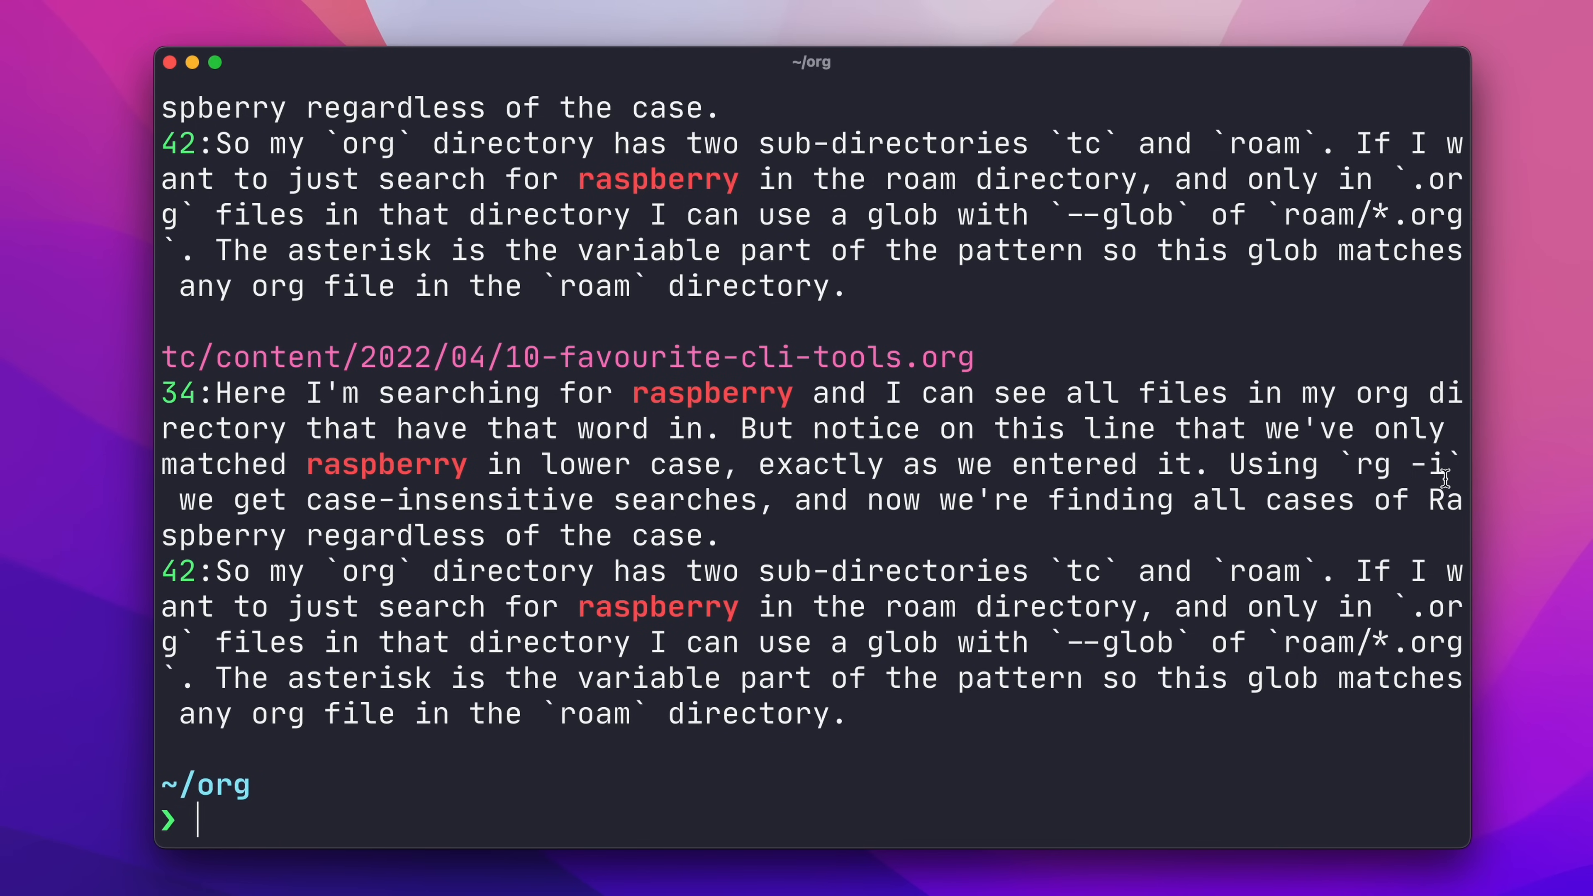
{"action": "mouse_move", "coordinate": [1497, 487]}
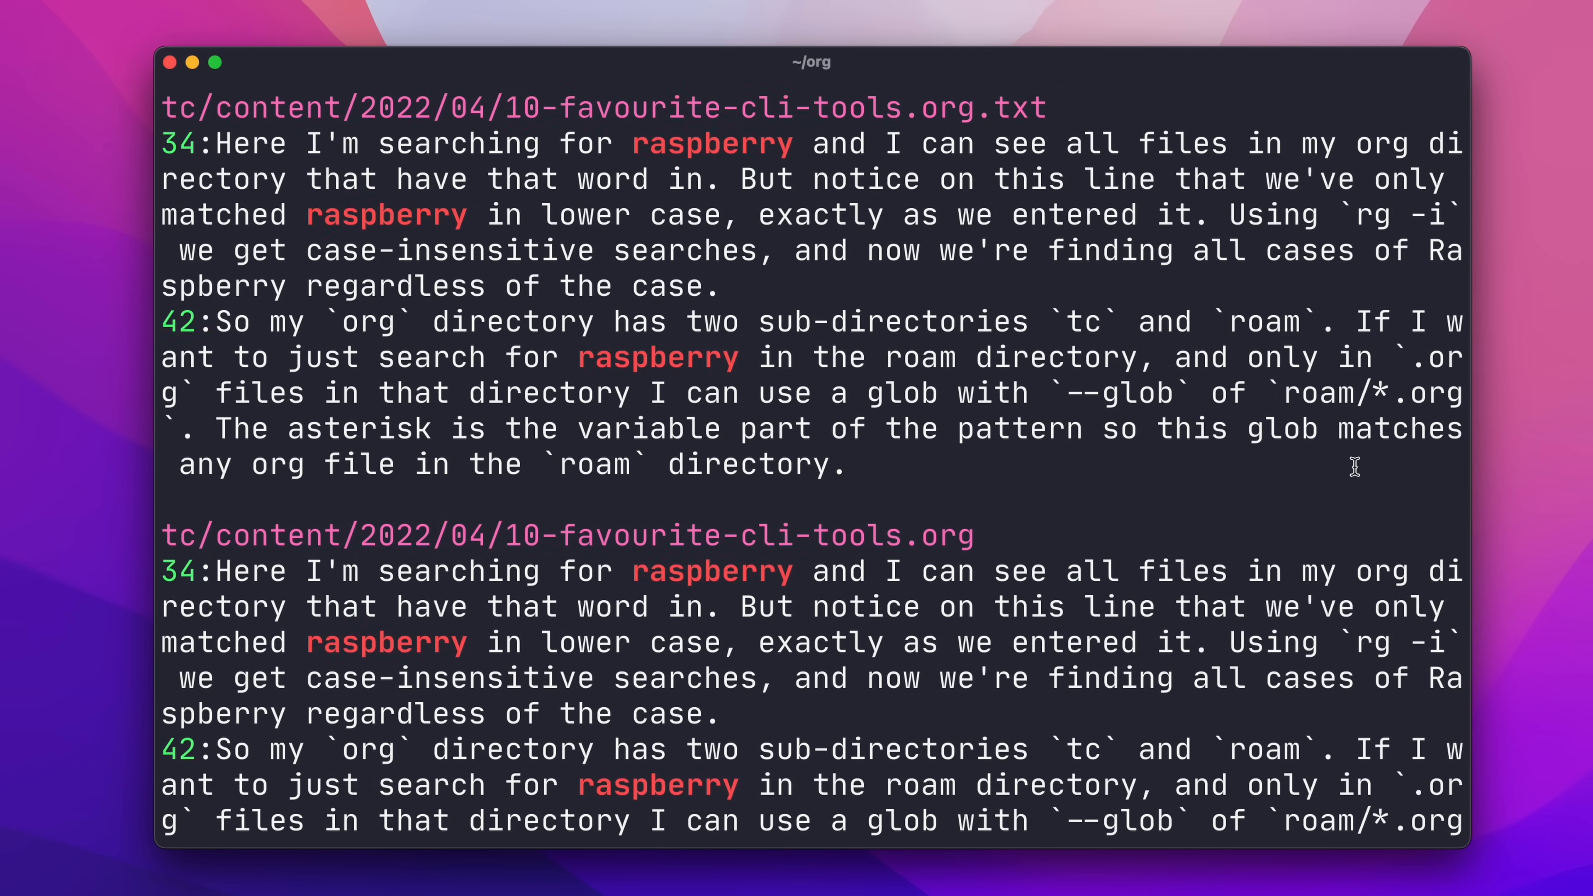
{"action": "scroll", "scroll_direction": "up", "scroll_amount": 3}
{"action": "type", "text": "r"}
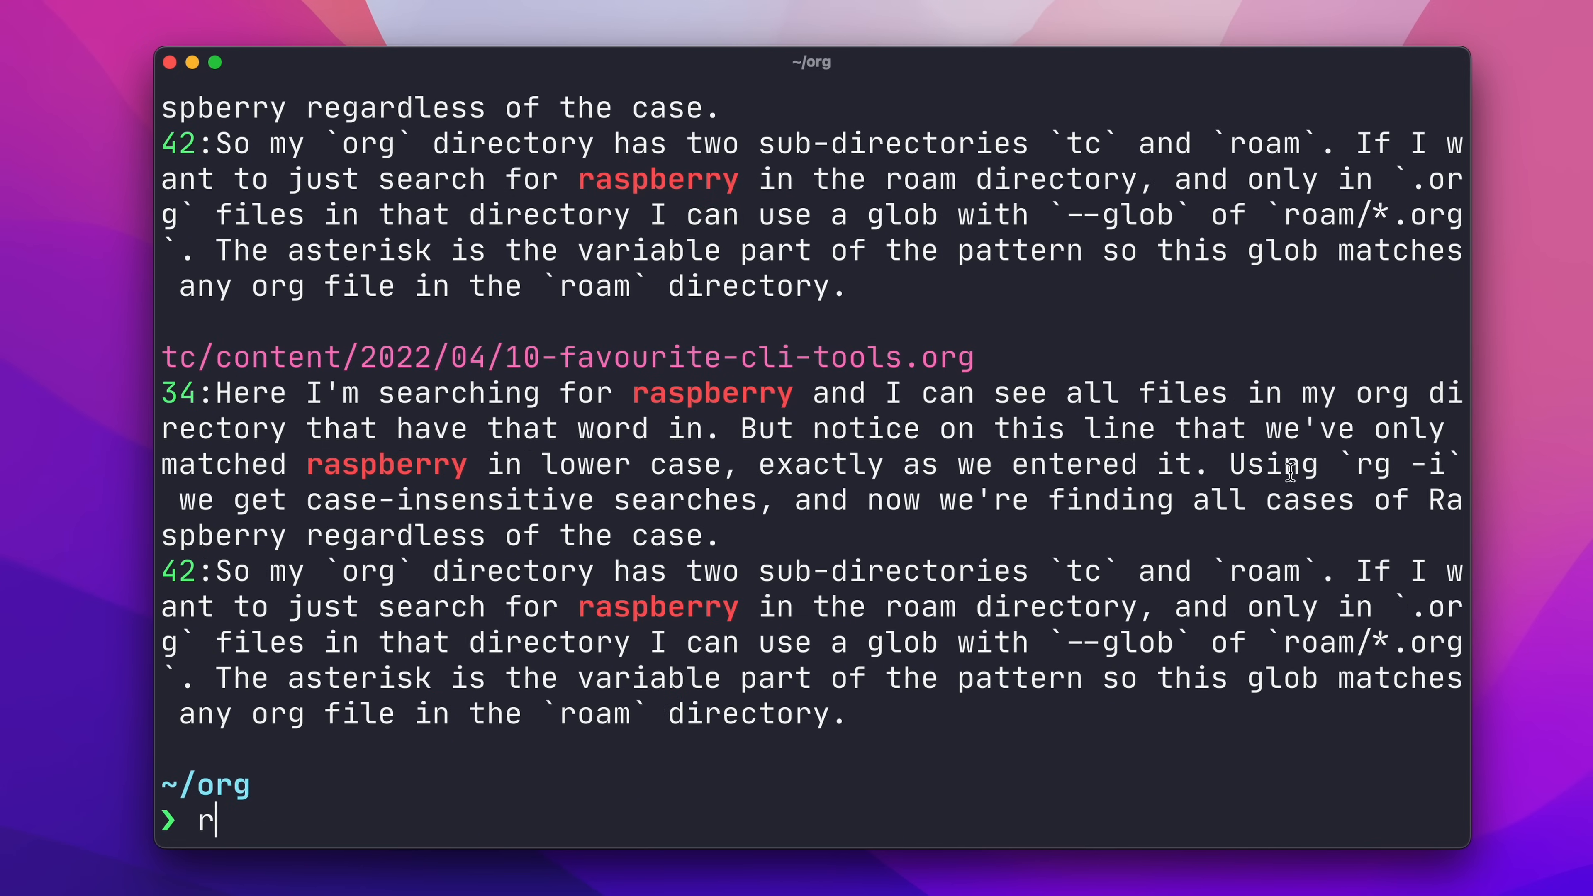
Repeat the search case-insensitively with rg -i raspberry.
{"action": "type", "text": "g -i raspberry"}
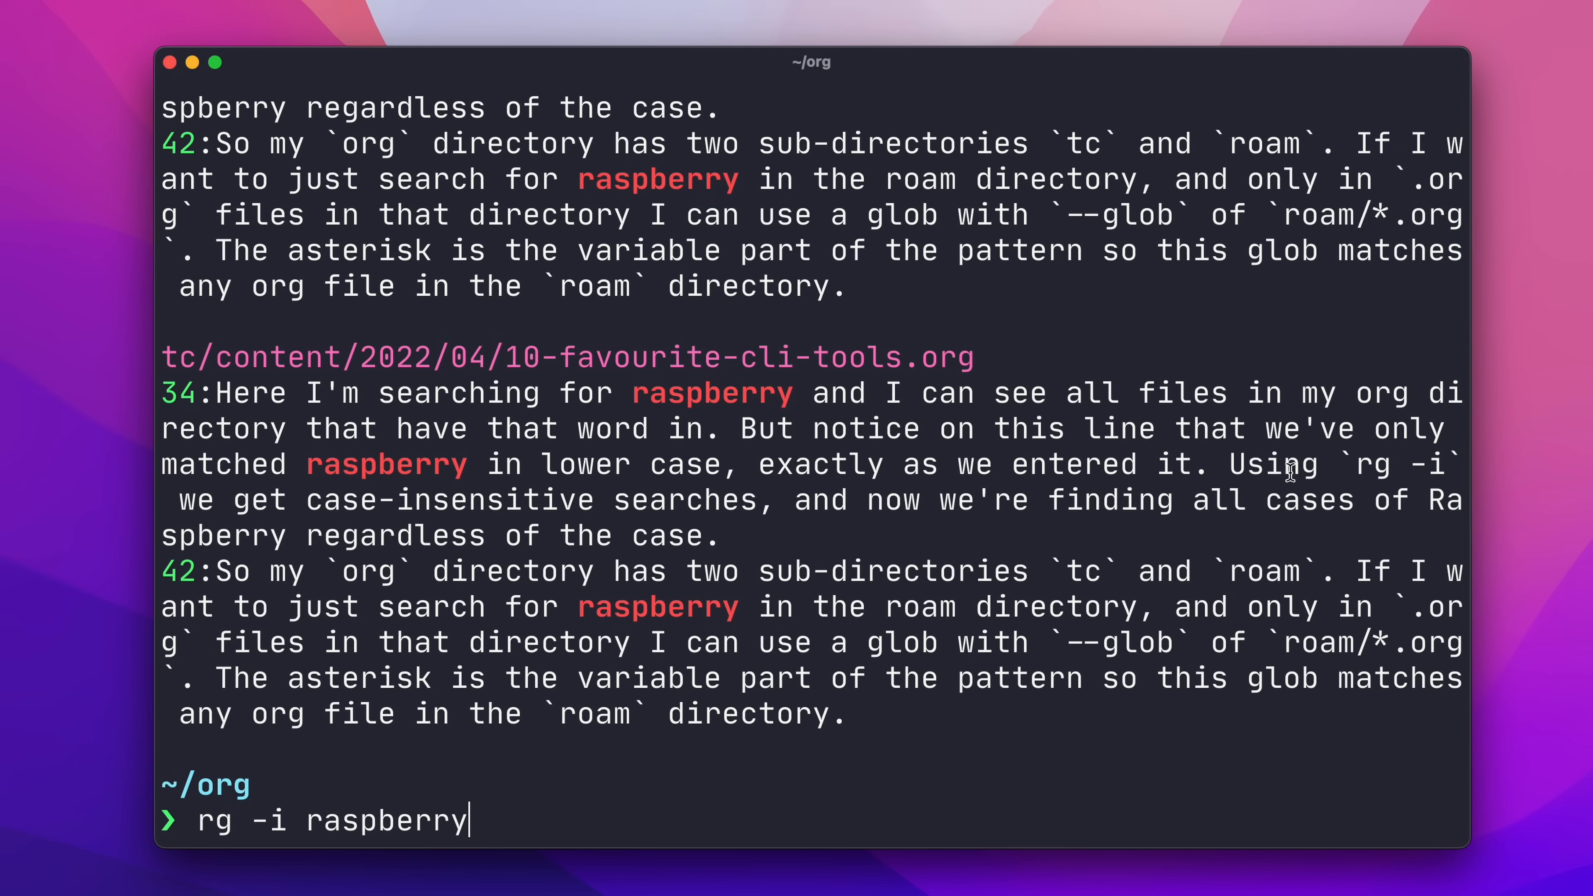
{"action": "key", "text": "Return"}
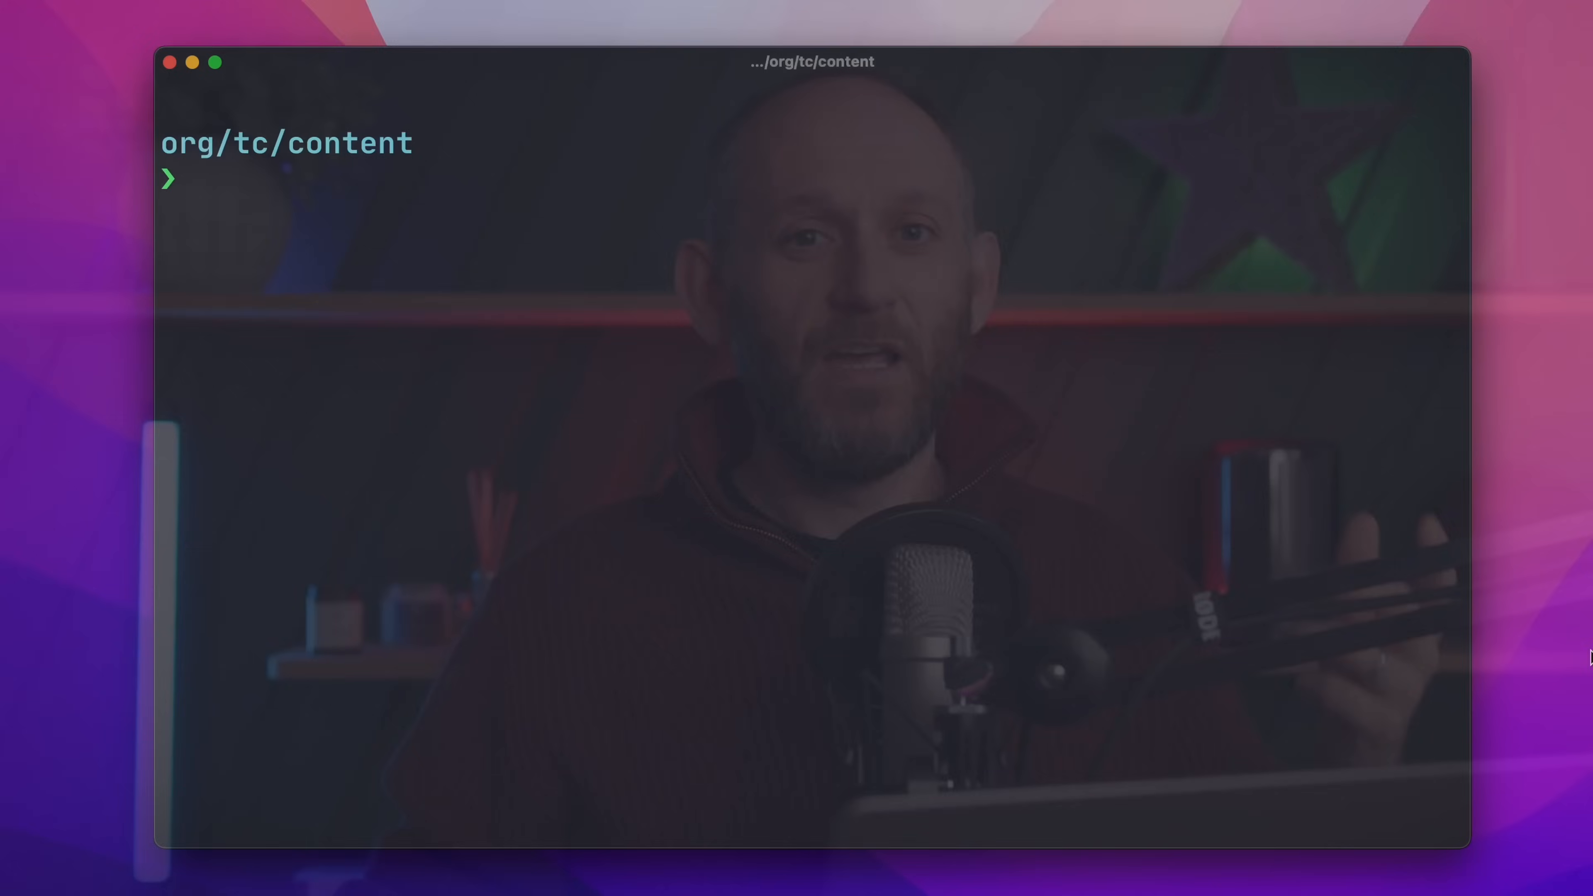
Run rg -e '[0-9]{2}:[0-9]{2}' to find two-digit time patterns in tc/content.
{"action": "type", "text": "rg -e '"}
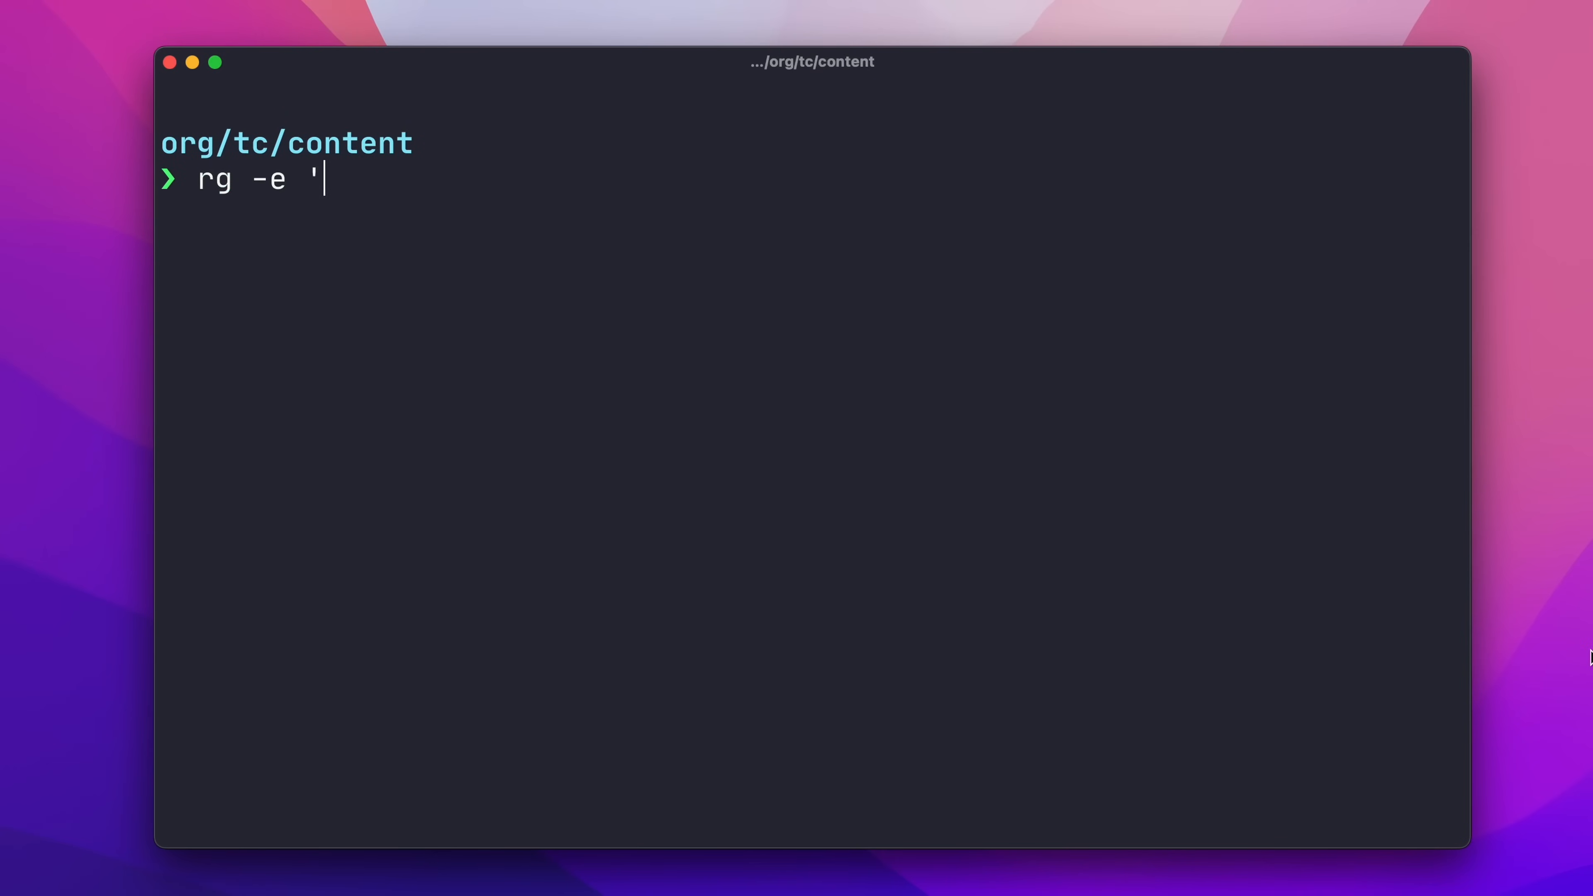
{"action": "type", "text": "[0-9]"}
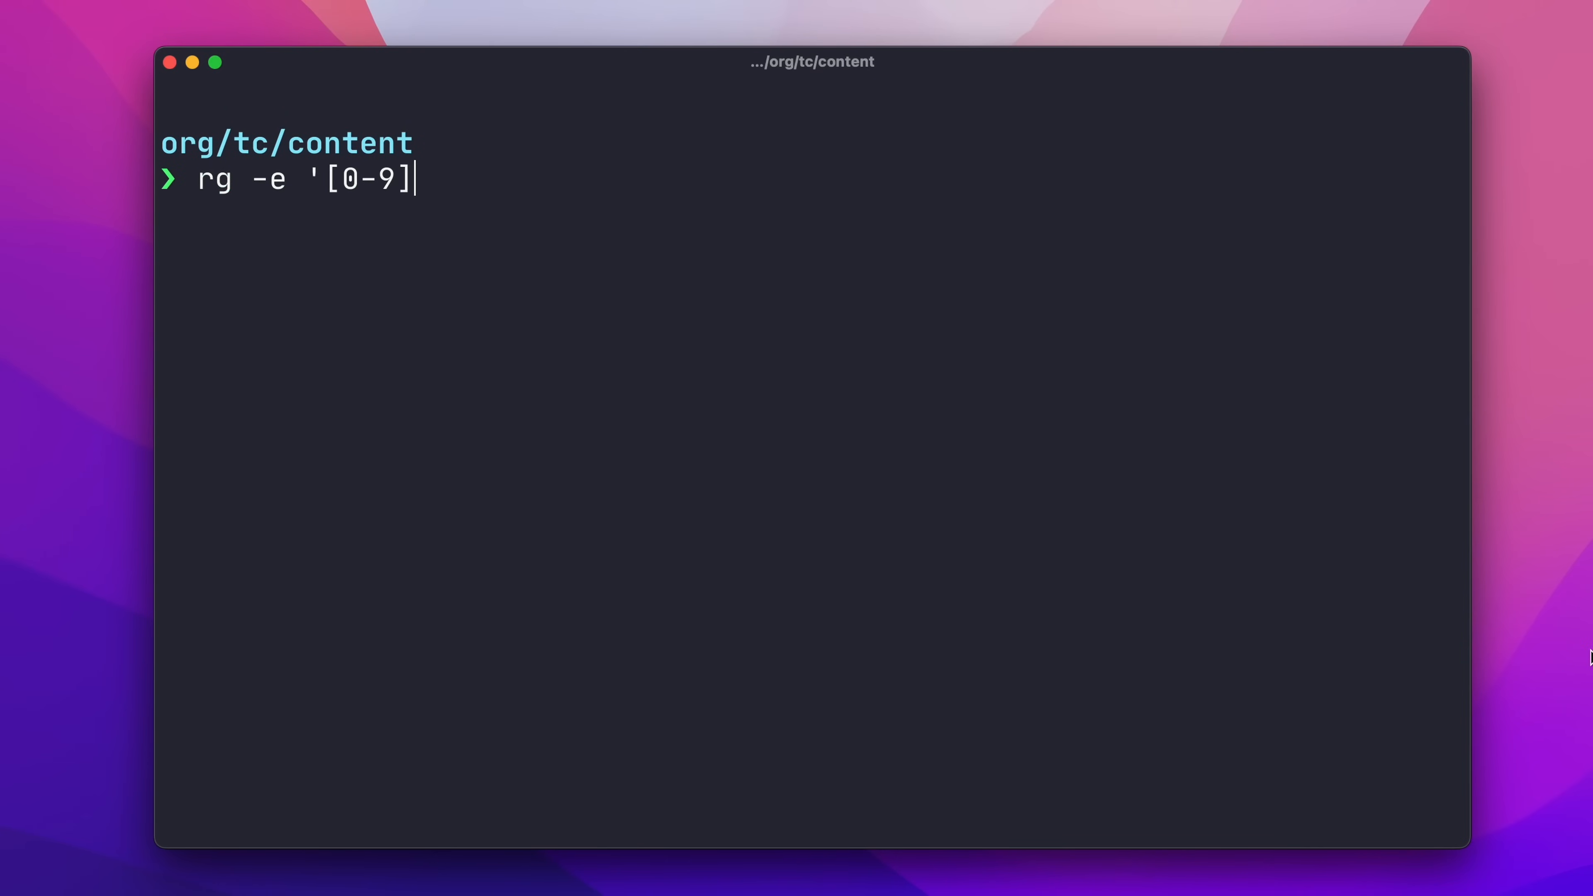
{"action": "type", "text": "{2}:["}
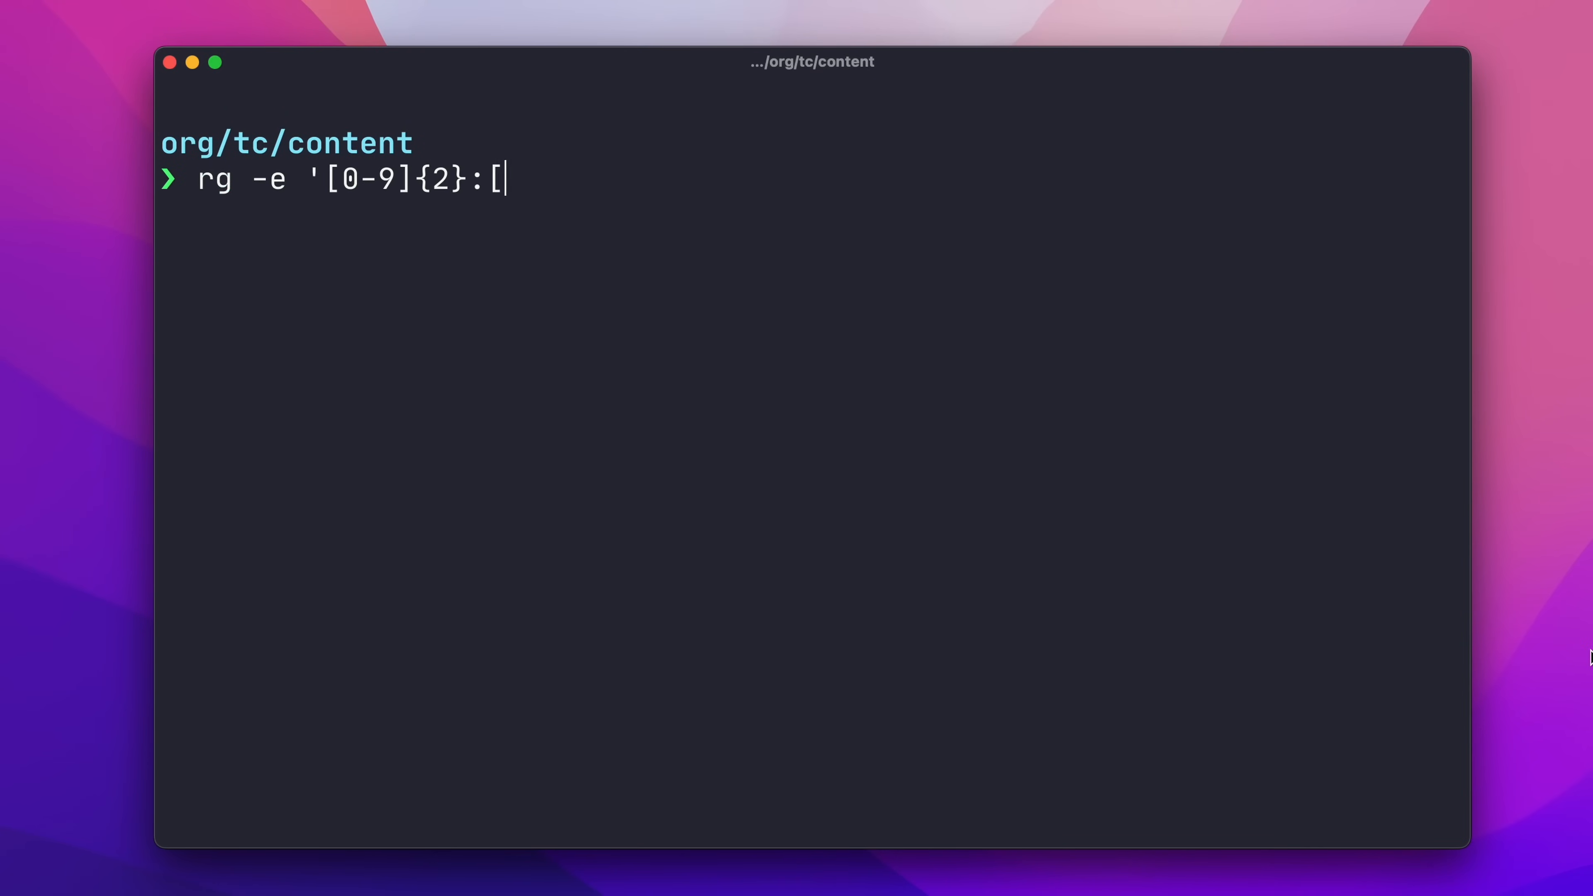
{"action": "type", "text": "0-9]{2"}
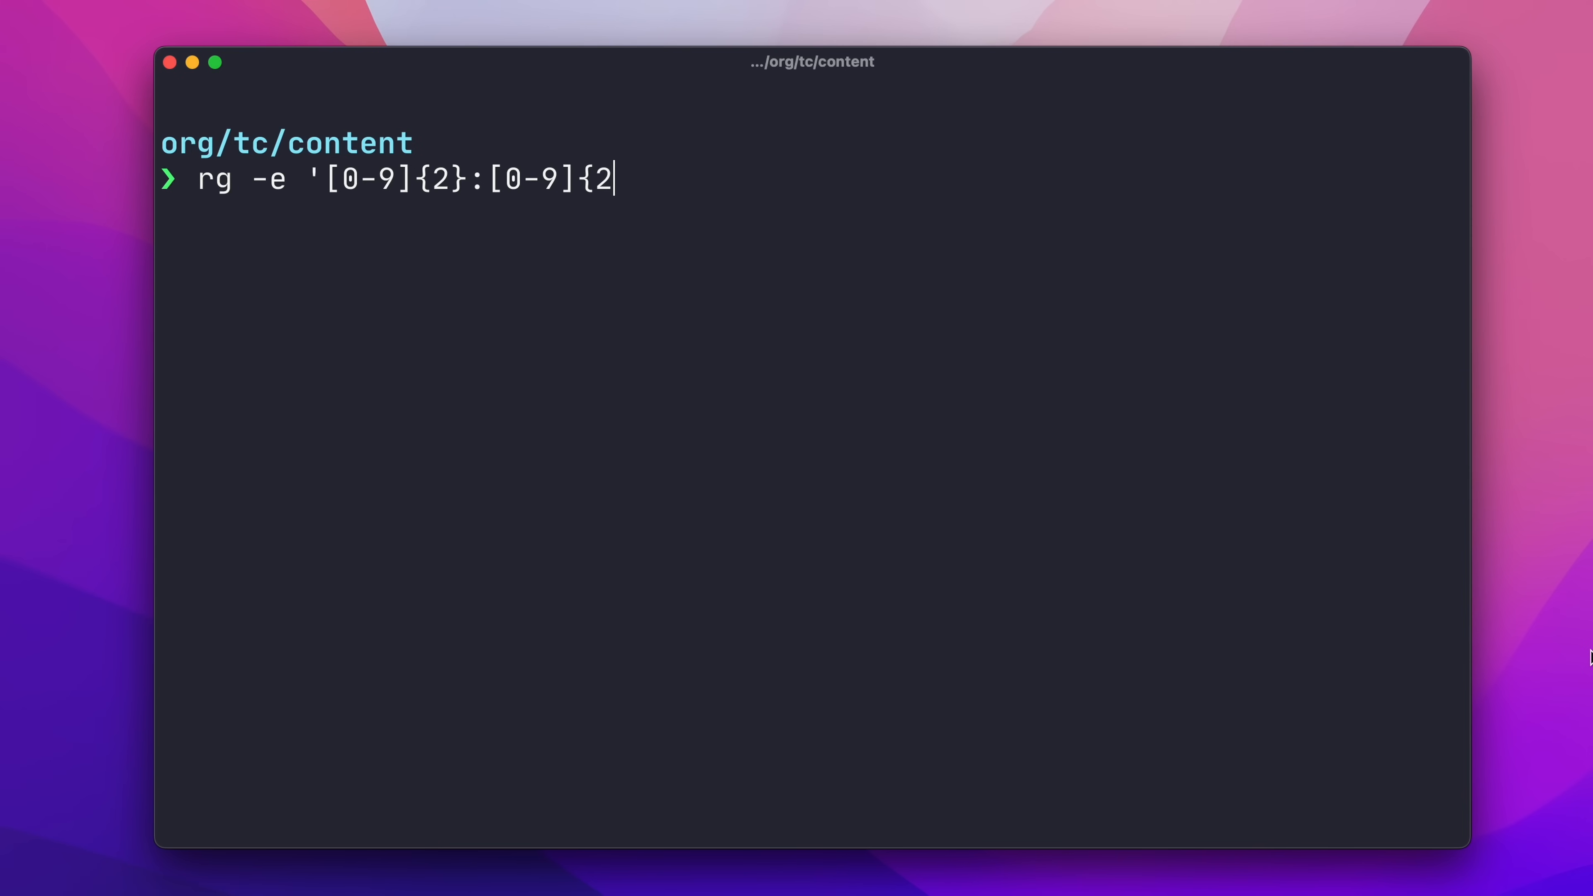
{"action": "key", "text": "Return"}
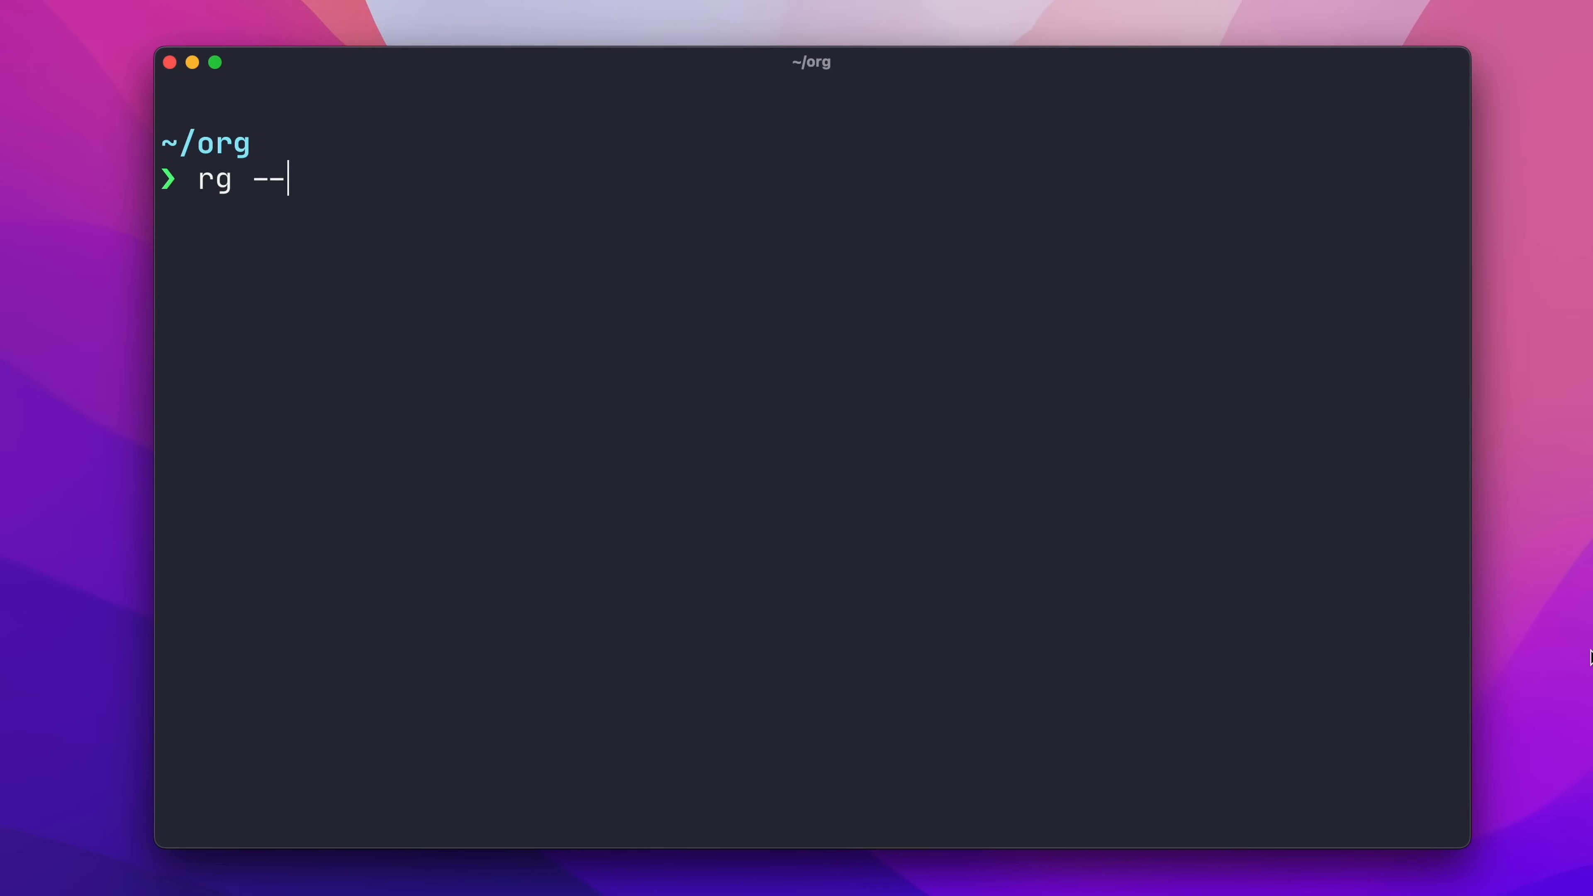
Search only roam/*.org files for raspberry with rg --glob.
{"action": "type", "text": "glob '"}
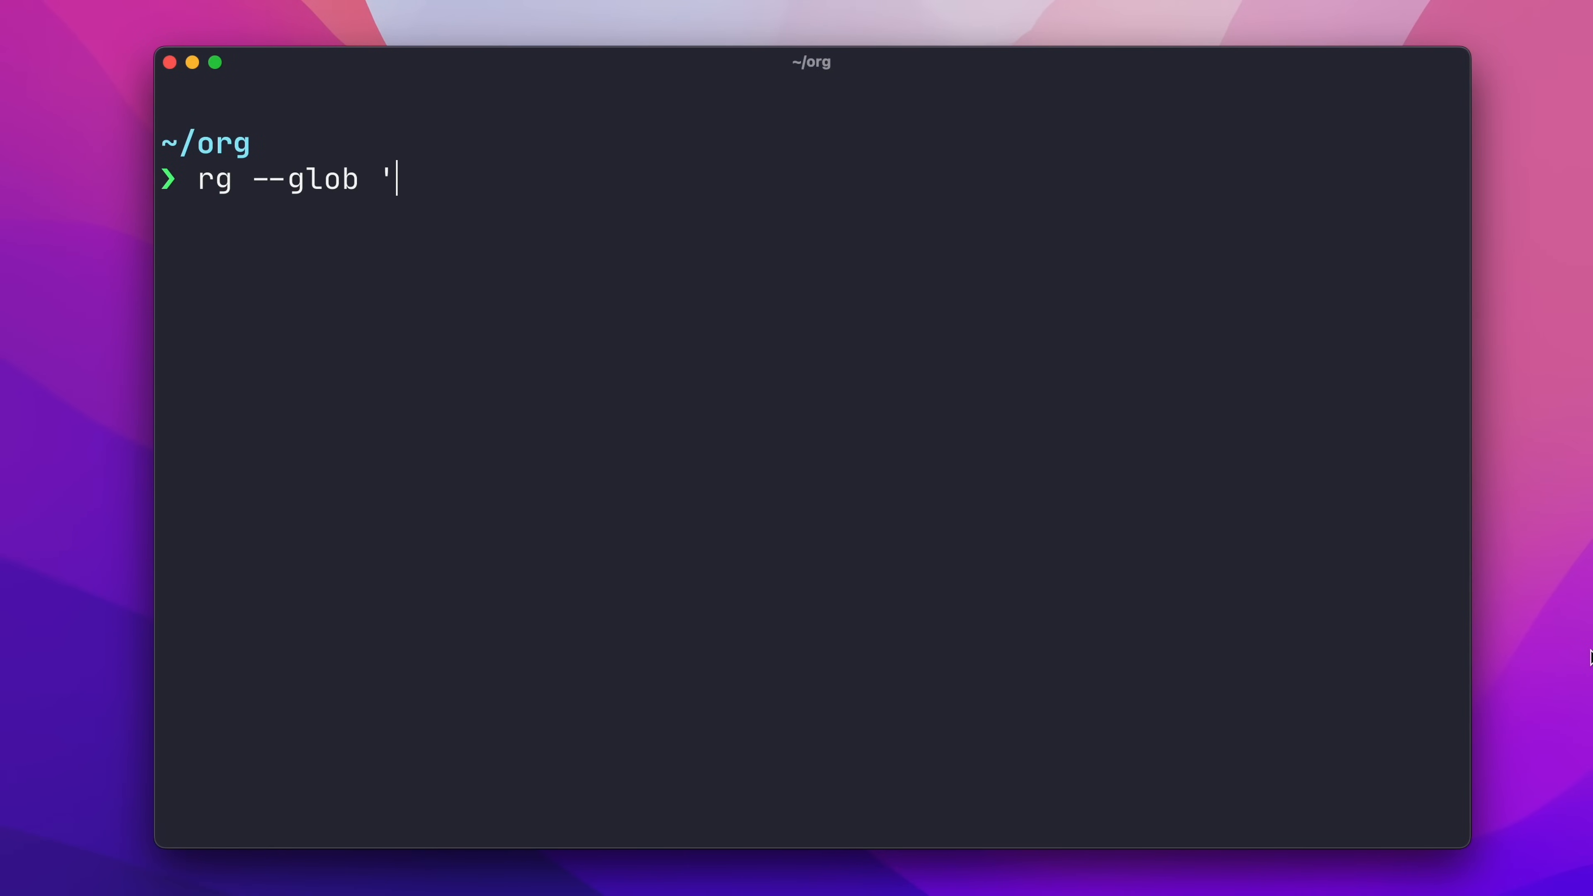
{"action": "type", "text": "roam/*."}
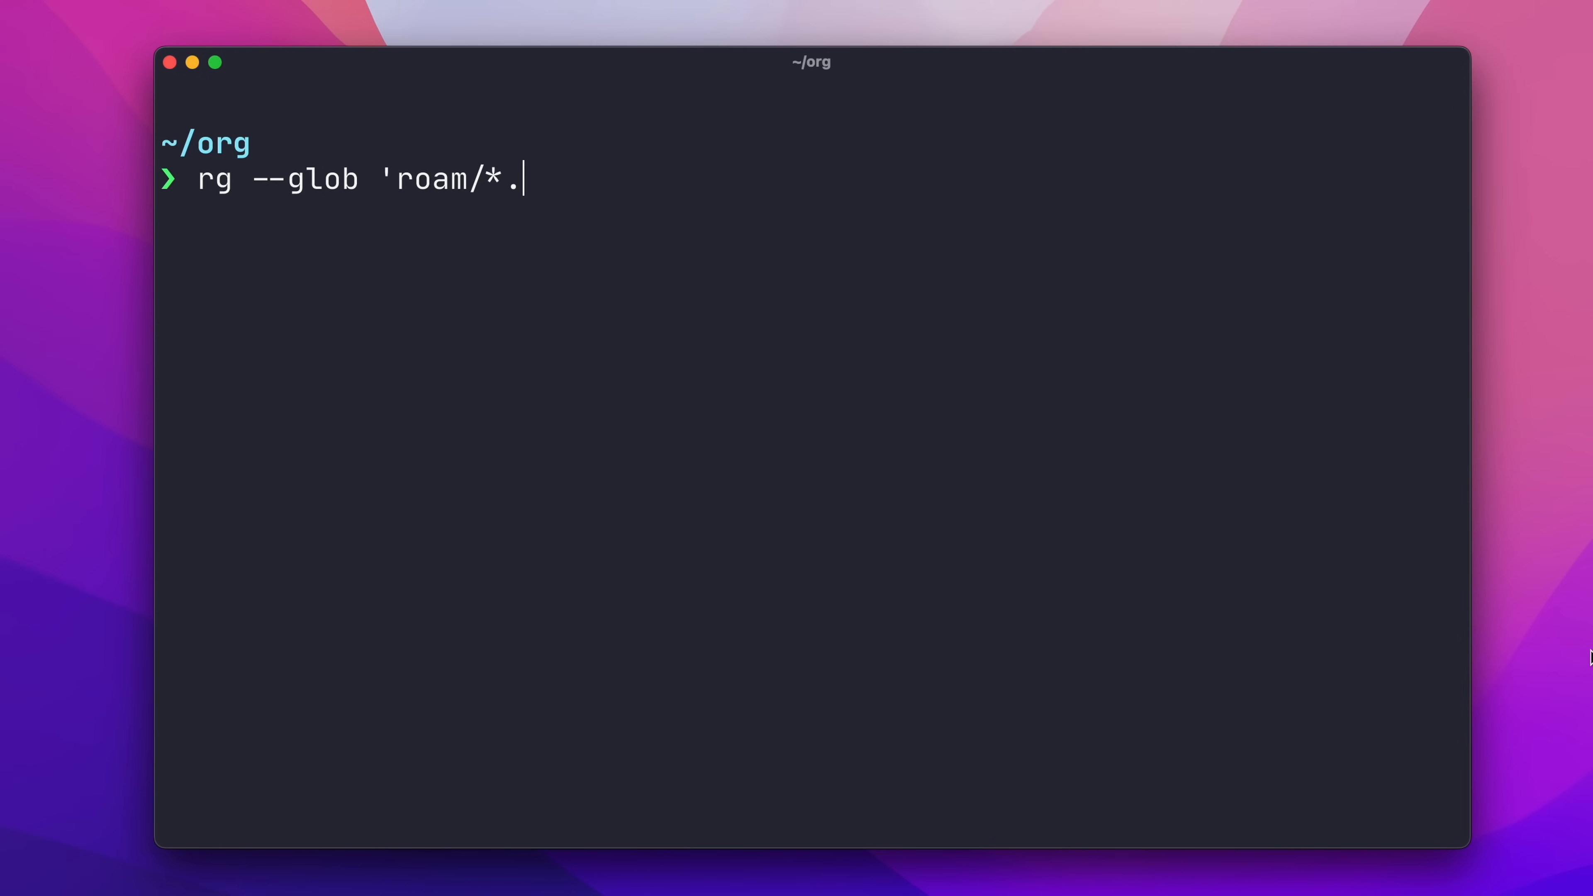
{"action": "type", "text": "org' rasp"}
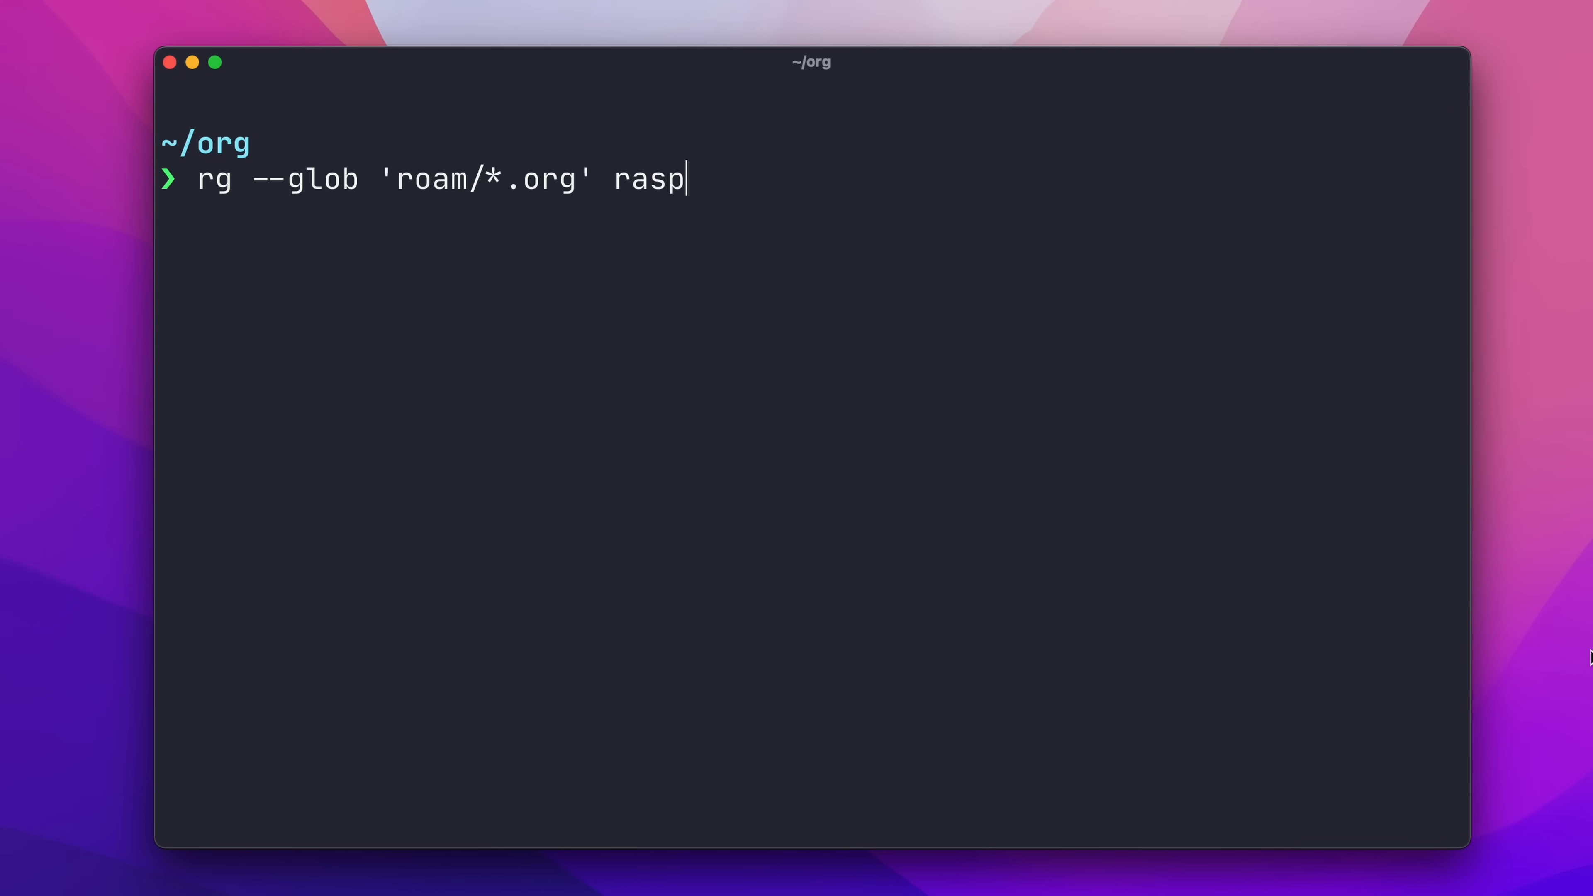
{"action": "key", "text": "Return"}
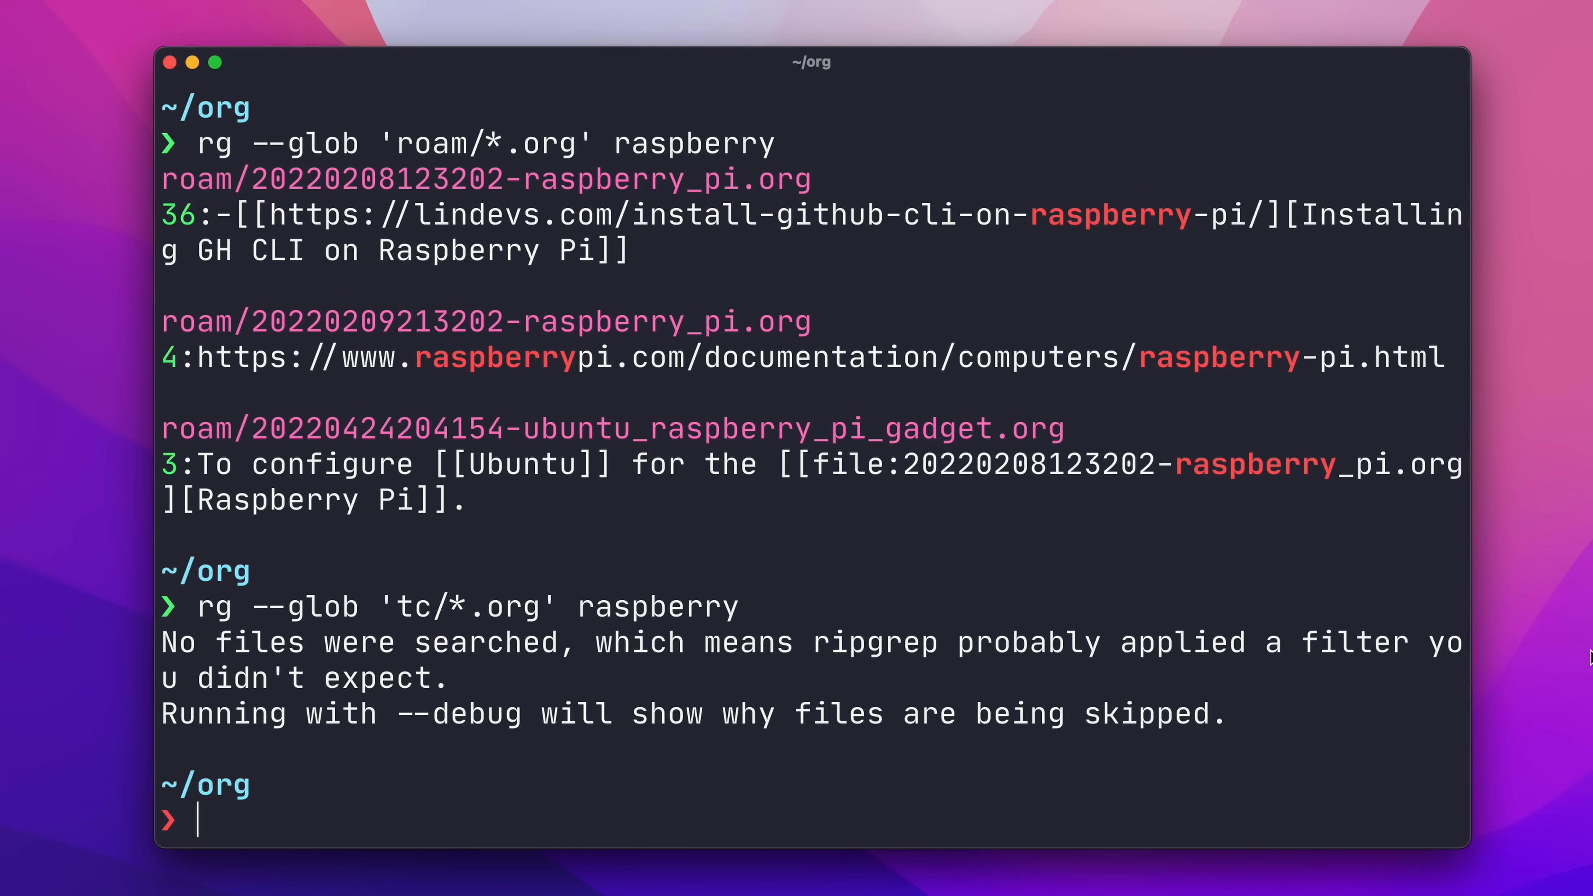
Recall the tc search and widen its glob to 'tc/**/*.org' for a recursive raspberry search.
{"action": "key", "text": "Up"}
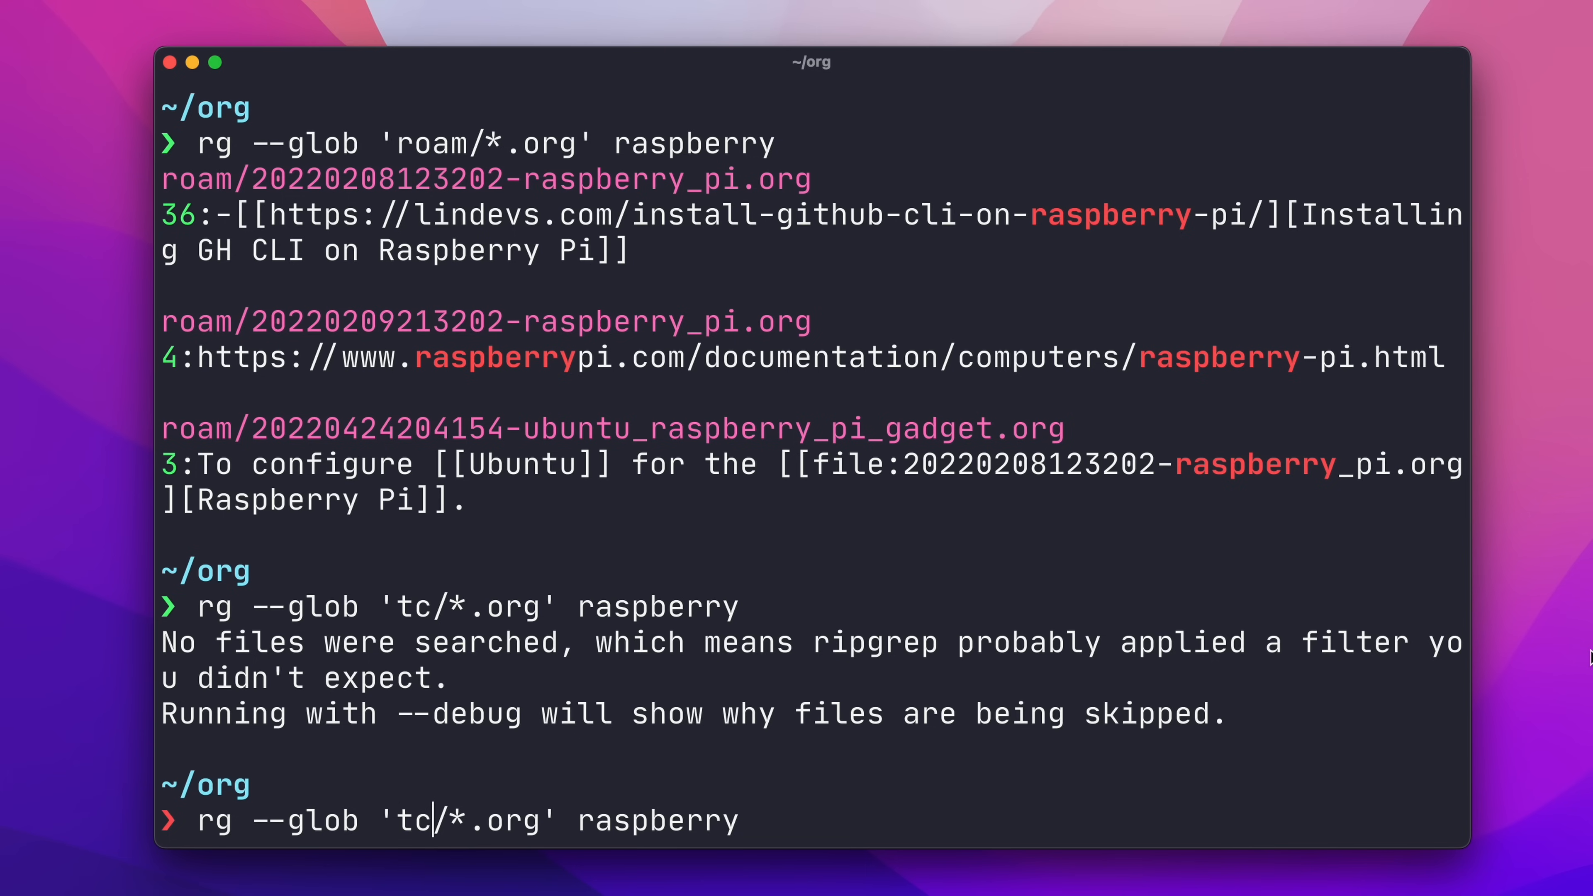
{"action": "type", "text": "**"}
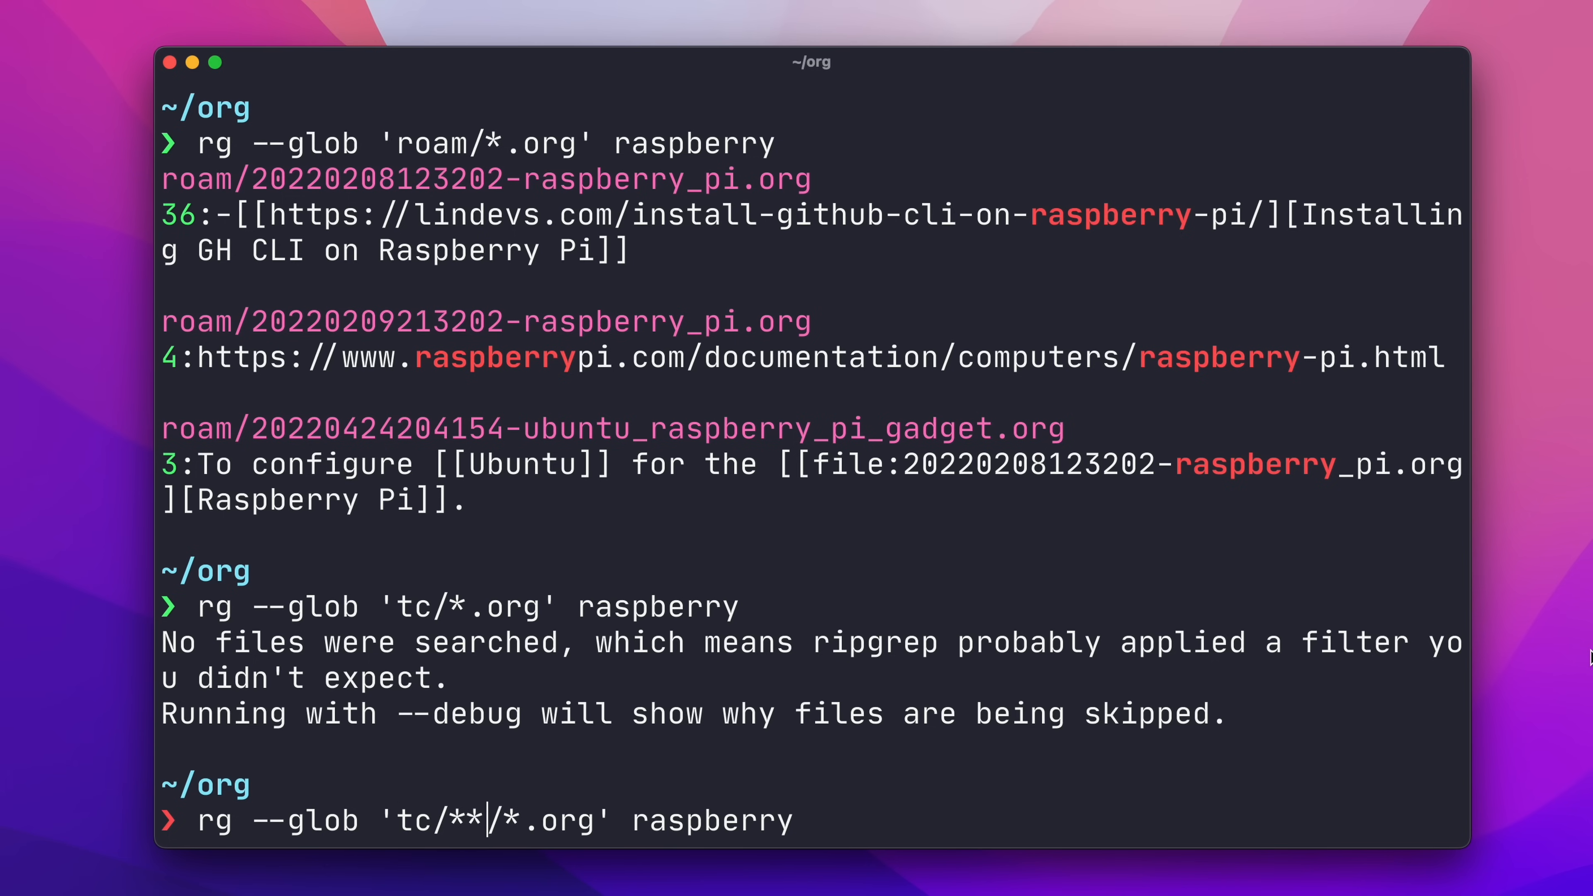
{"action": "key", "text": "Return"}
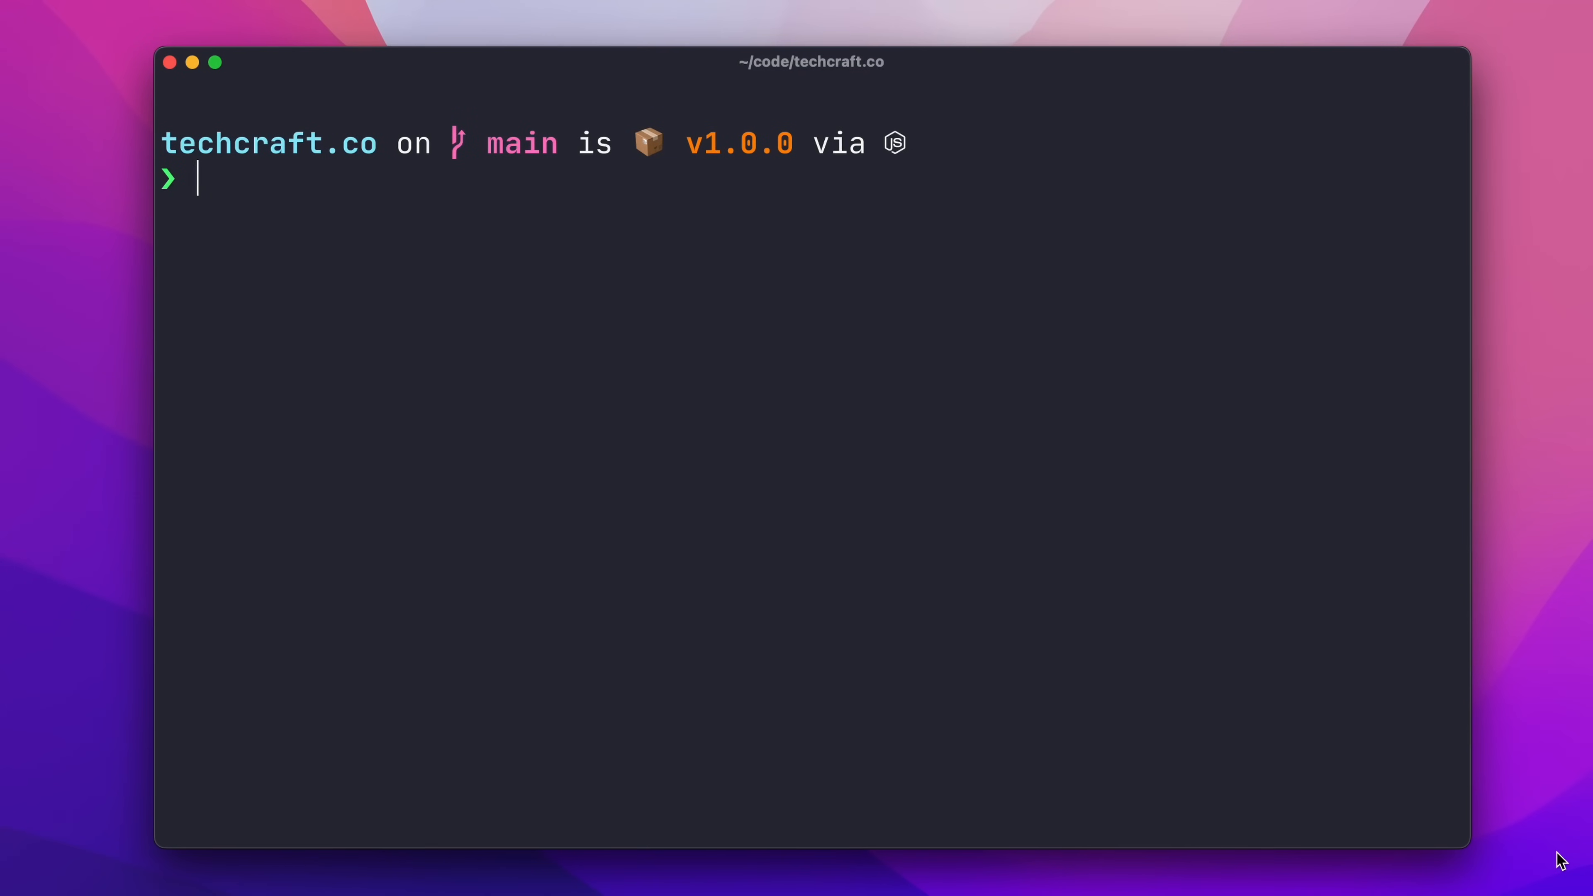
Launch fzf to fuzzy-find among the techcraft.co project files.
{"action": "type", "text": "fzf"}
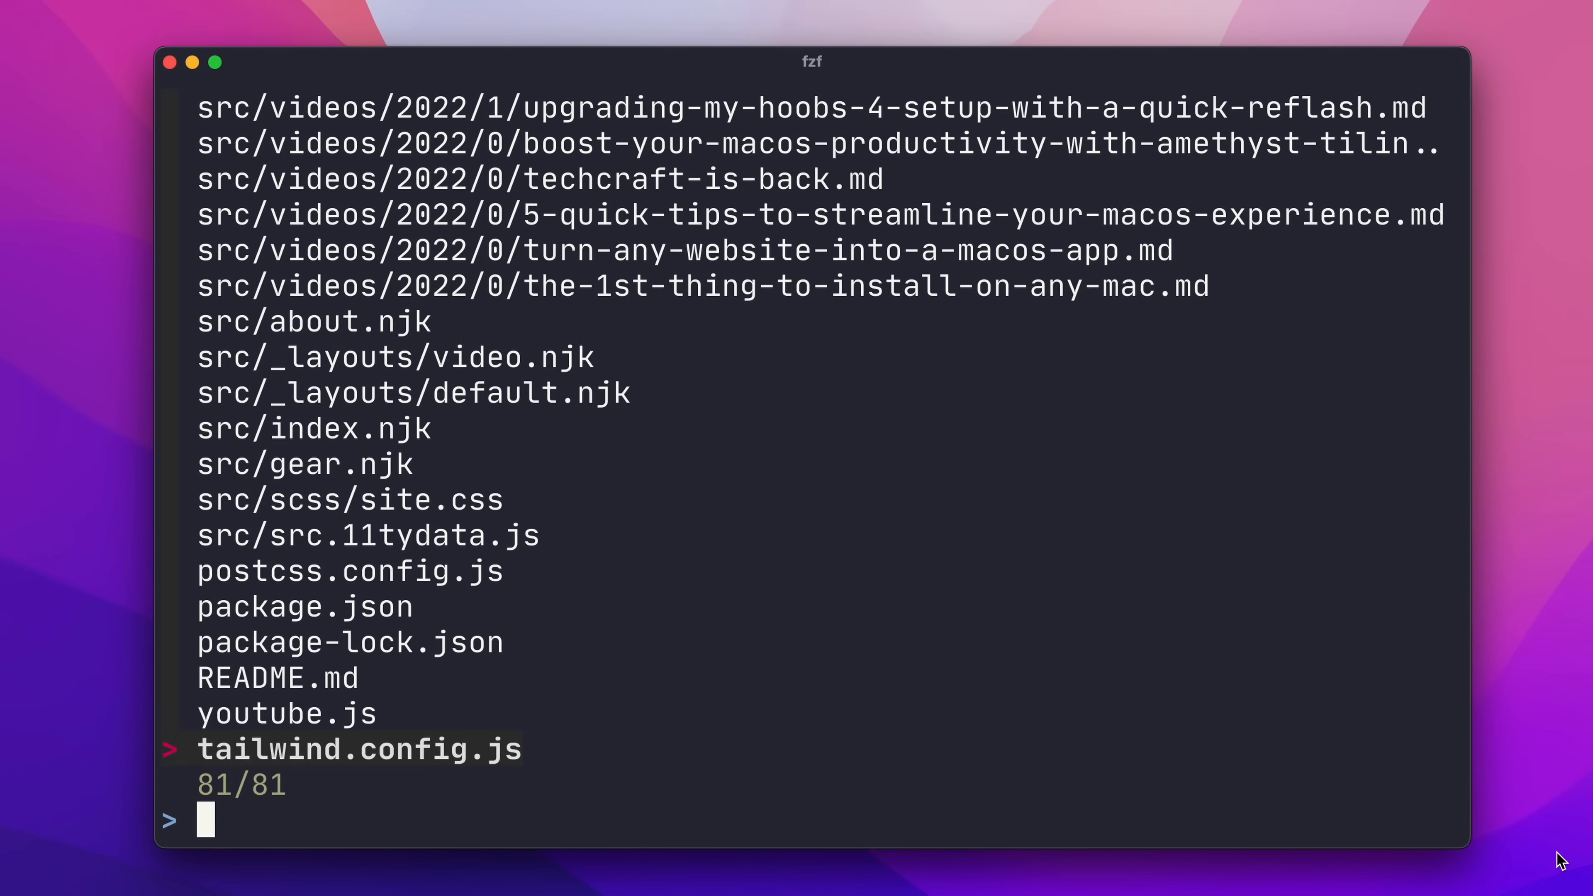
Filter the file list with 'ipad product aw', then query the command history for 'es keyb'.
{"action": "type", "text": "ipad"}
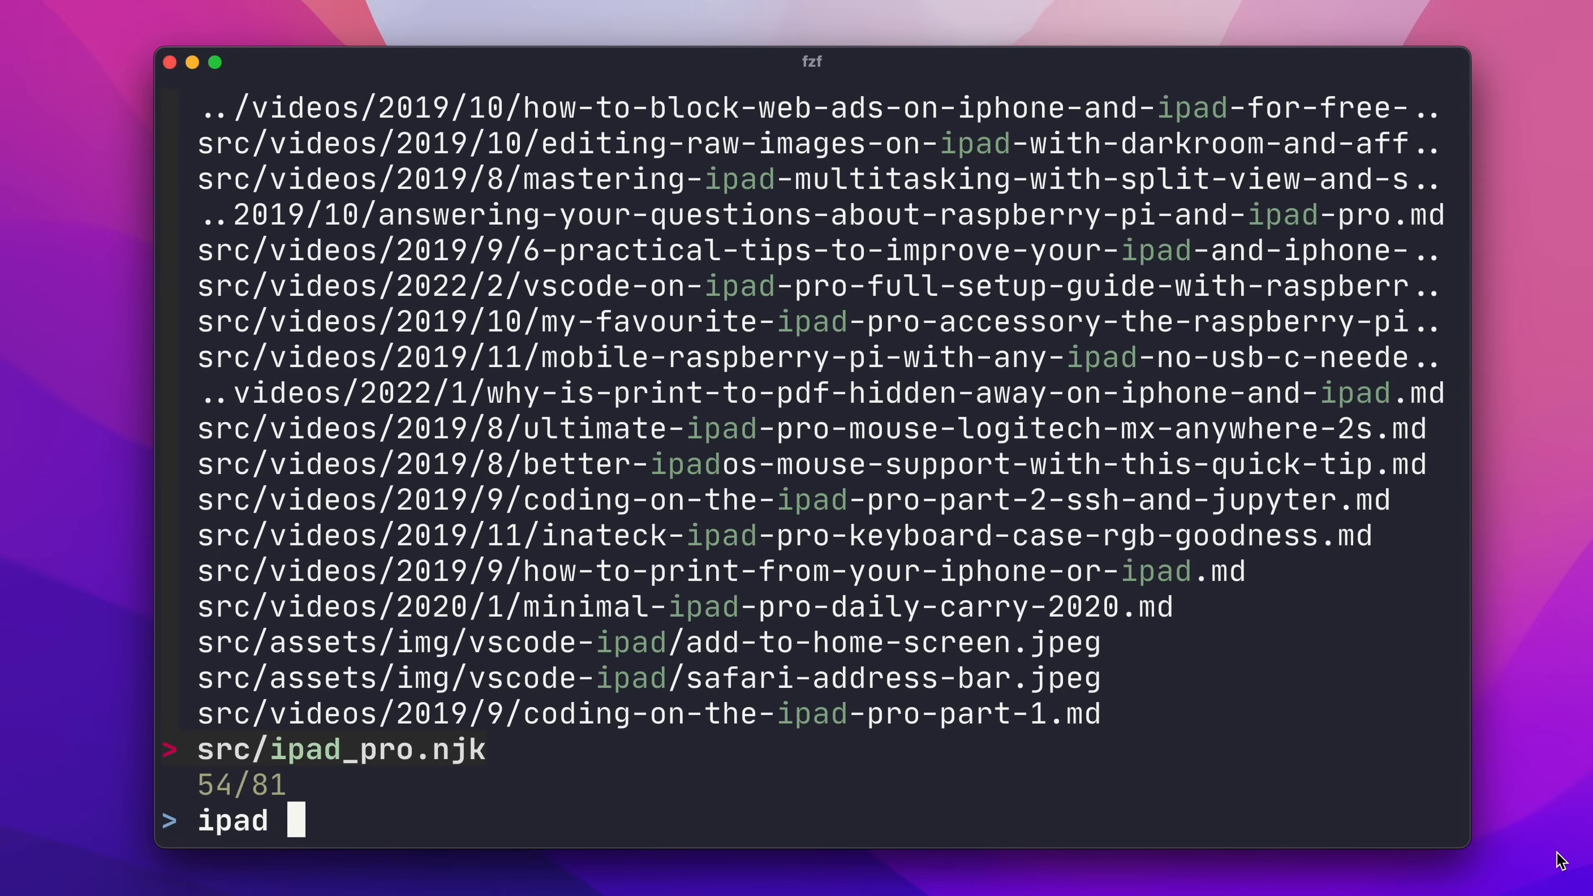
{"action": "type", "text": "product"}
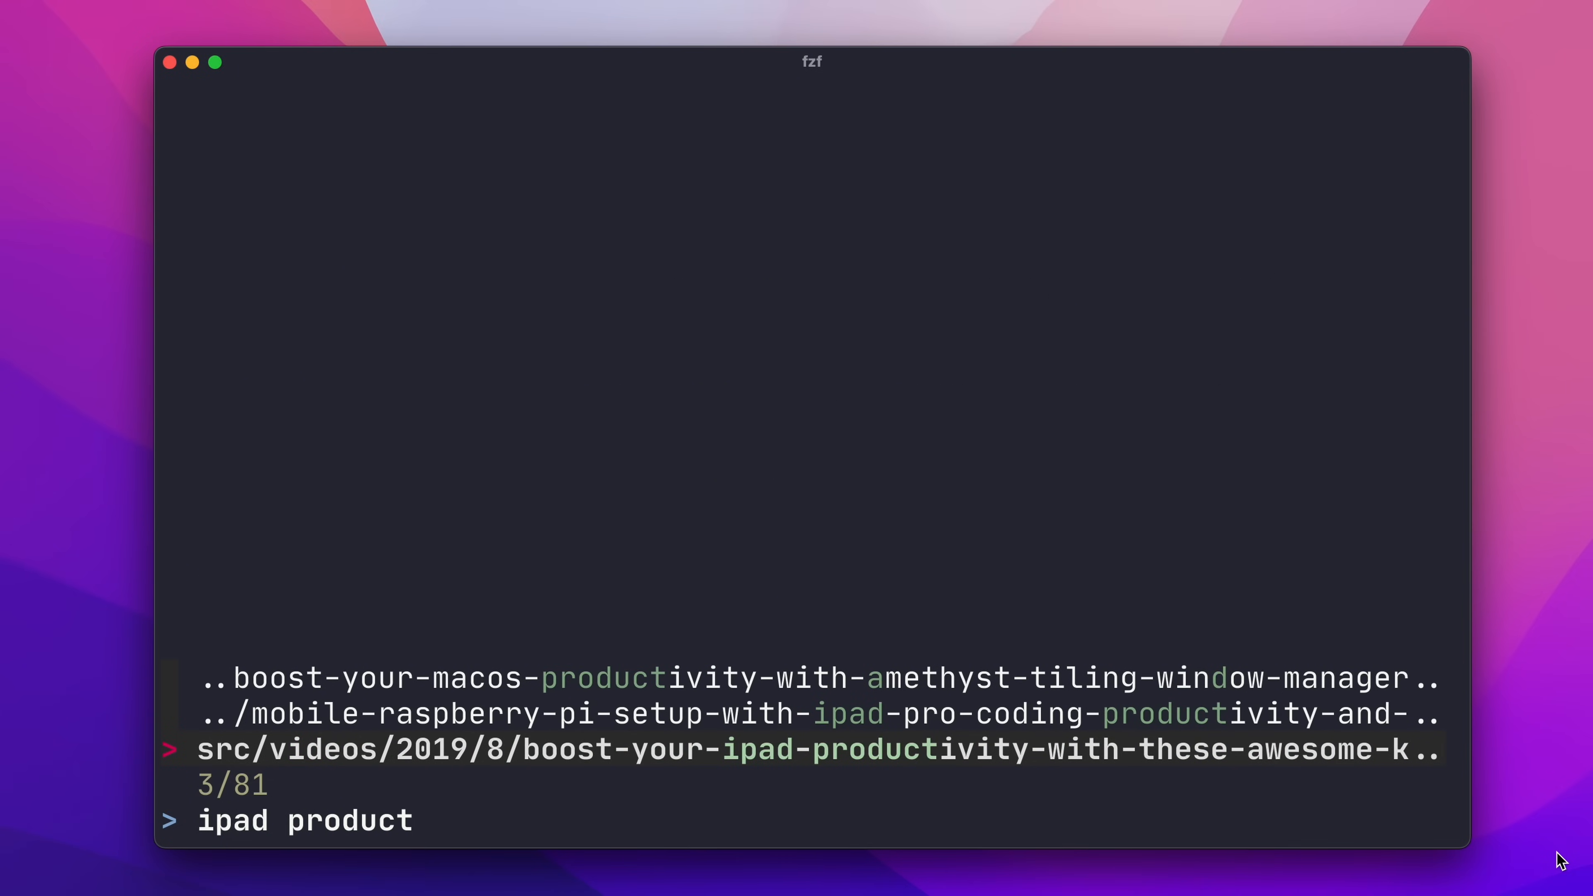
{"action": "type", "text": "aw"}
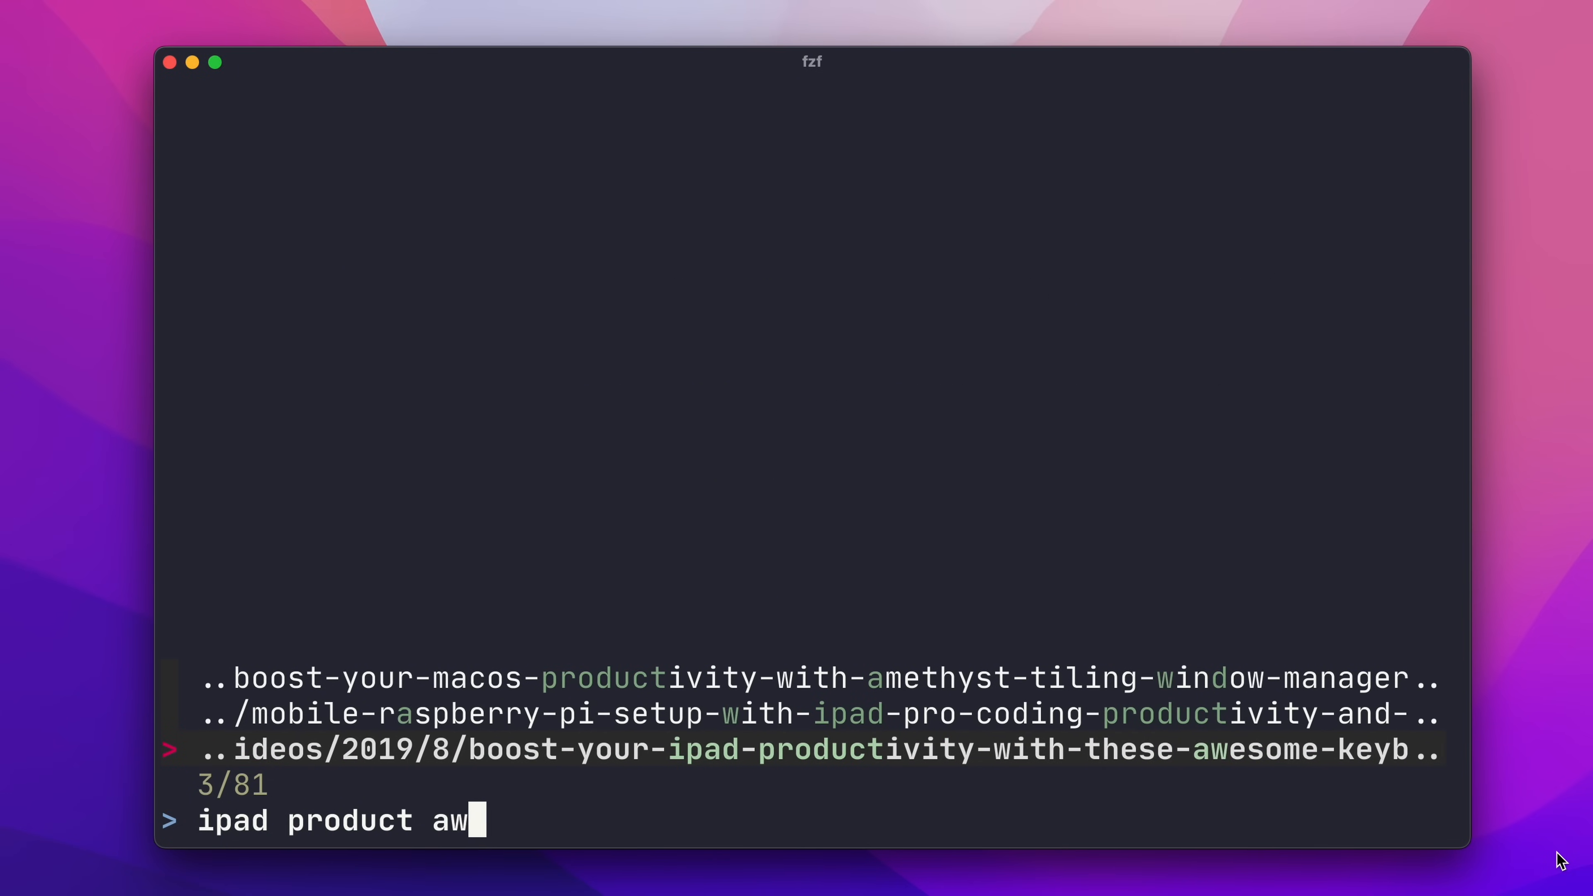
{"action": "type", "text": "es keyb"}
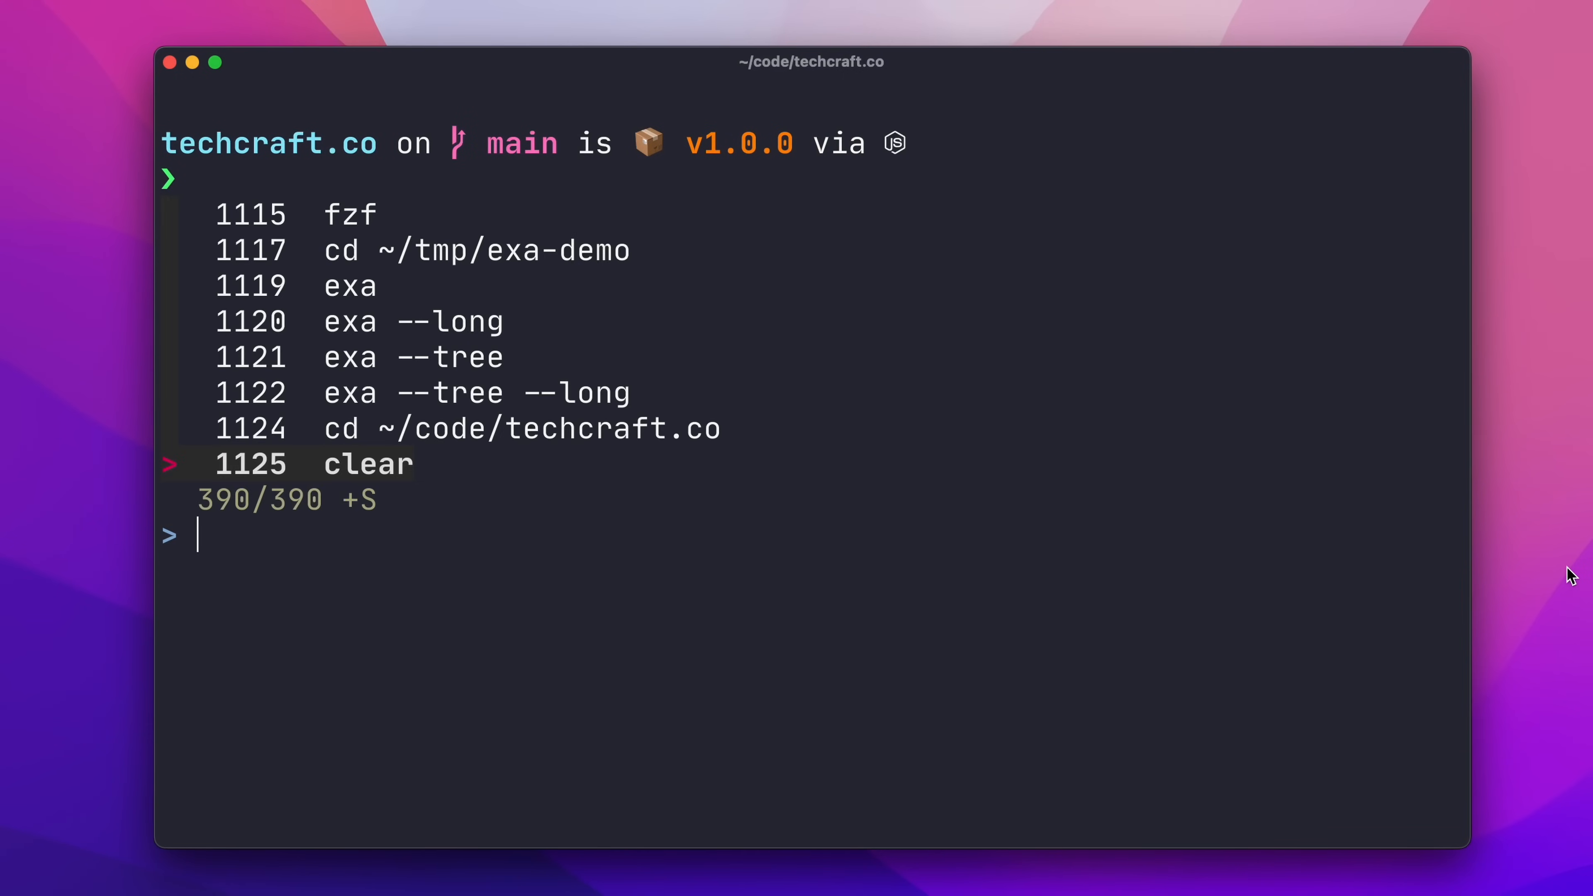
Filter the fzf history with 'ex tree' and recall 'exa --tree --long'.
{"action": "type", "text": "ex"}
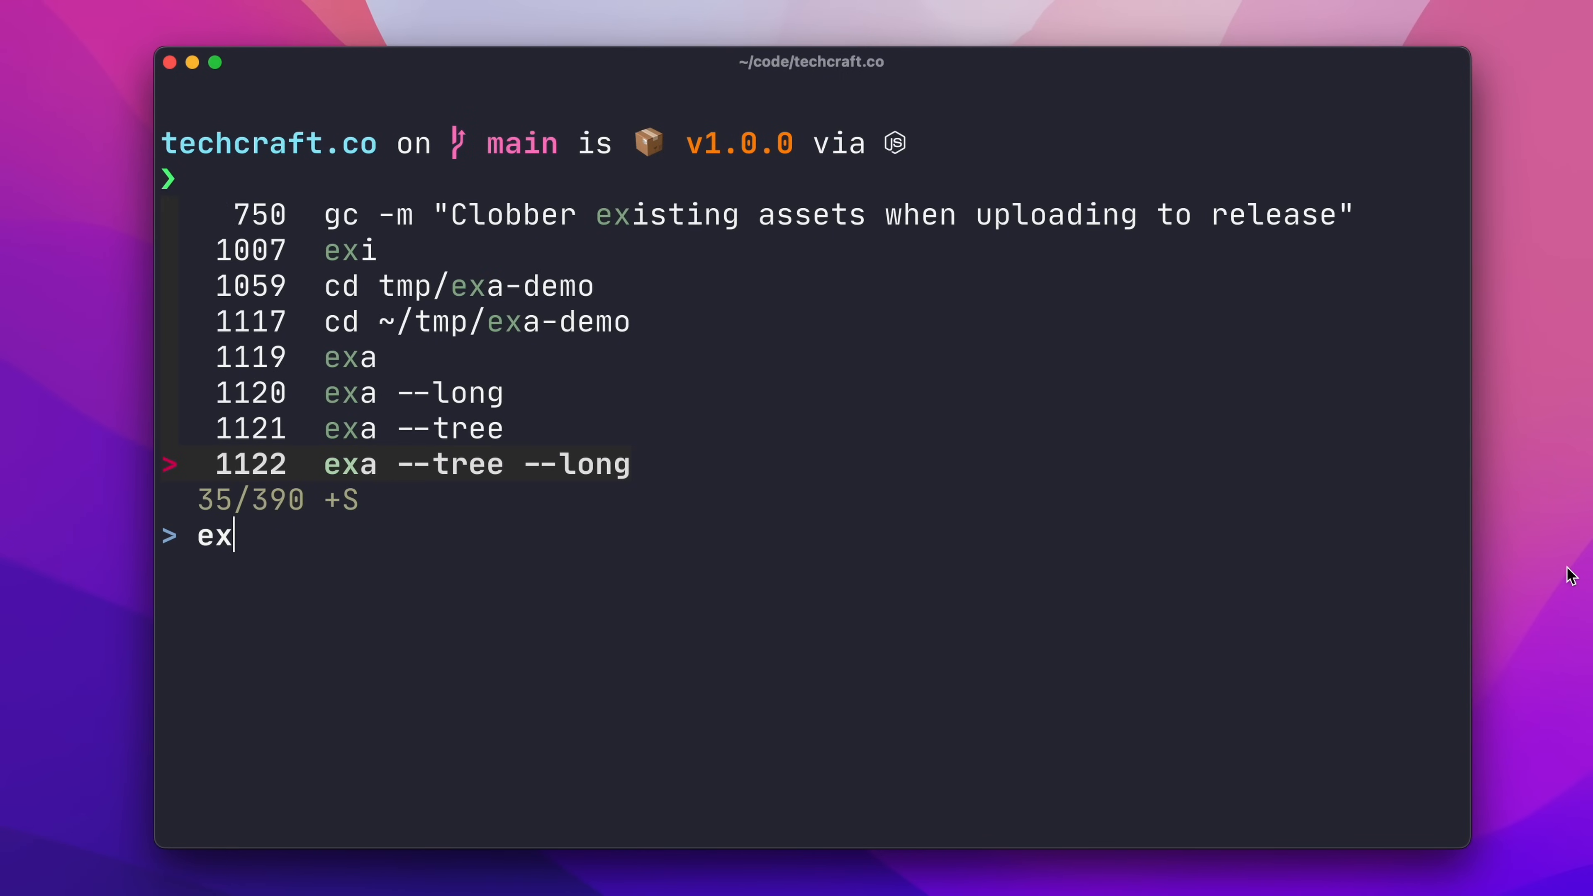
{"action": "type", "text": "tree"}
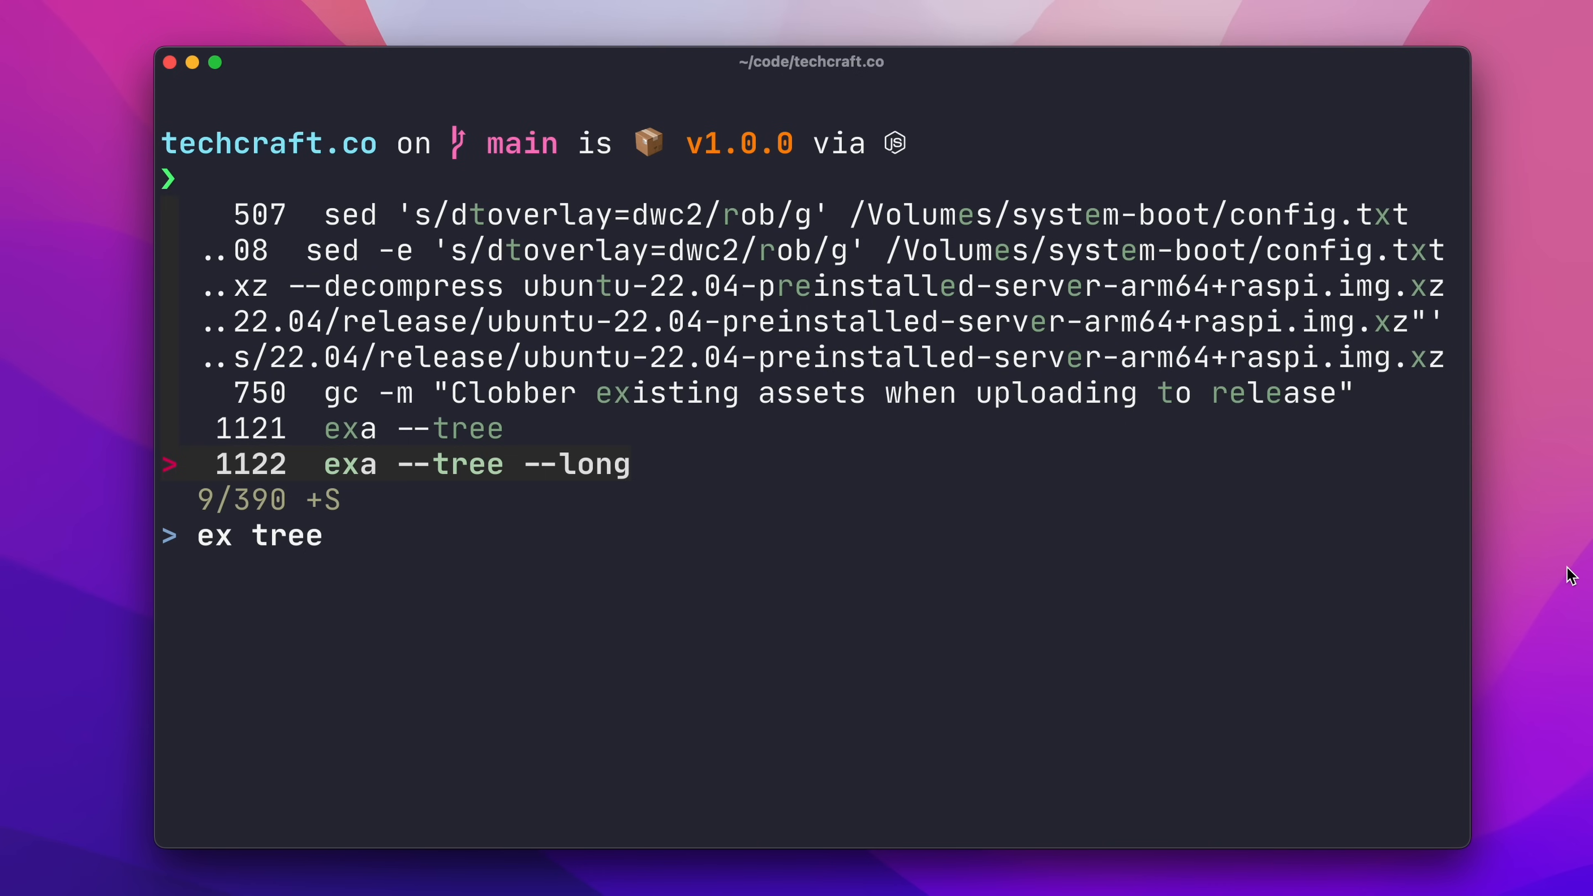
{"action": "key", "text": "Return"}
{"action": "type", "text": "z ~/org/"}
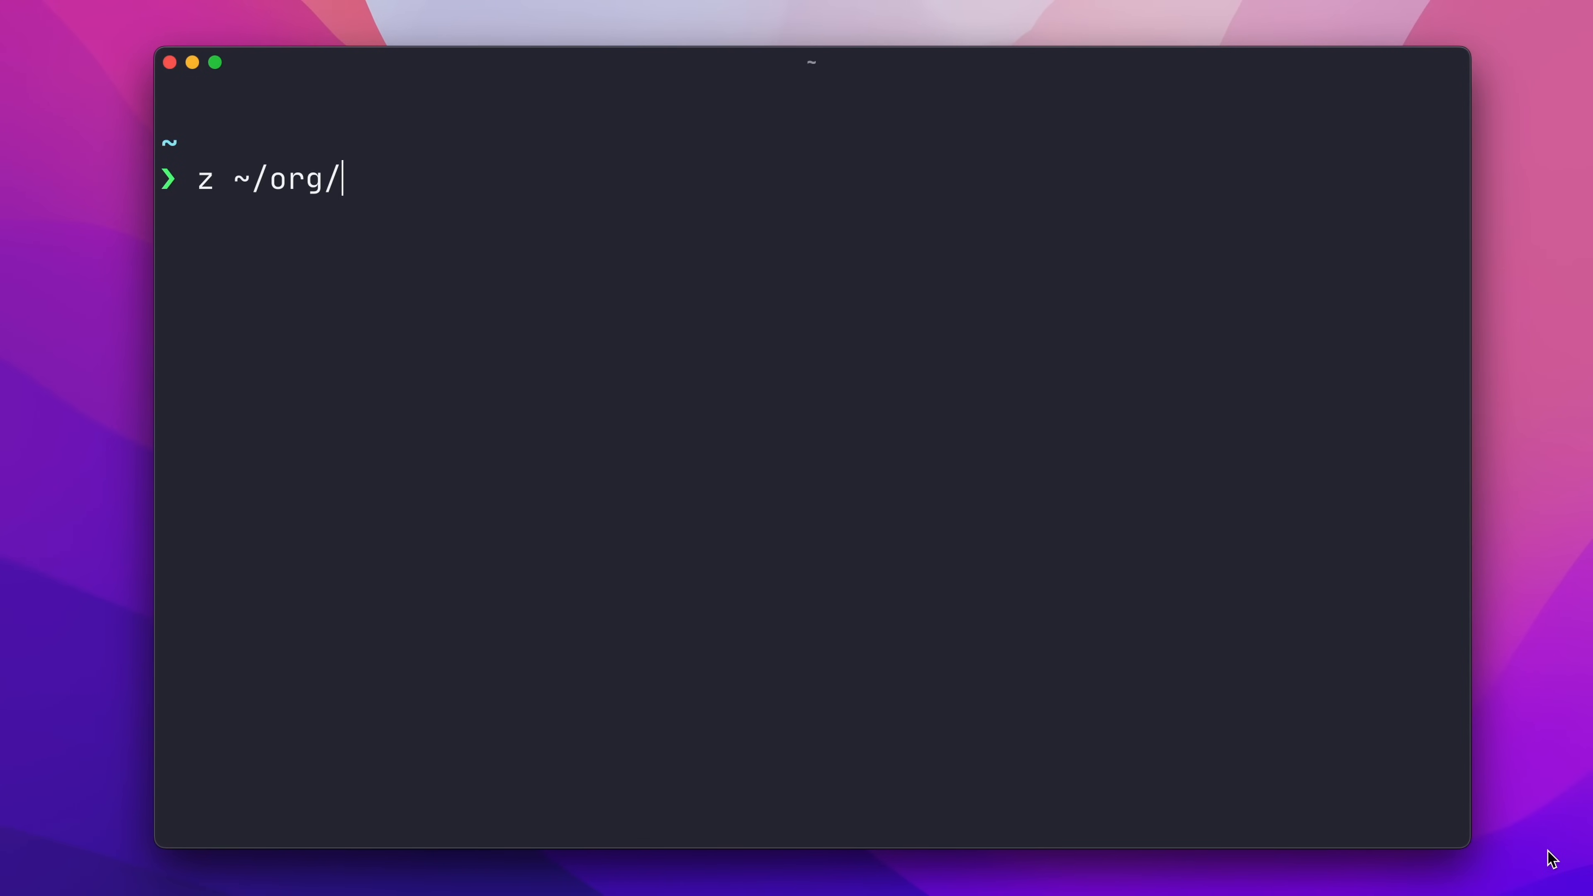
Jump with zoxide into ~/org/tc/content, then into ~/code/techcraft.co.
{"action": "key", "text": "Return"}
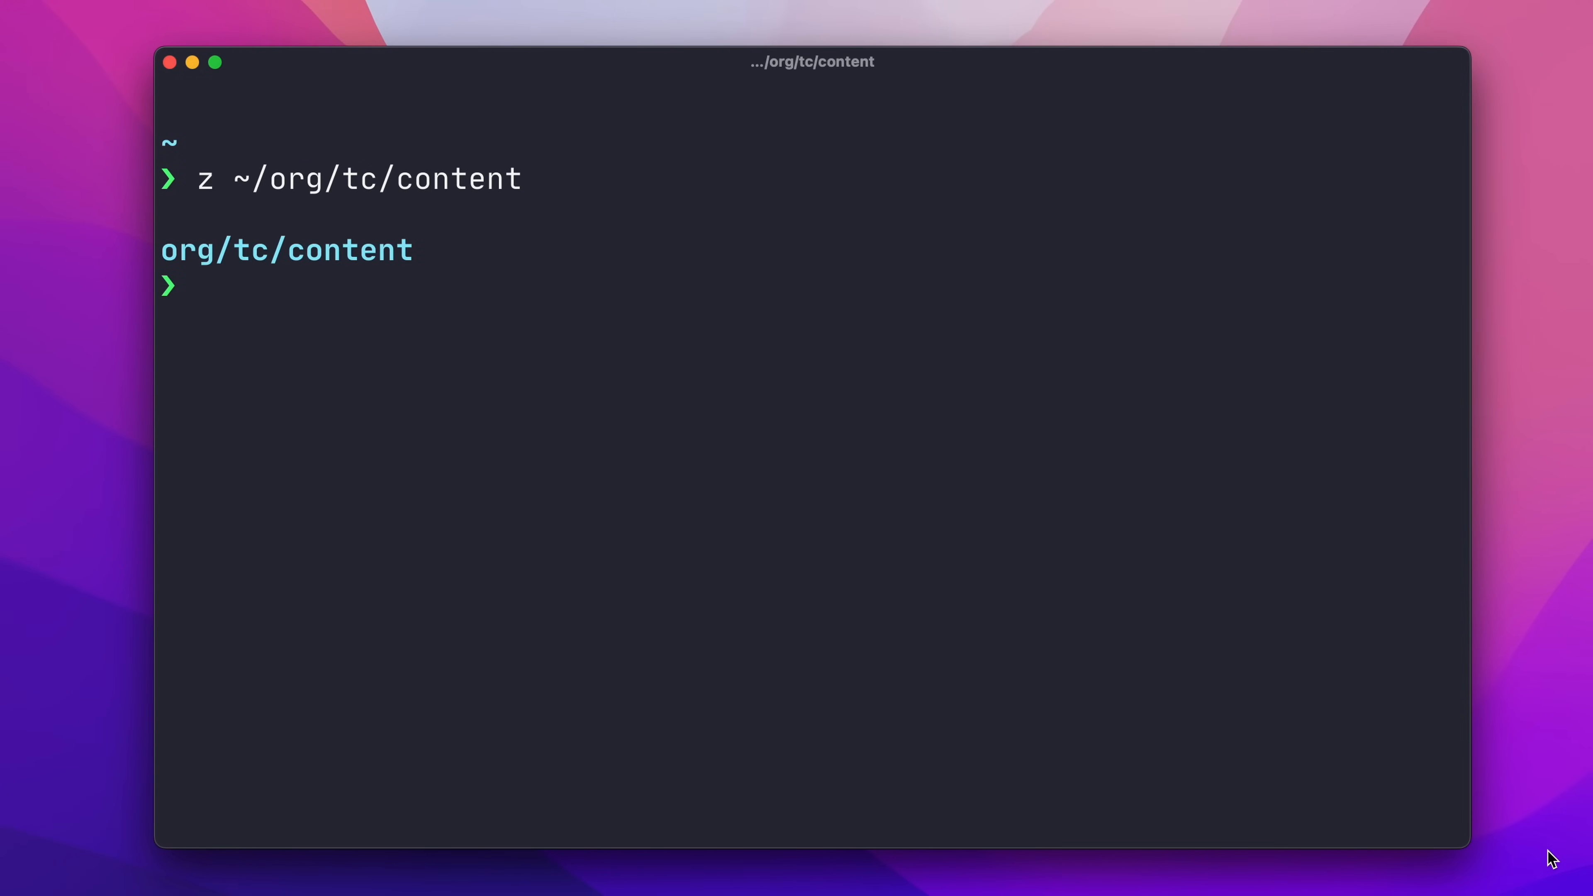
{"action": "type", "text": "z ~/code/t"}
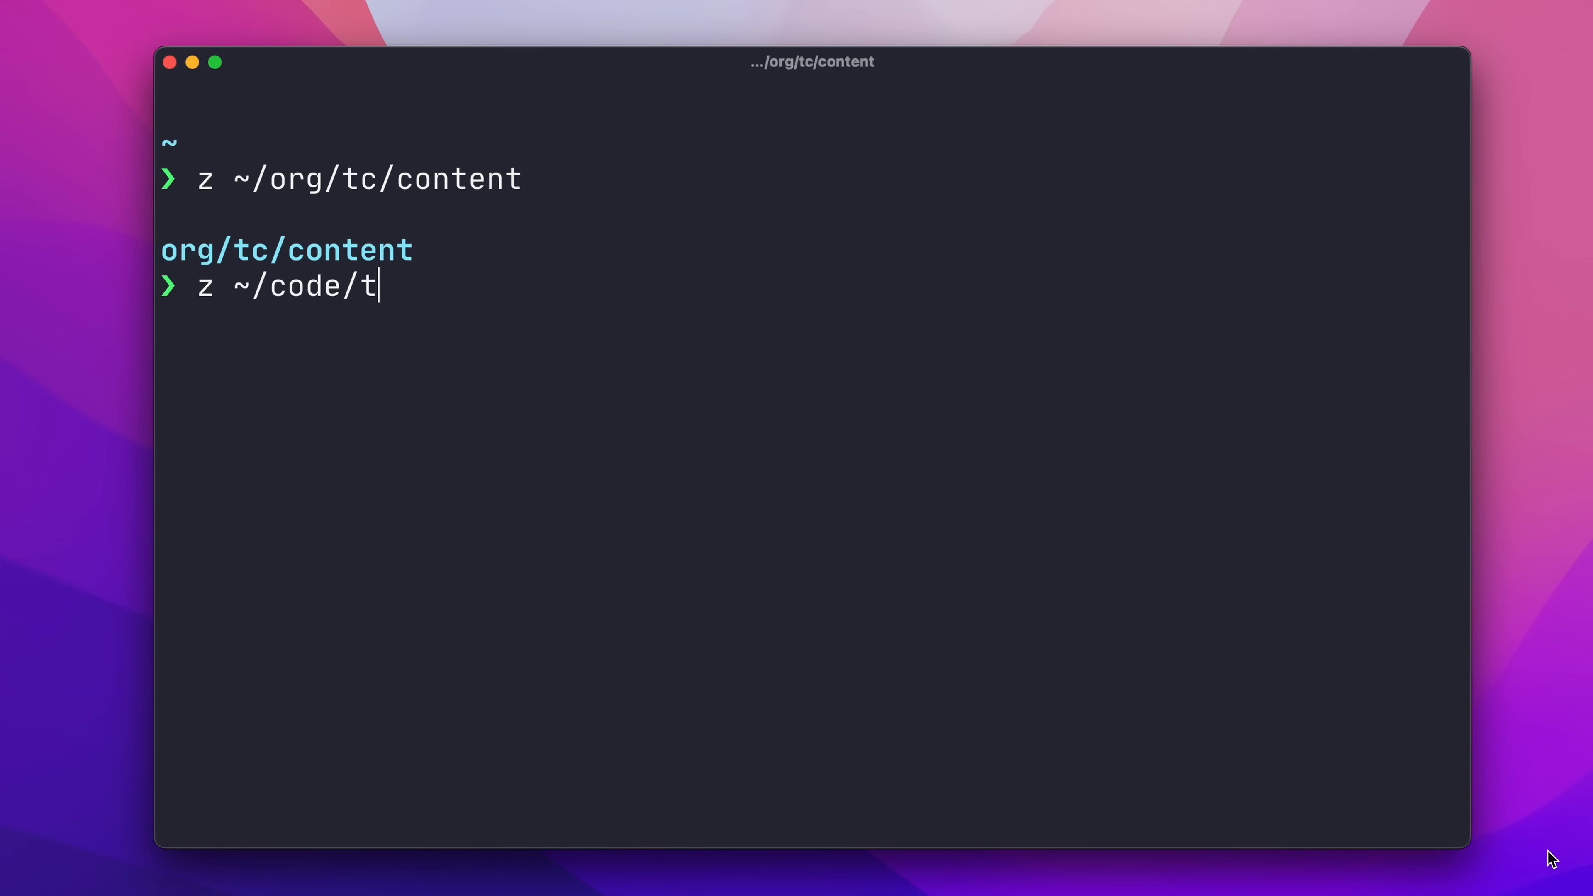
{"action": "key", "text": "Return"}
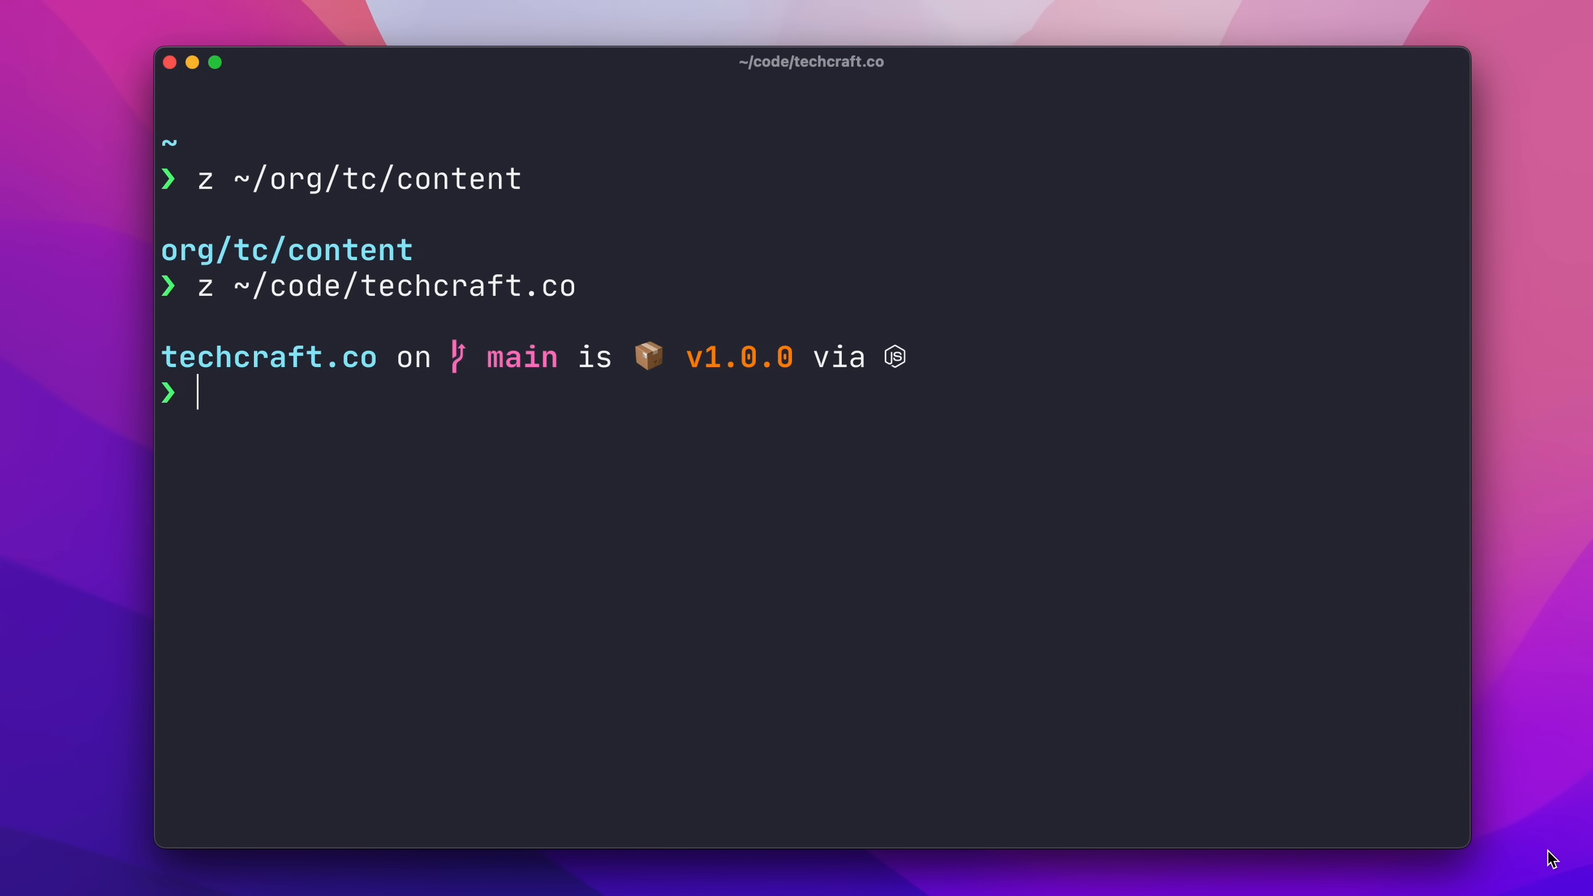
Jump back to the content folder by its partial name 'cont'.
{"action": "type", "text": "z cont"}
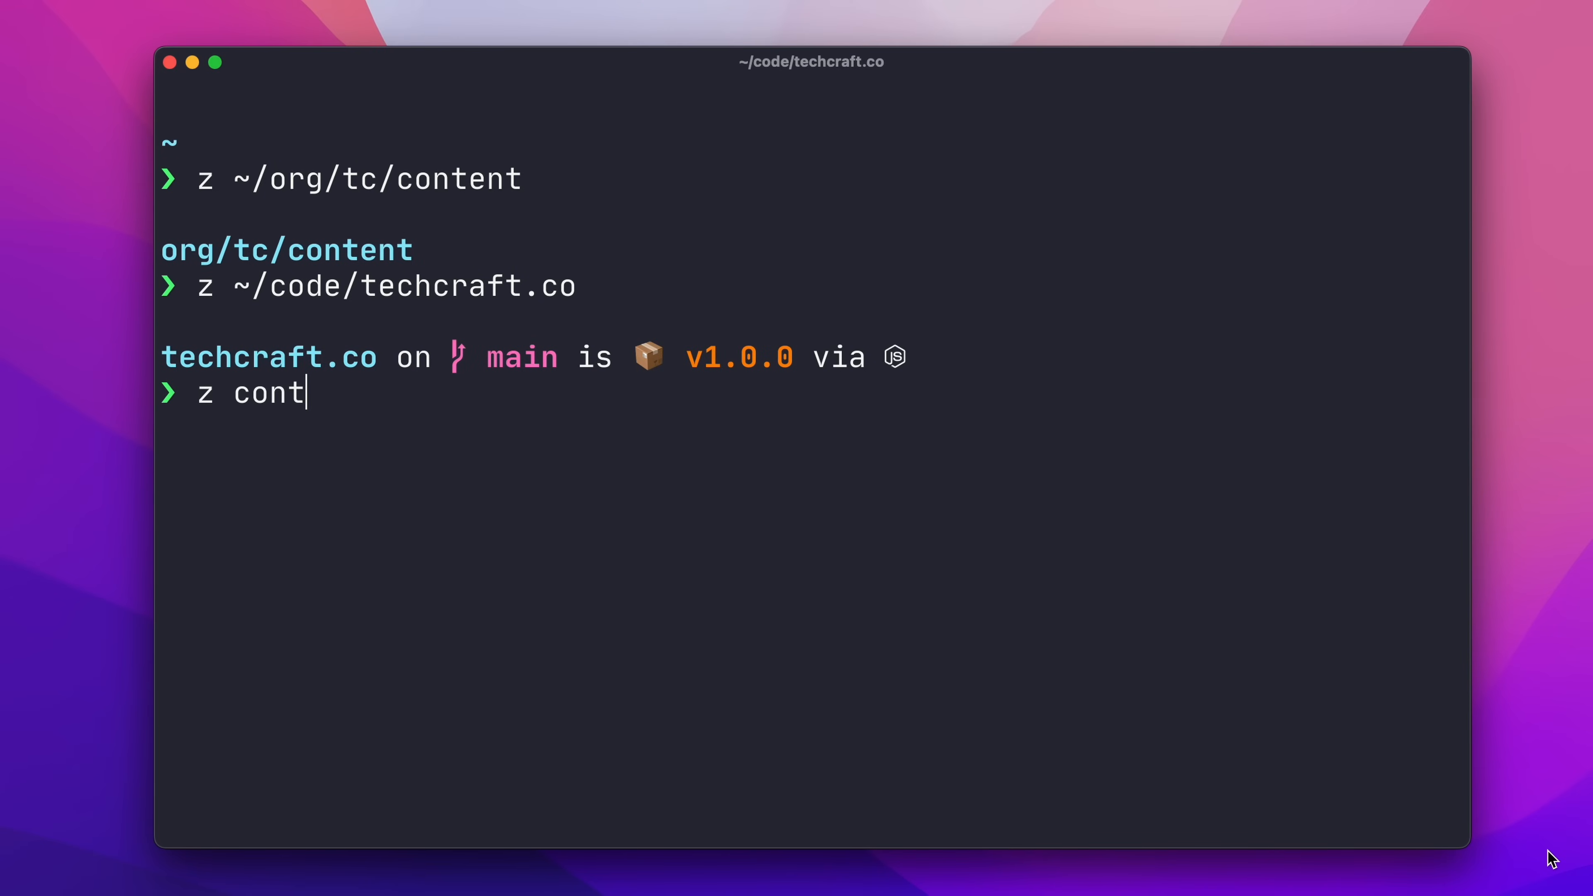
{"action": "key", "text": "Return"}
{"action": "type", "text": "z tech"}
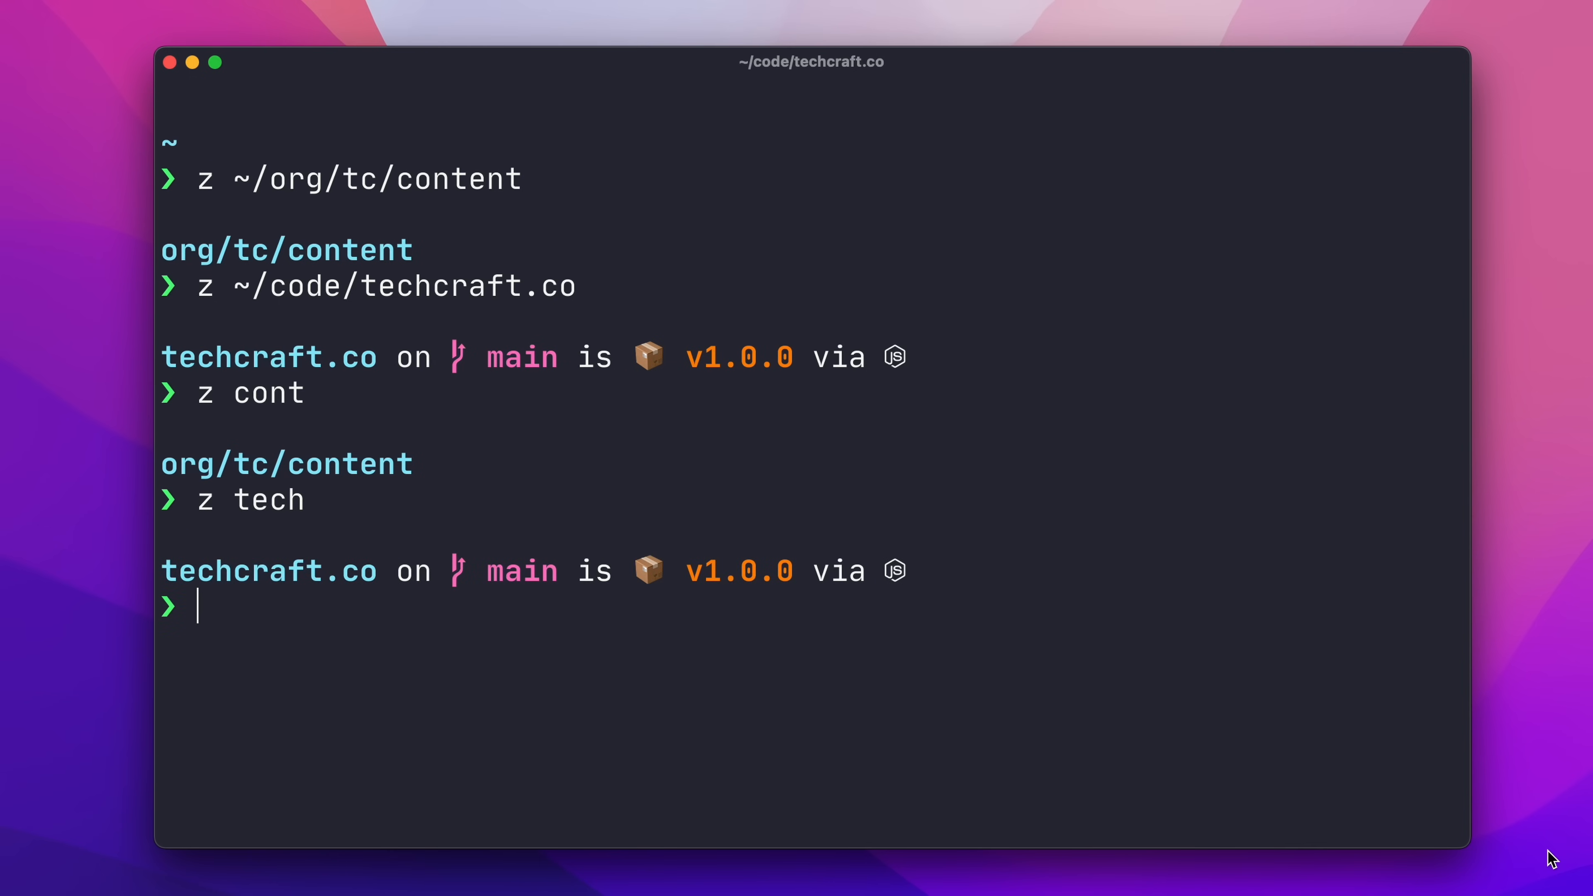
{"action": "type", "text": "mkd"}
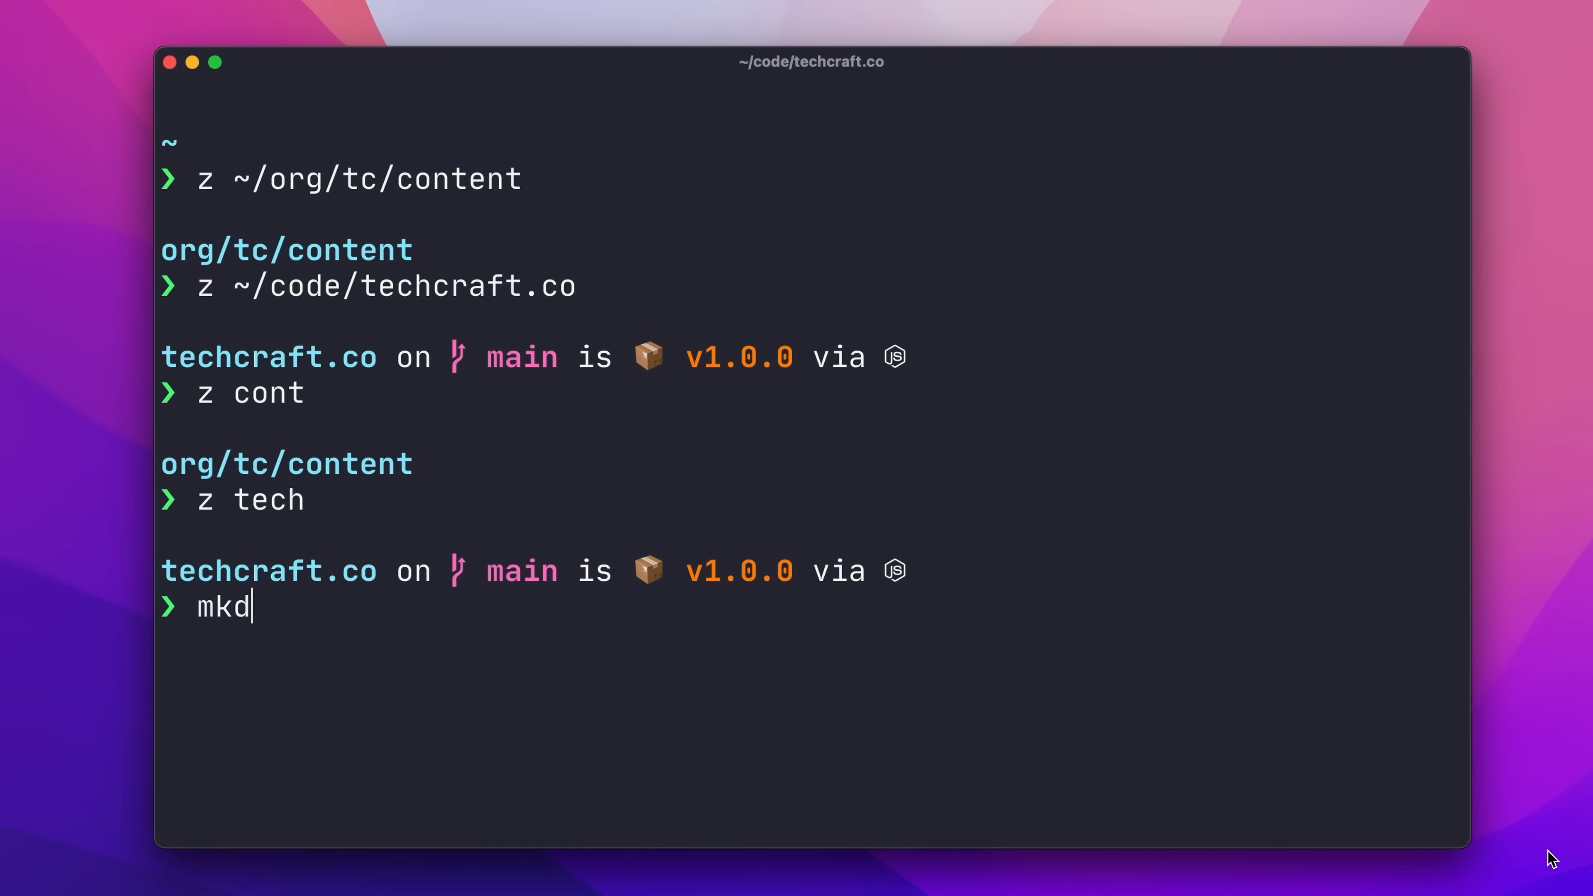
Create ~/tmp/technology with mkdir and list the folders matching 'tech' for zoxide.
{"action": "type", "text": "ir ~/tmp/technol"}
{"action": "type", "text": "z e"}
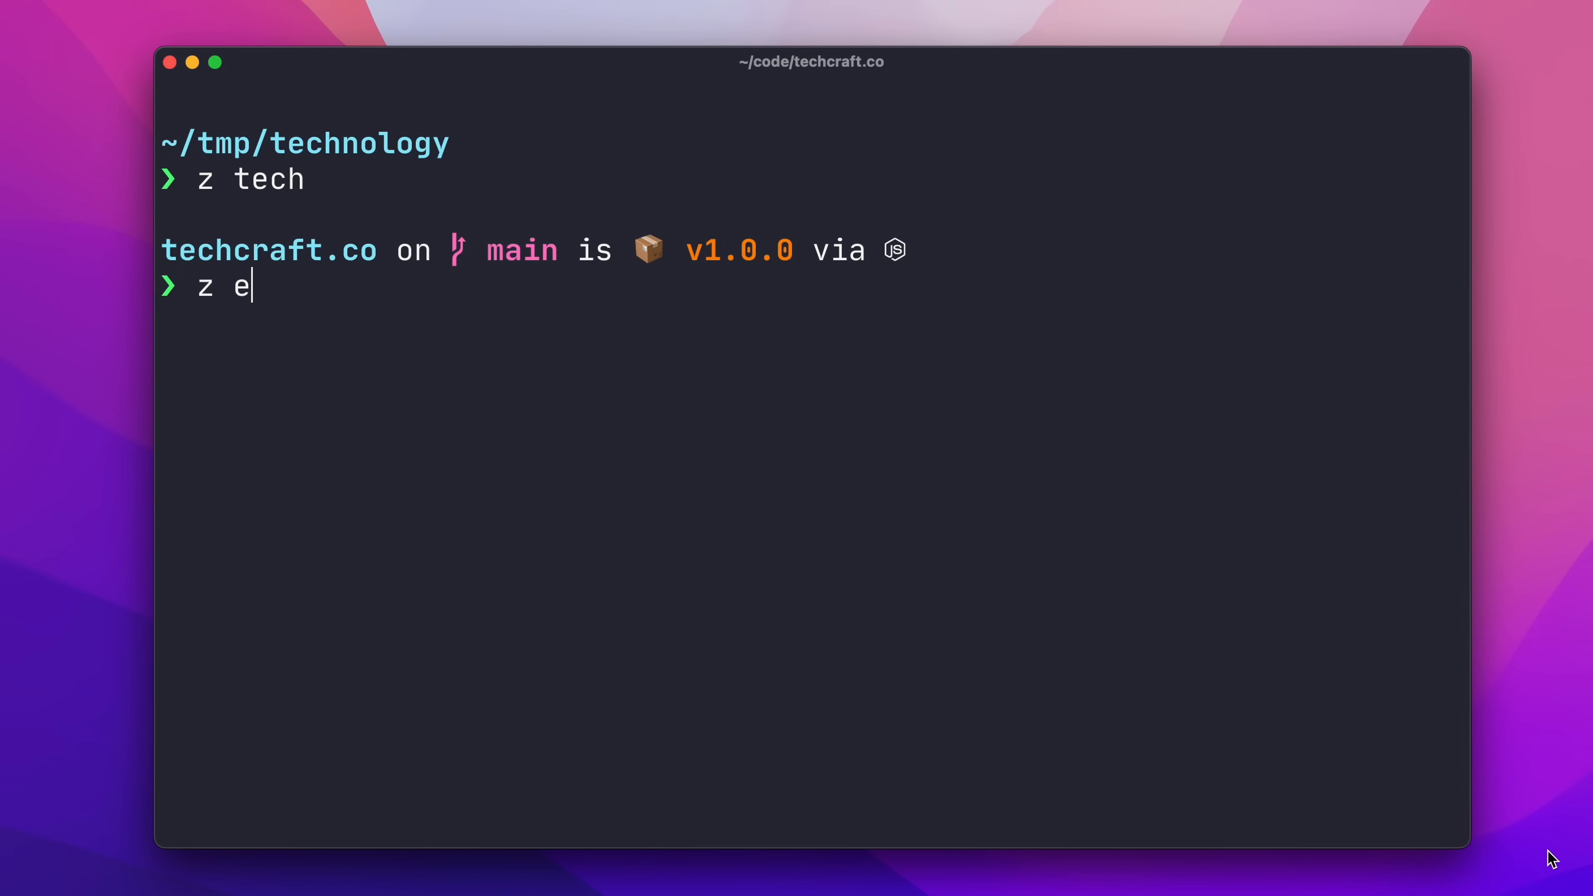
{"action": "type", "text": "tech"}
{"action": "key", "text": "Return"}
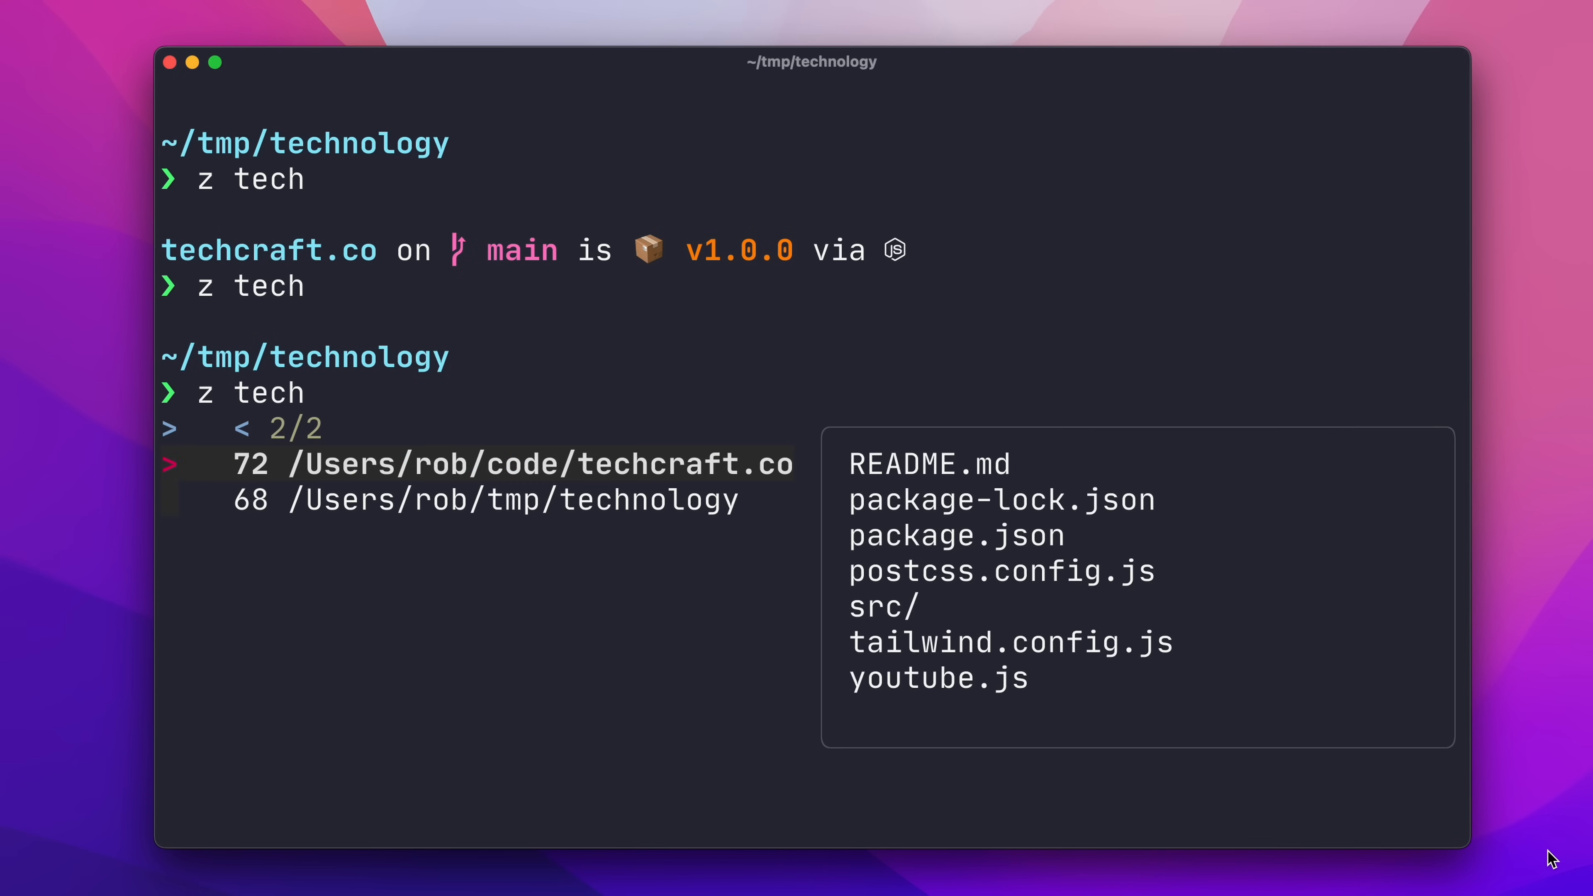
{"action": "type", "text": "olog"}
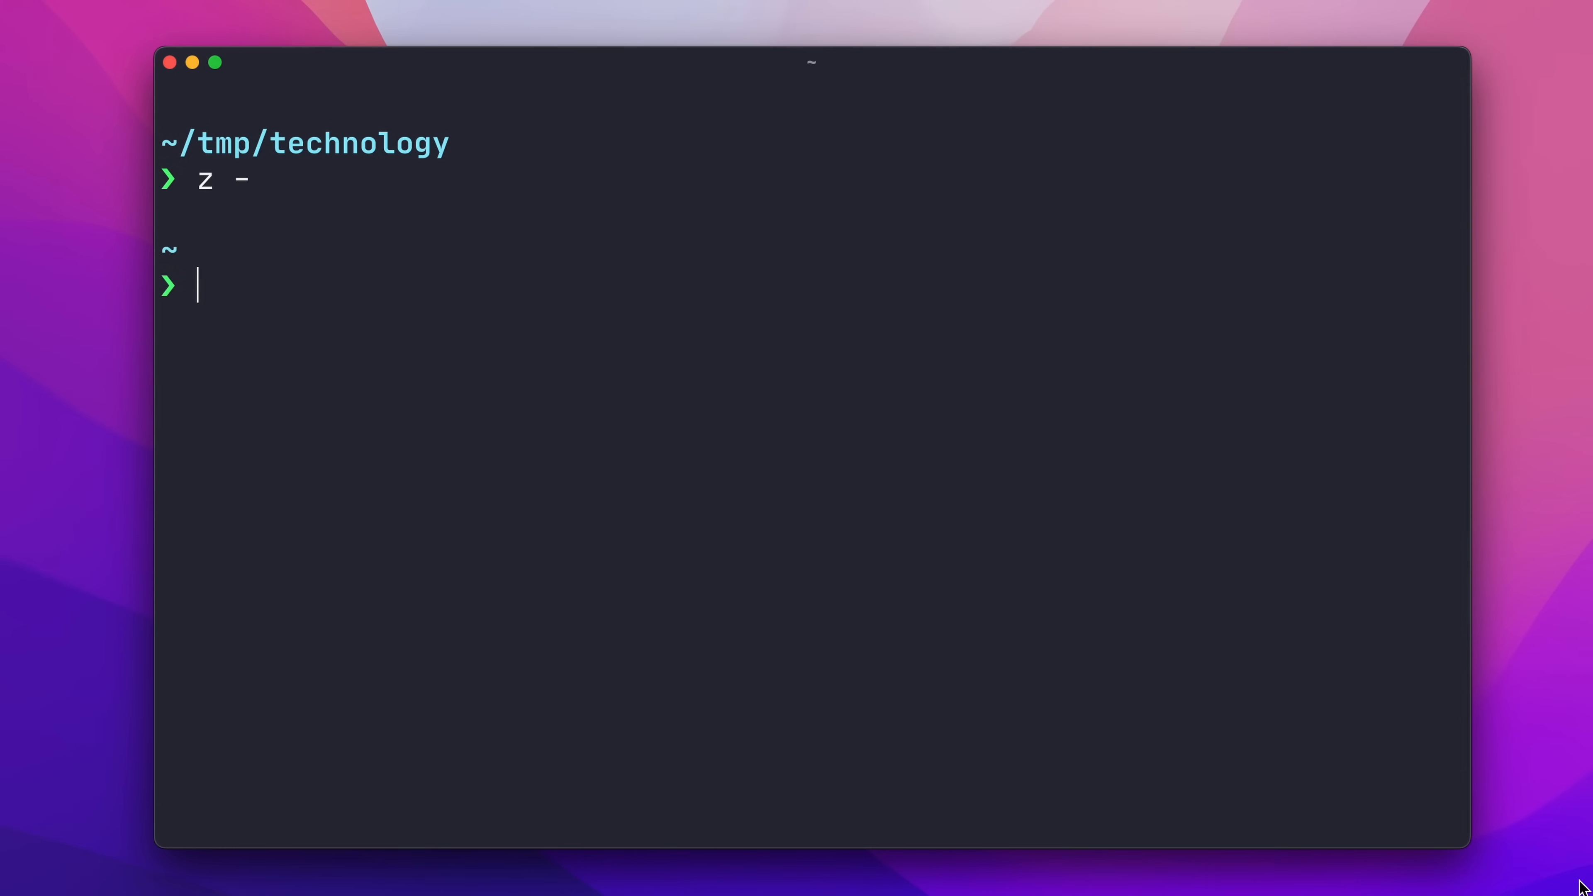
Switch to the tmux session with a learn-ruby shell beside main.rb in the editor.
{"action": "key", "text": "Return"}
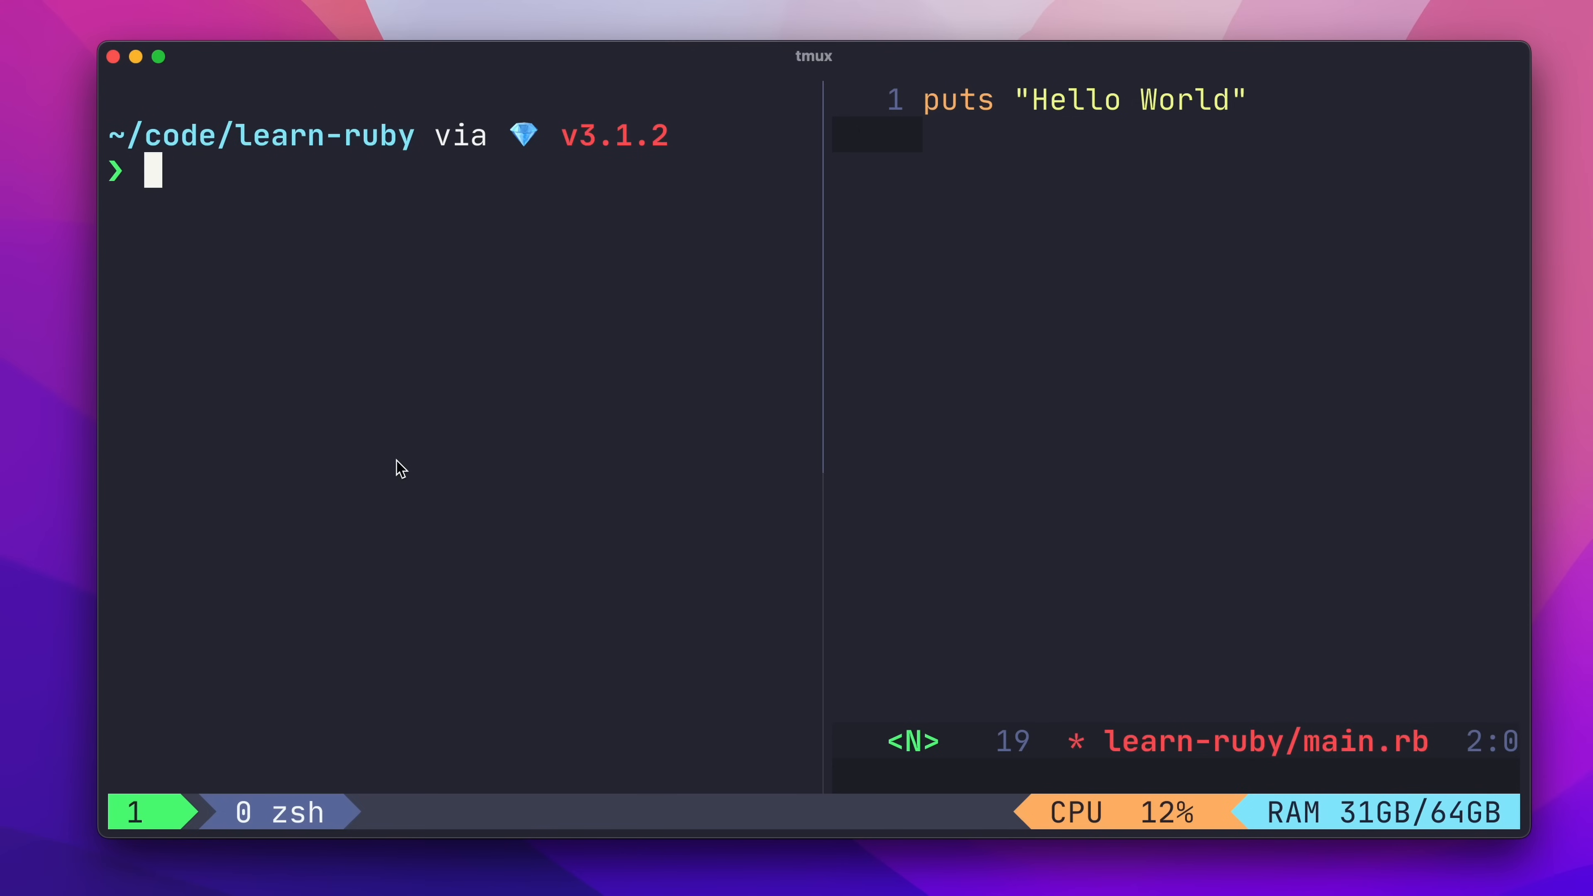
Start an entr watcher 'ls *.rb | entr ruby main.rb' in the left pane.
{"action": "type", "text": "ls *.rb | en"}
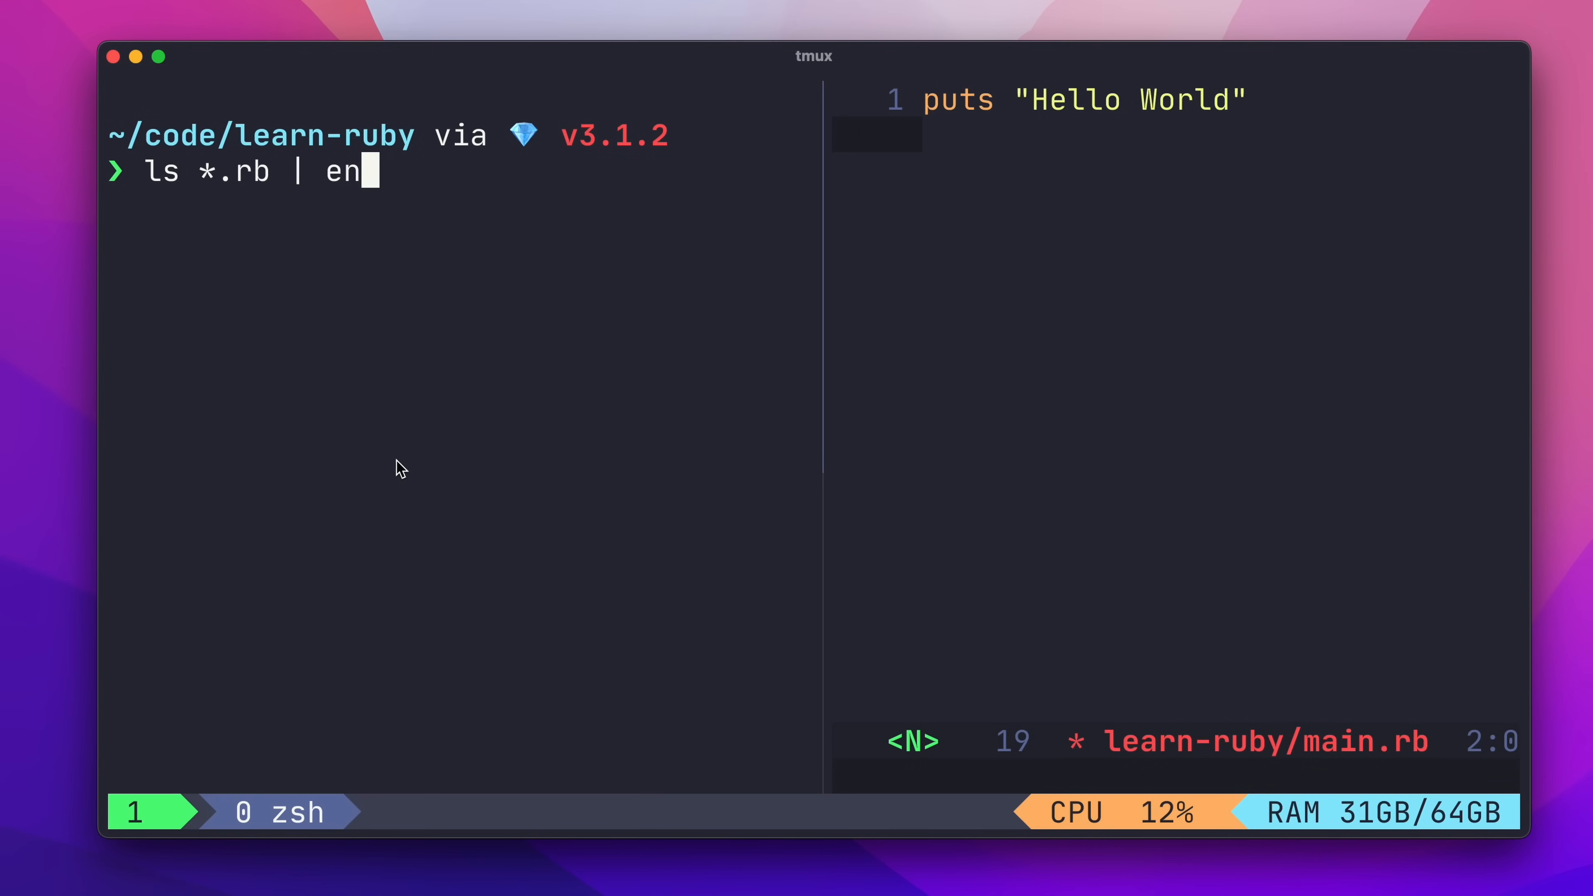
{"action": "type", "text": "tr ruby main.rb"}
{"action": "left_click", "coordinate": [1180, 171]}
{"action": "type", "text": "p"}
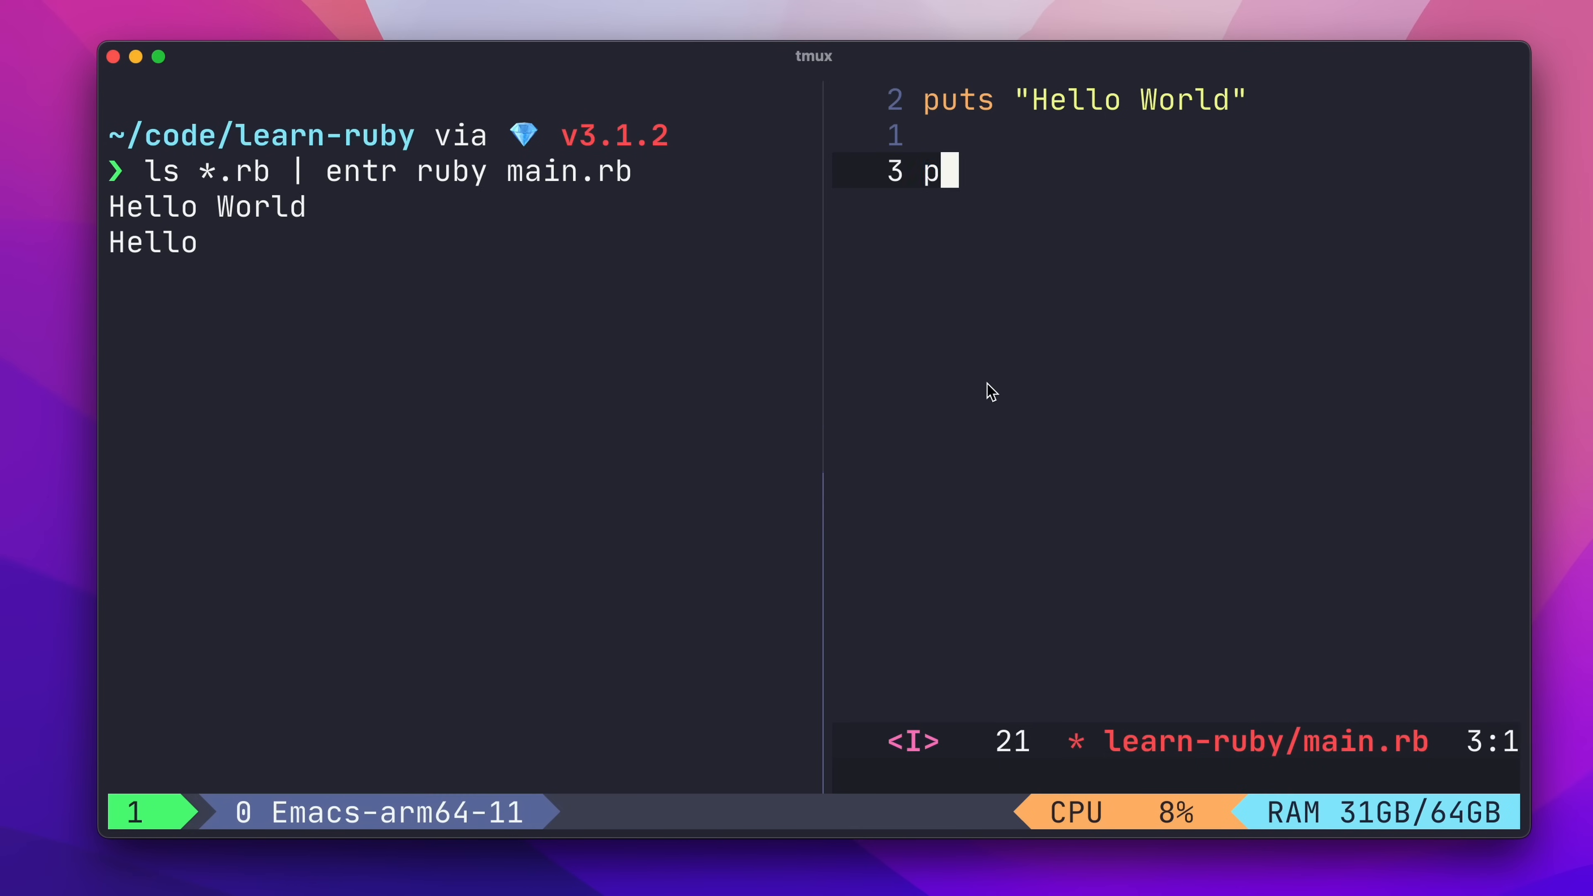
Add puts "Hello There" and "Like & Subsc..." lines to main.rb so entr reruns it.
{"action": "type", "text": "uts \"Hello There\""}
{"action": "type", "text": "put"}
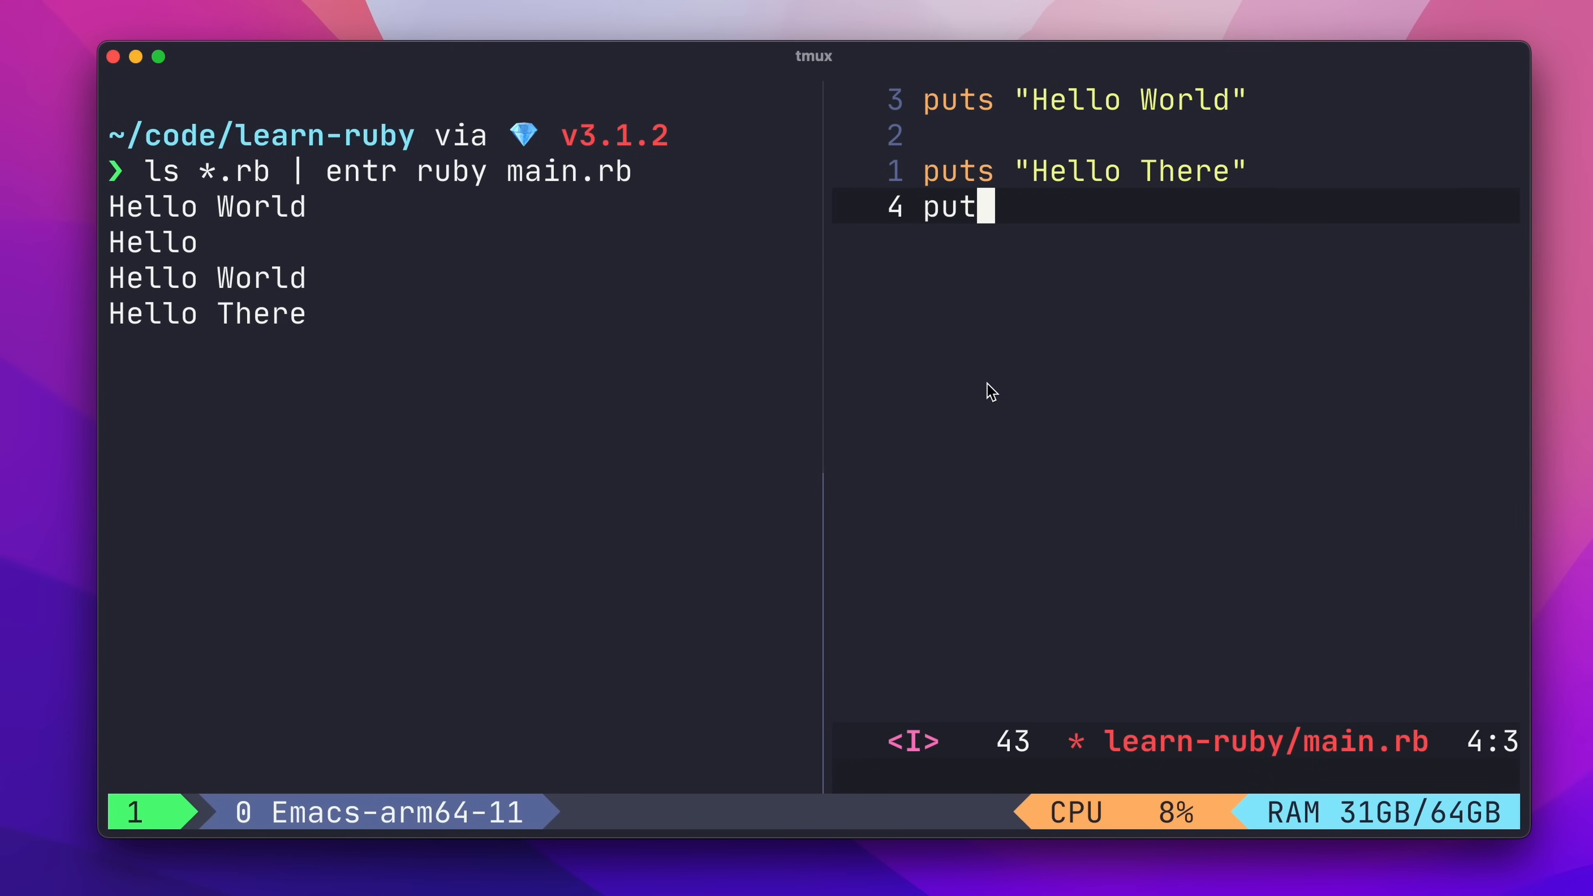
{"action": "type", "text": "s \"Like & Subsc"}
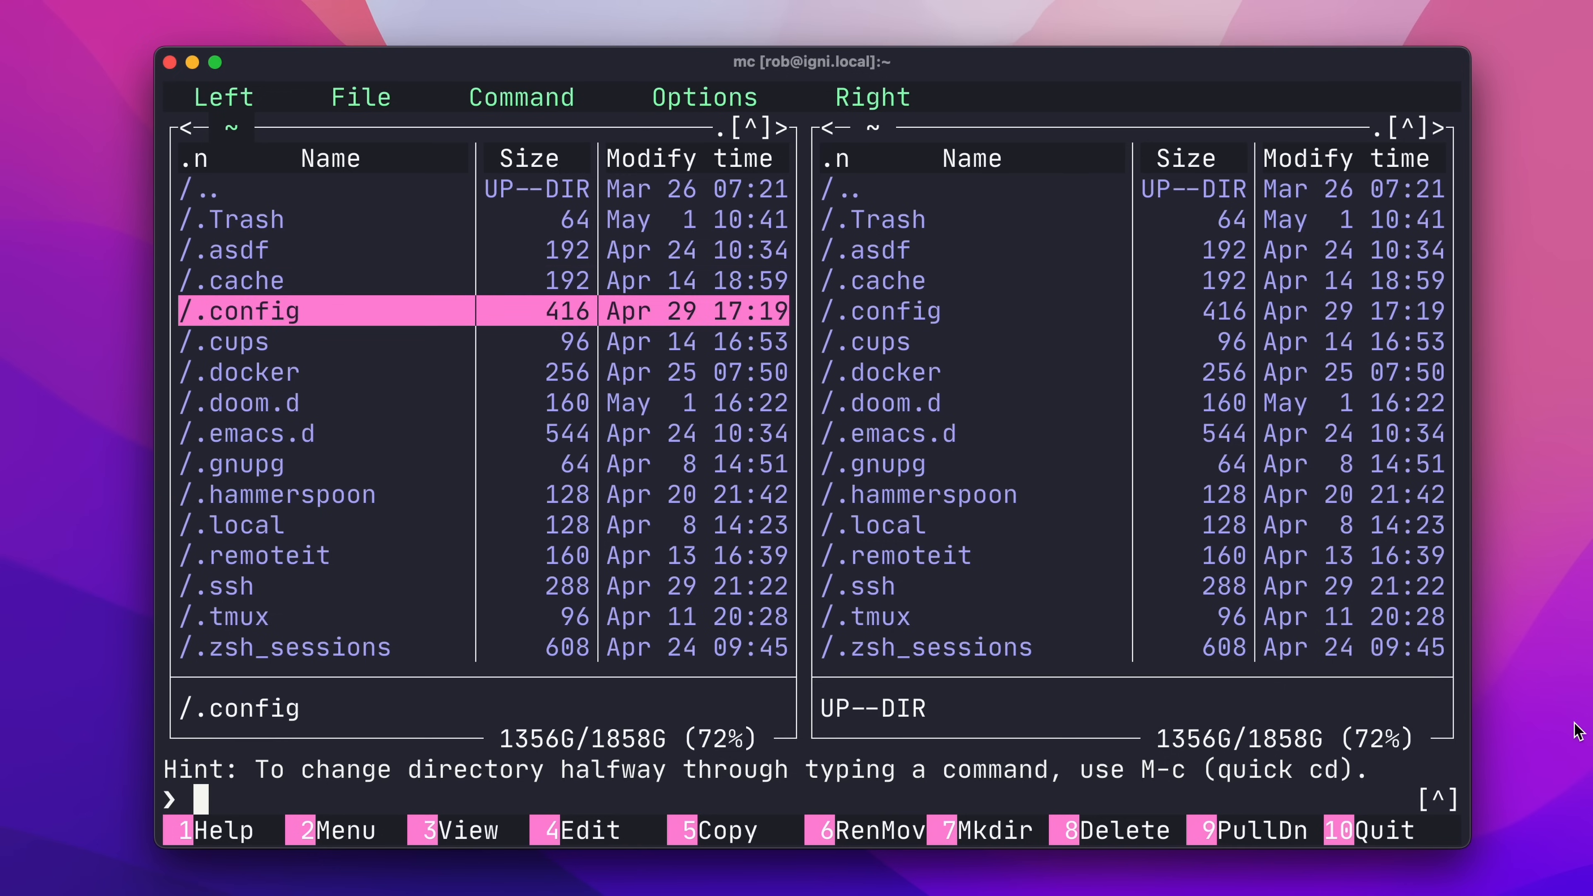
Move the left panel's selection toward the tmp folder.
{"action": "key", "text": "Up"}
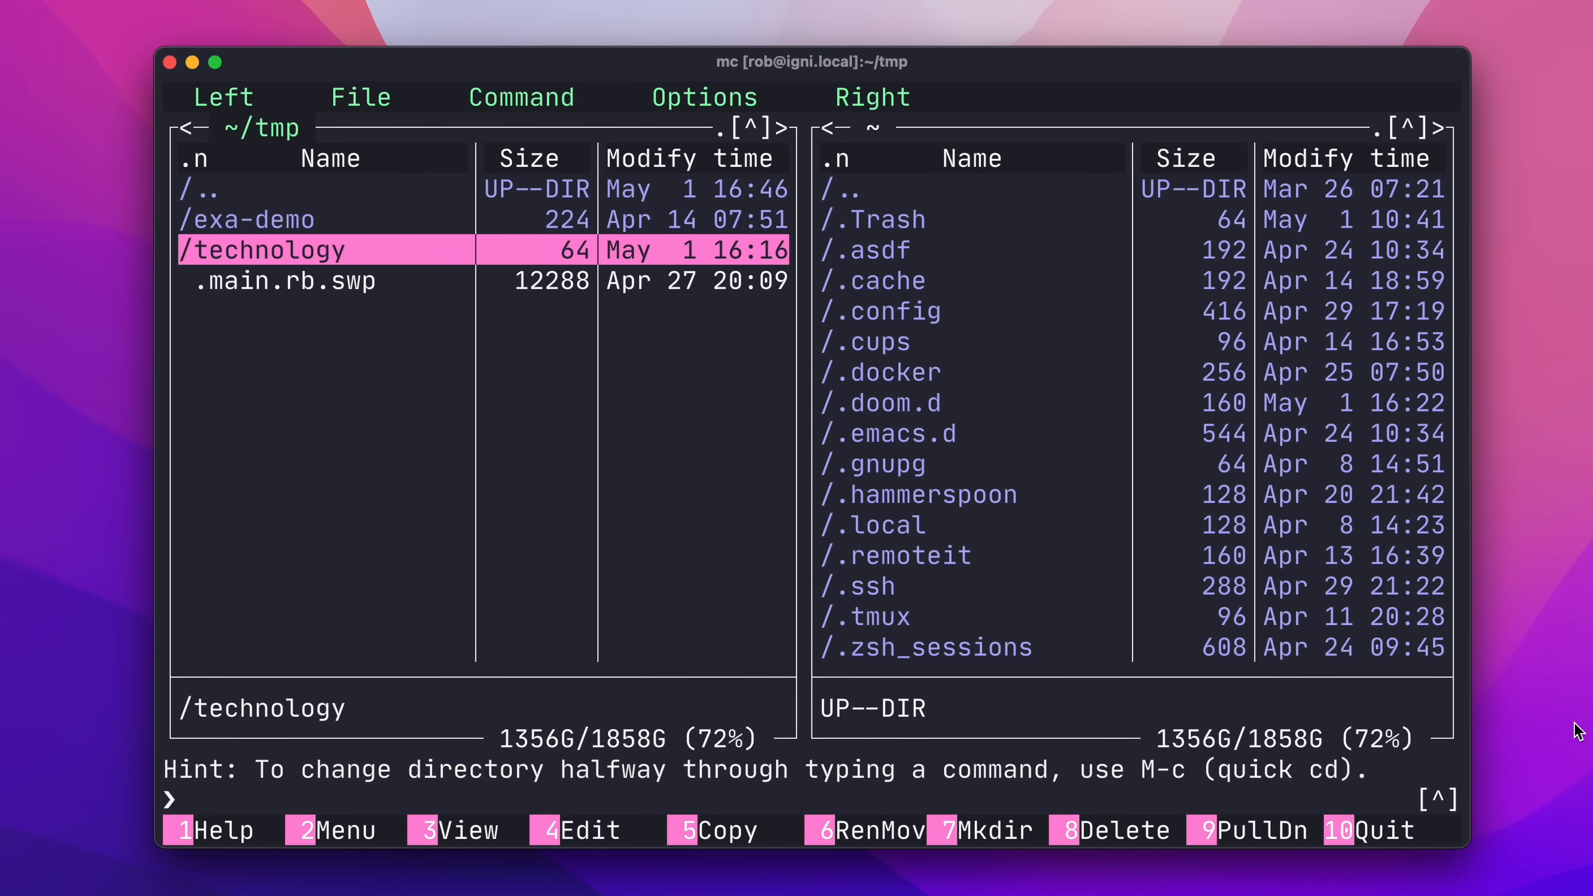
Delete the technology folder and make a new-dir folder in ~/tmp via F7 Mkdir.
{"action": "key", "text": "Down"}
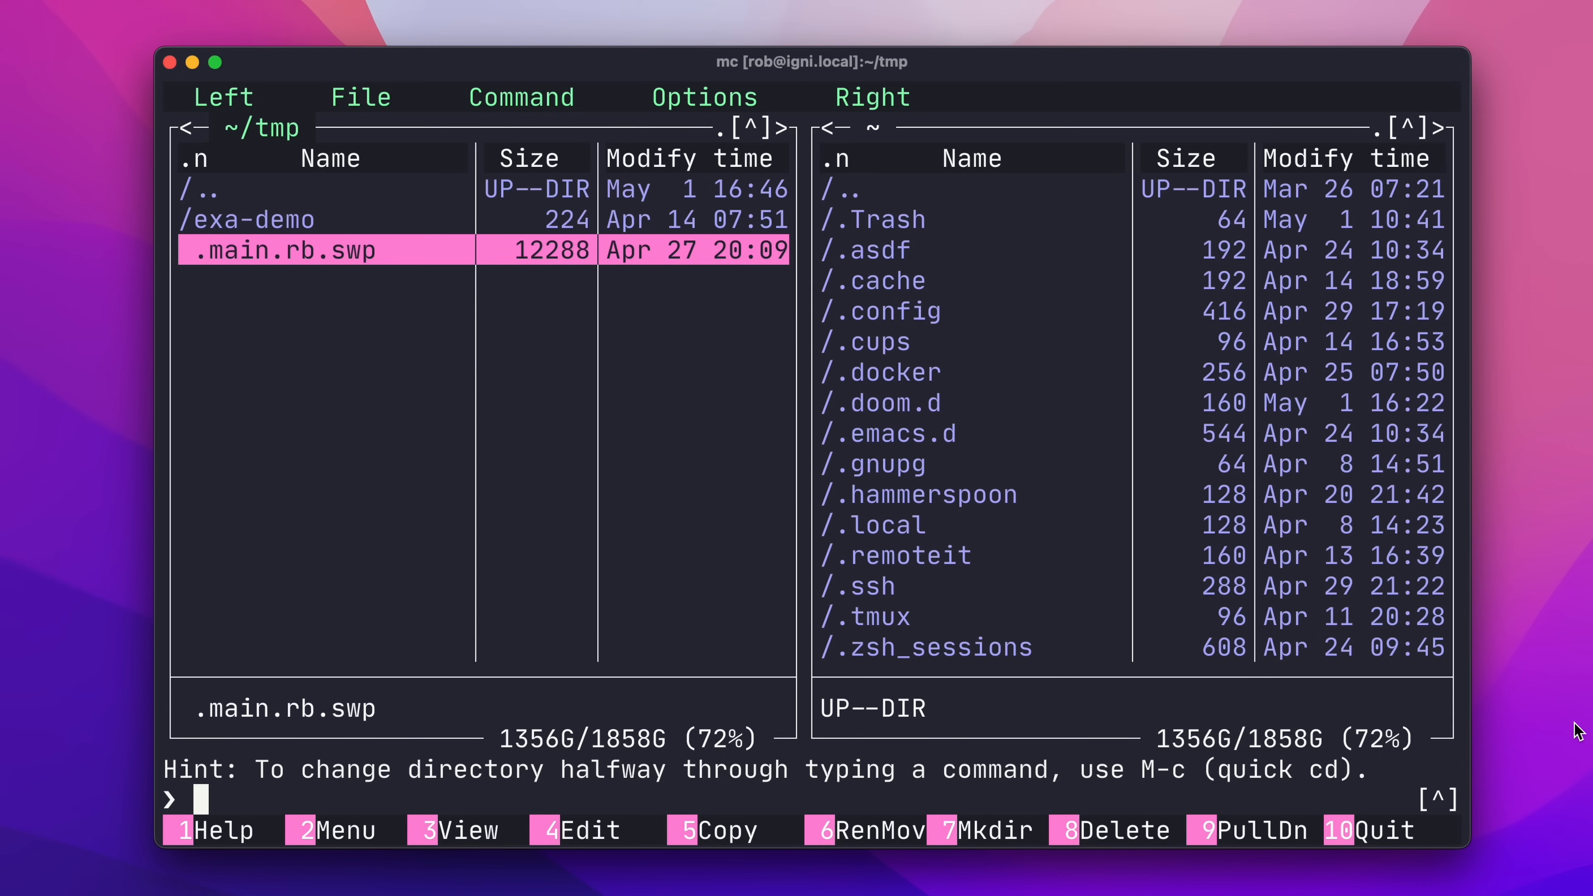
{"action": "left_click", "coordinate": [958, 830]}
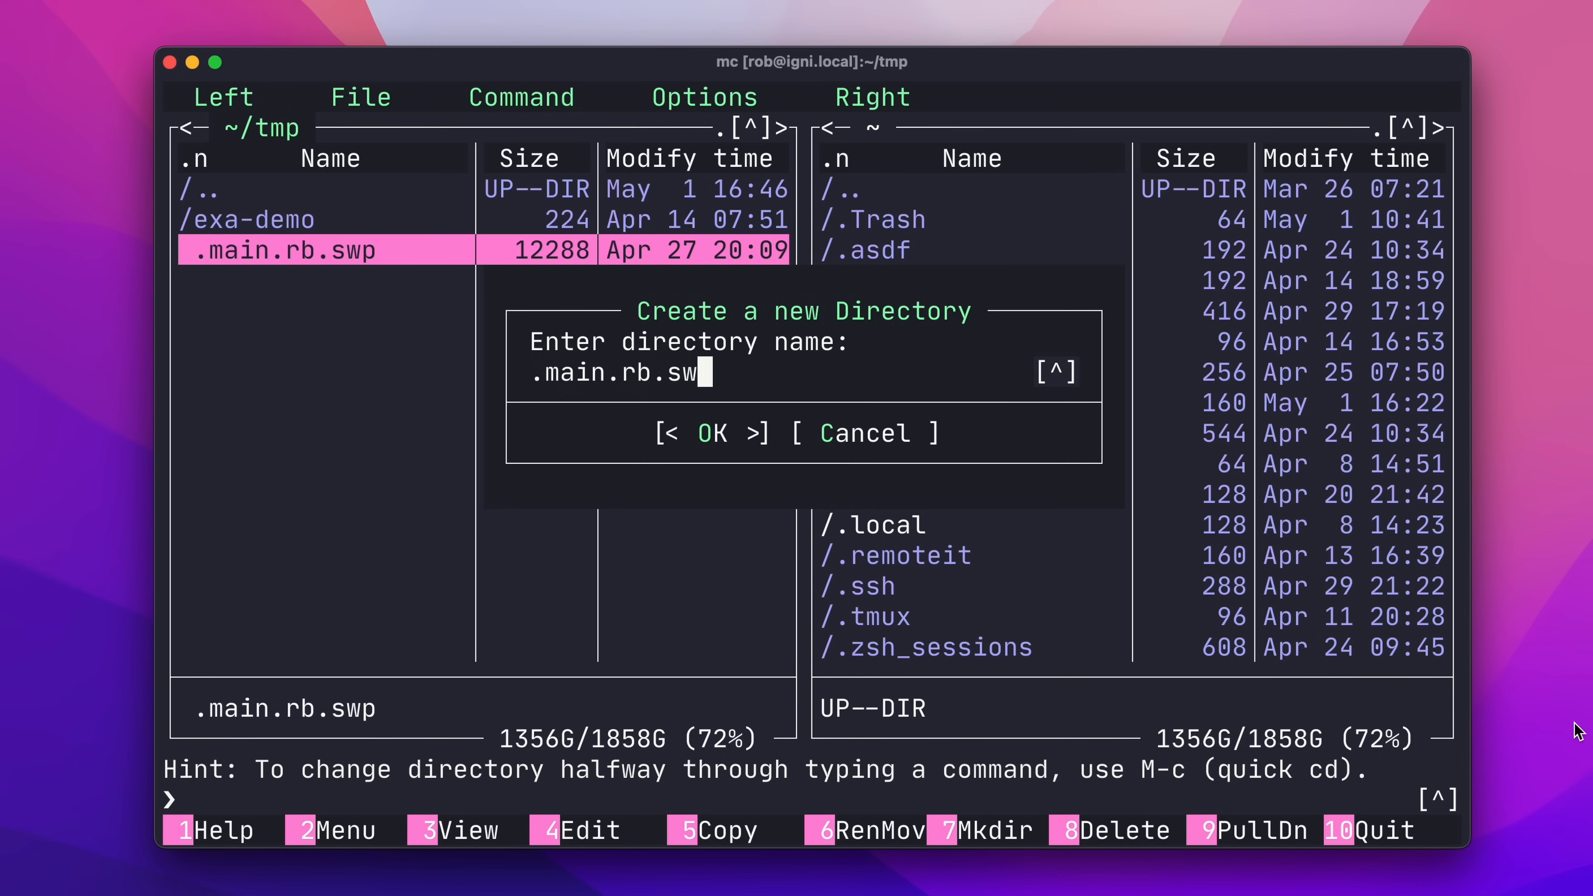
{"action": "type", "text": "new-b"}
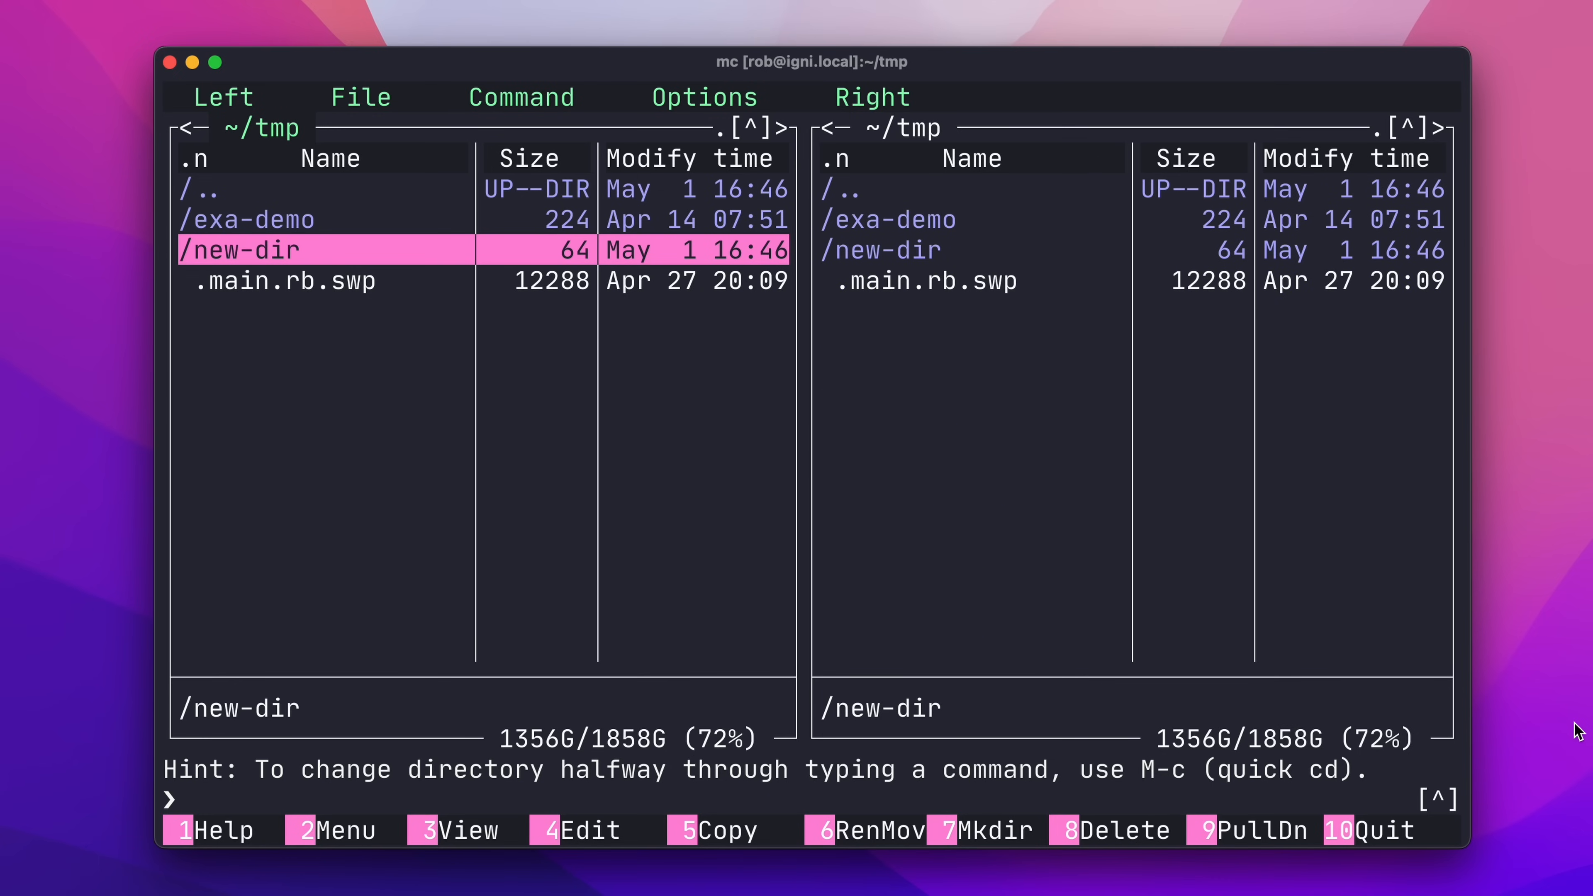
Enter the empty new-dir folder and move to exa-demo in the other tmp listing.
{"action": "double_click", "coordinate": [243, 250]}
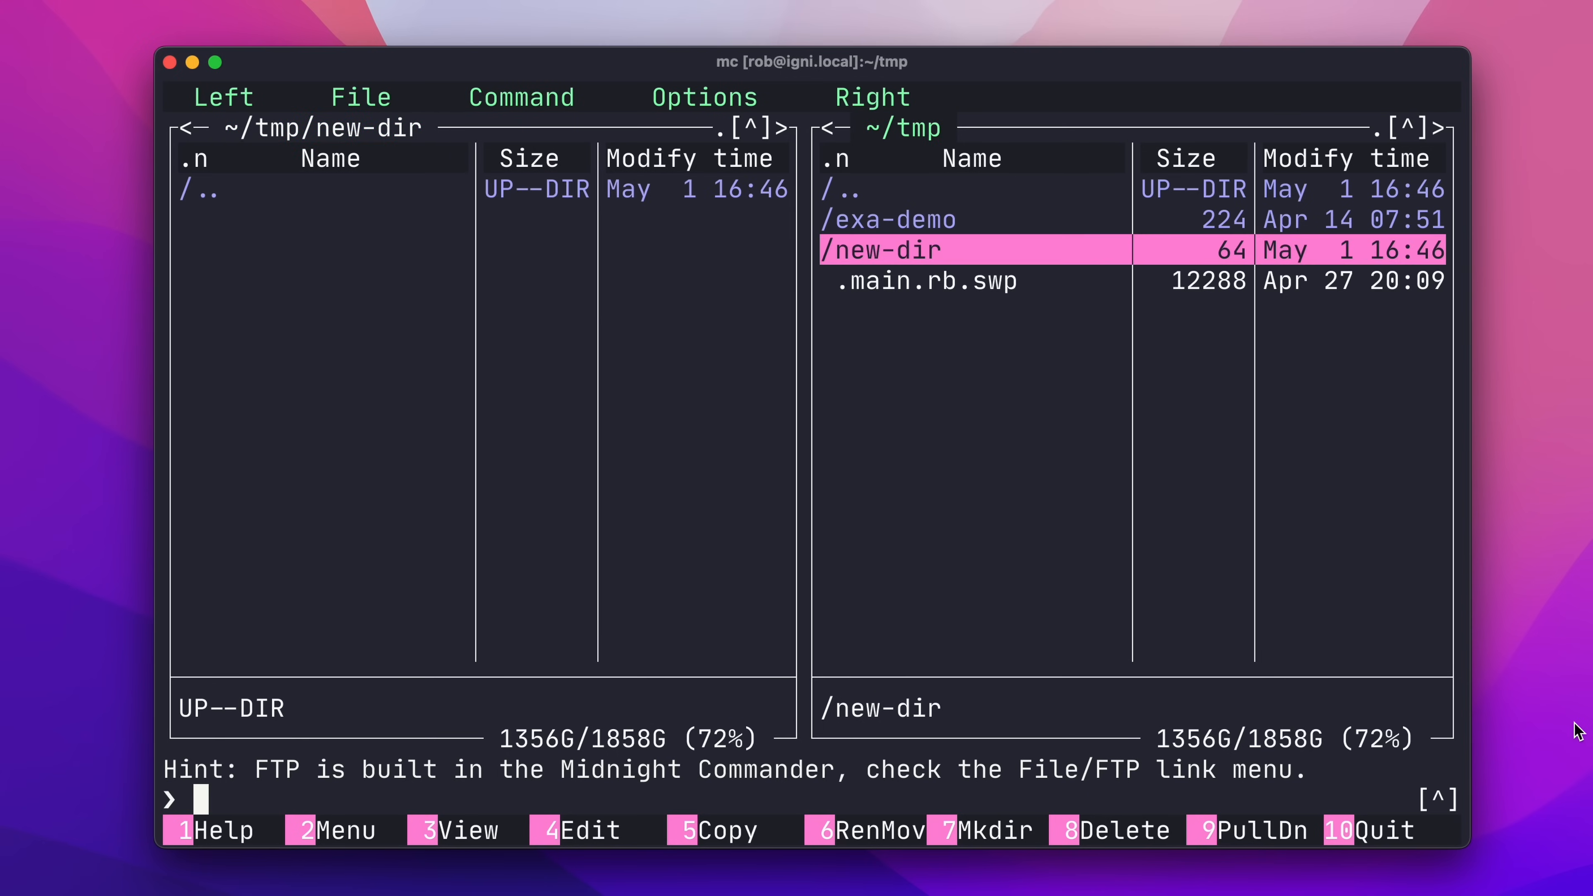
{"action": "key", "text": "Up"}
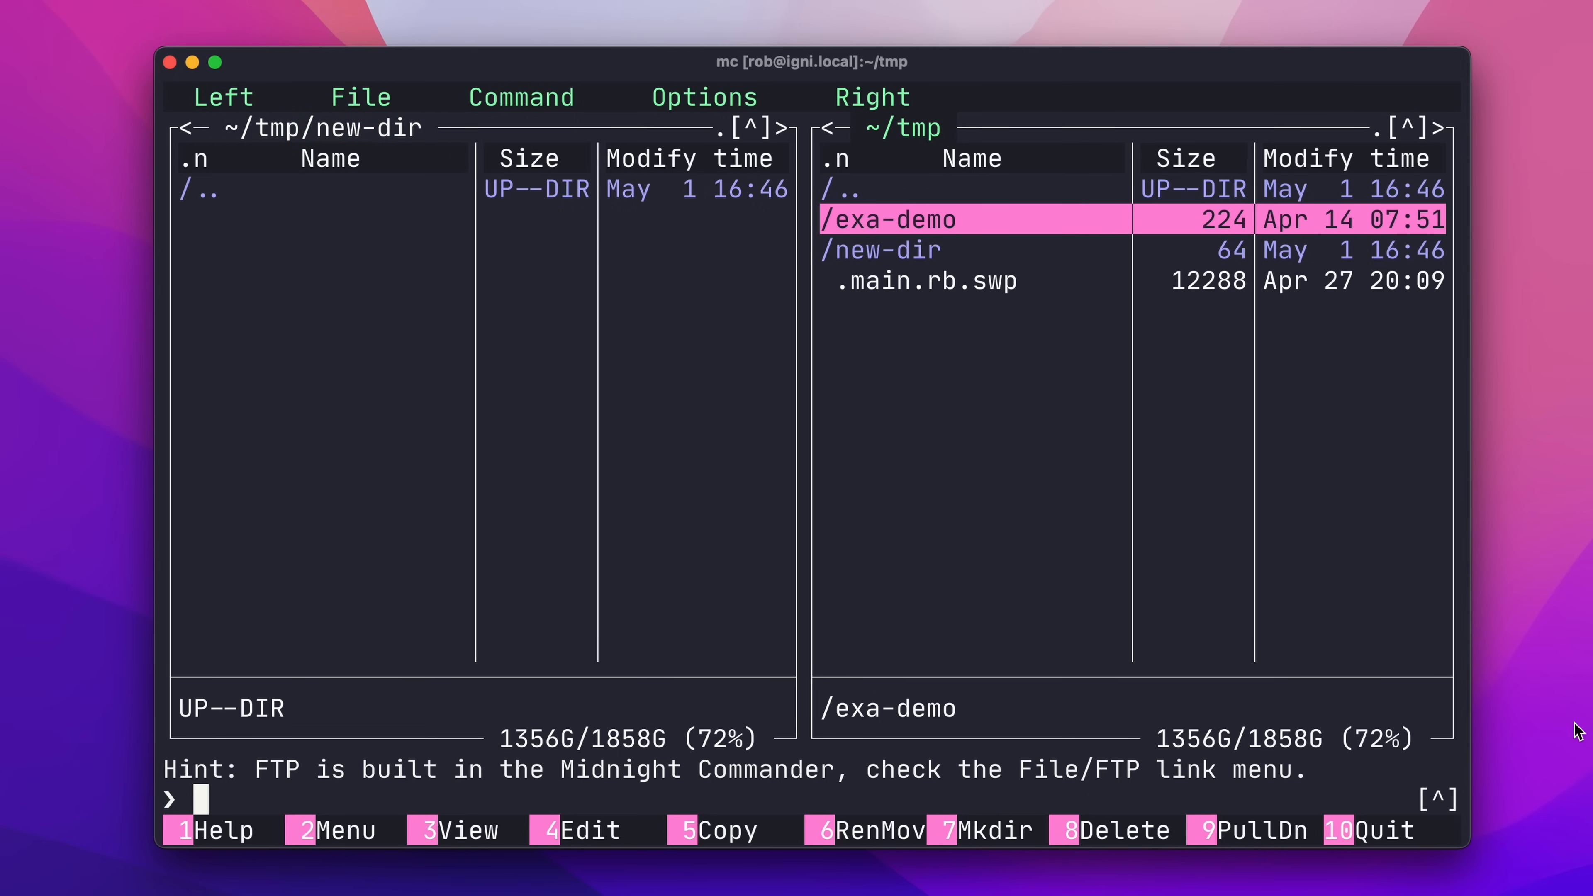